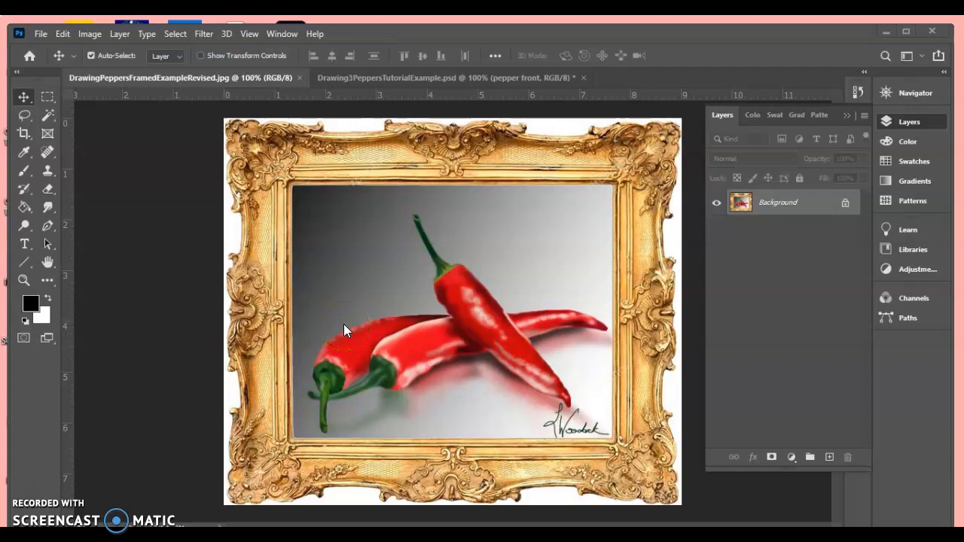
mouse_move(338, 104)
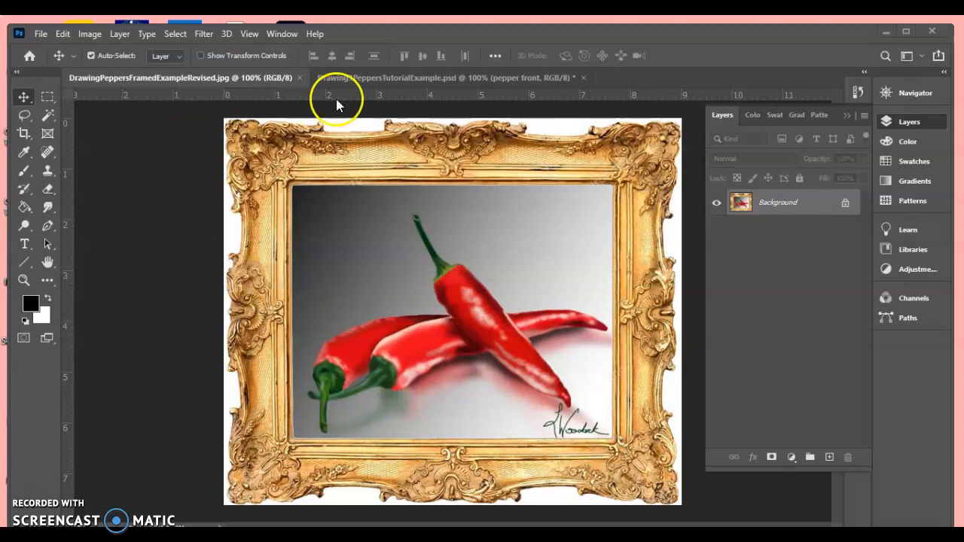
View the finished framed painting reference, then return to the three-pepper photo tutorial document.
click(444, 78)
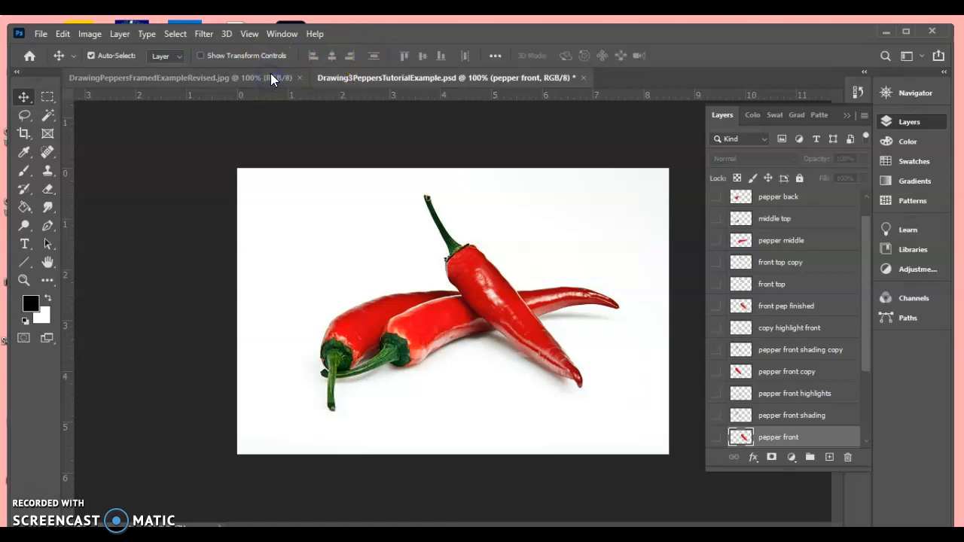
click(158, 78)
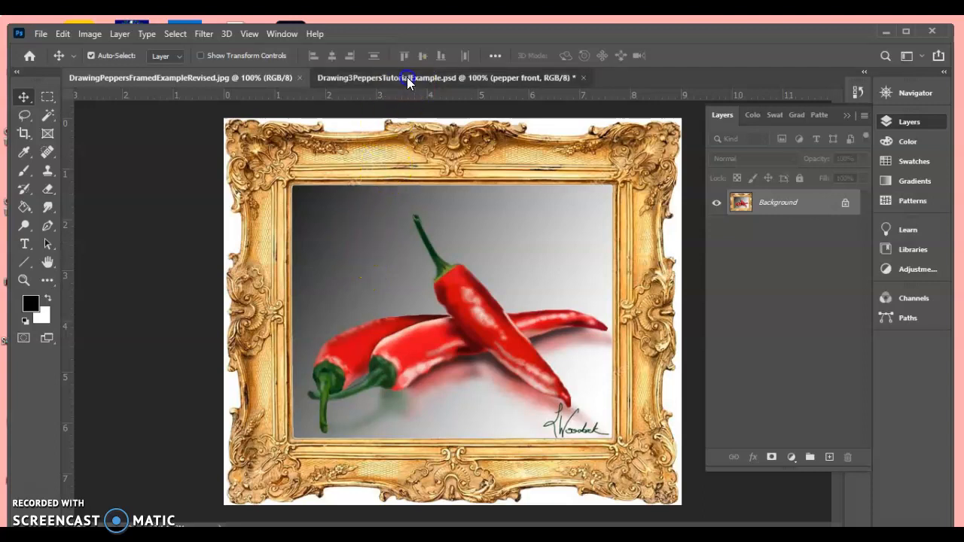
click(449, 78)
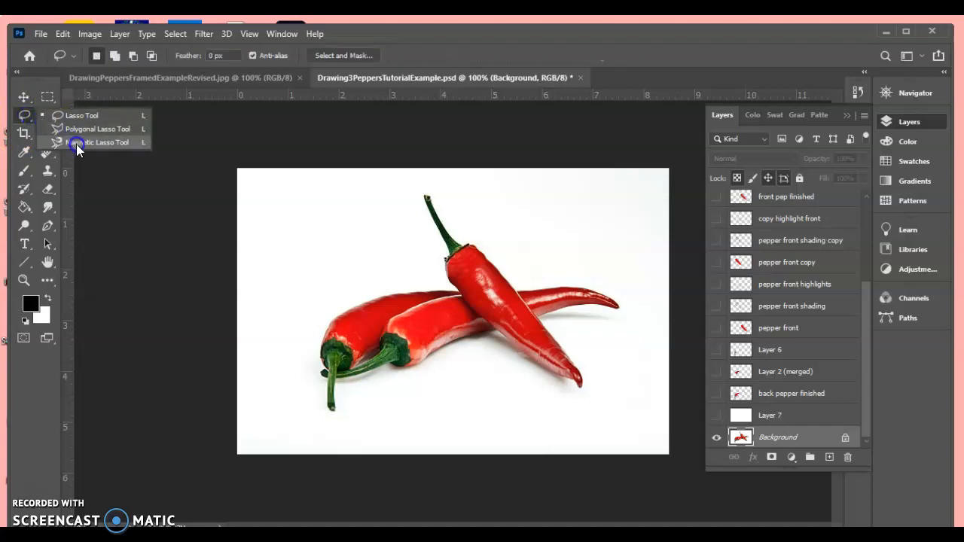
Trace the front pepper's edge with the Magnetic Lasso on the Background layer.
click(78, 142)
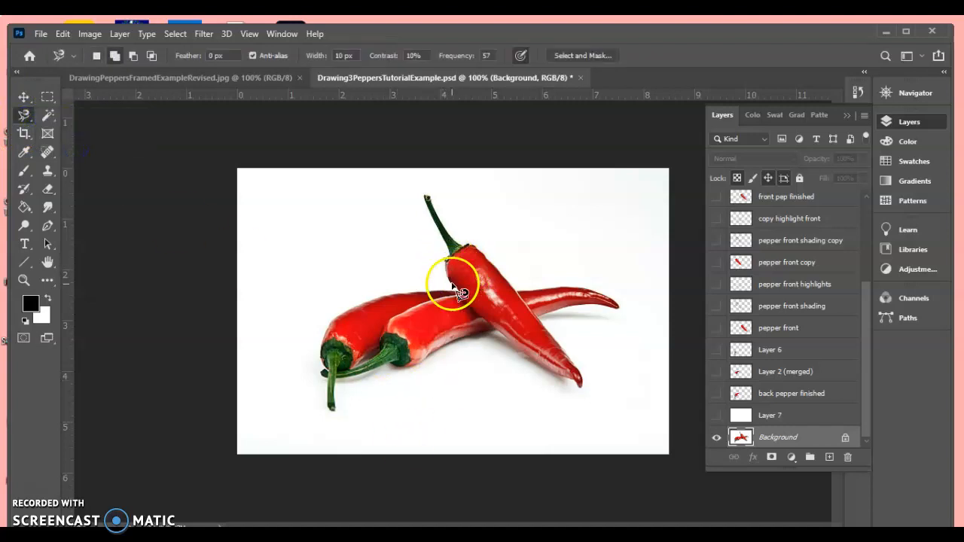
mouse_move(524, 271)
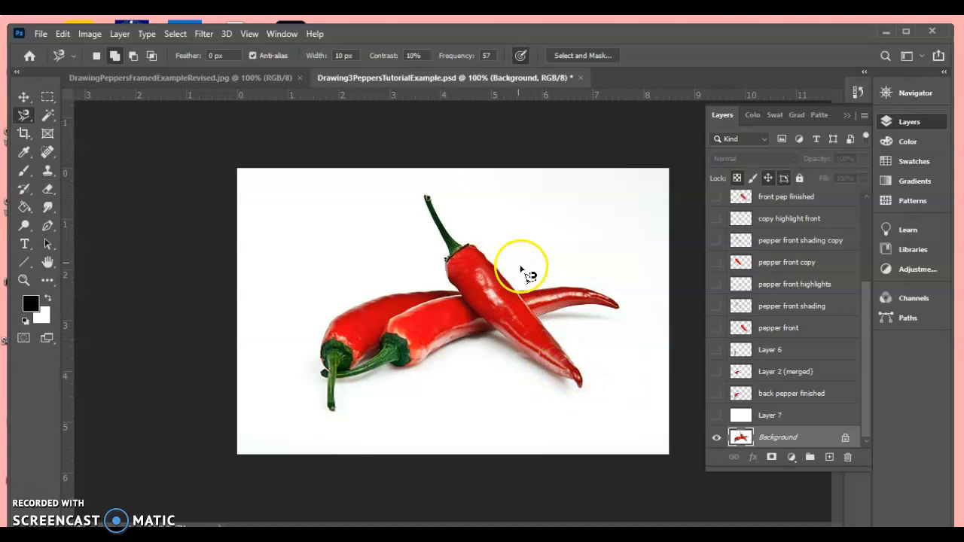
mouse_move(30, 486)
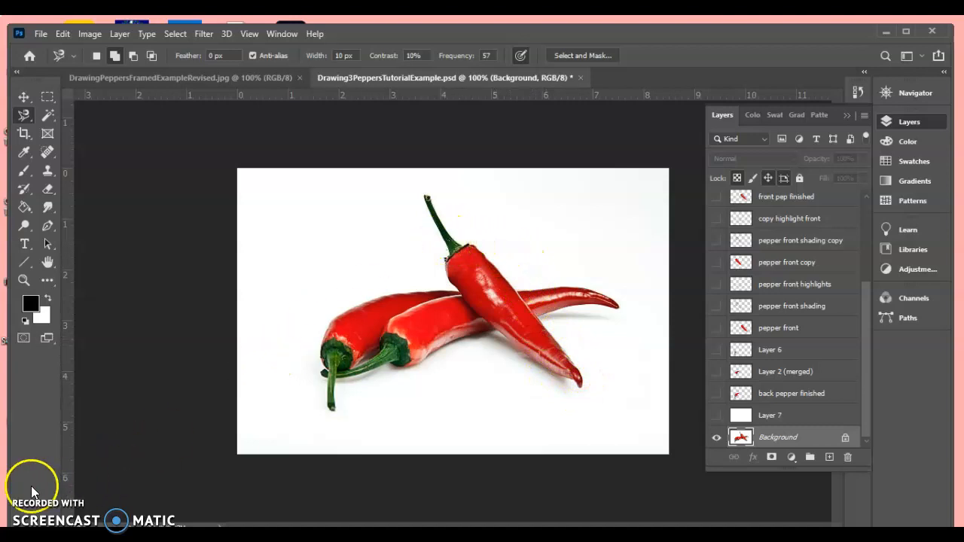
mouse_move(454, 268)
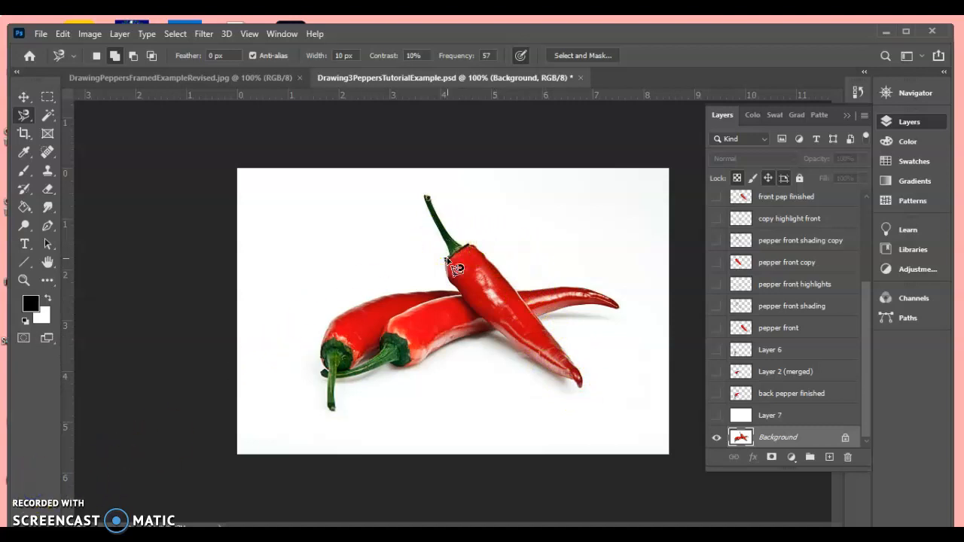
click(443, 271)
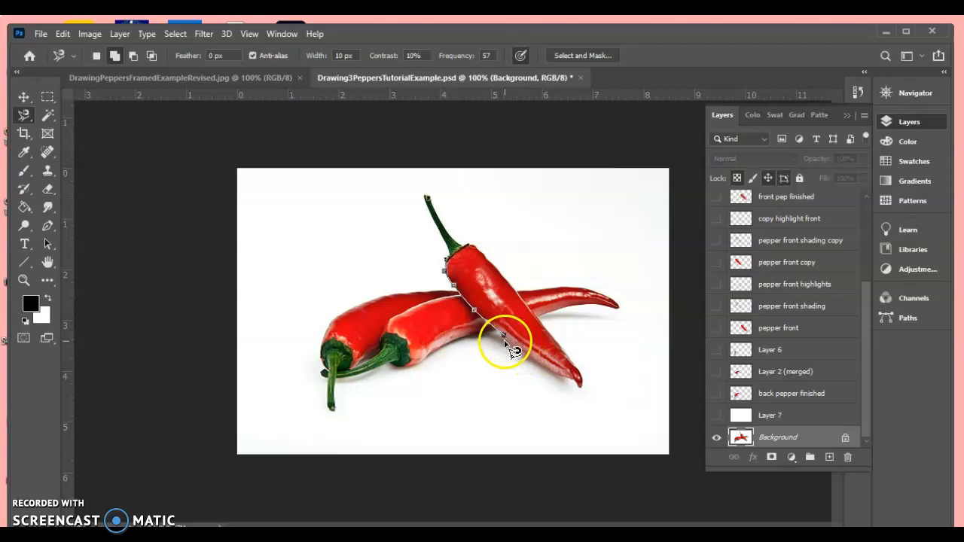
mouse_move(535, 365)
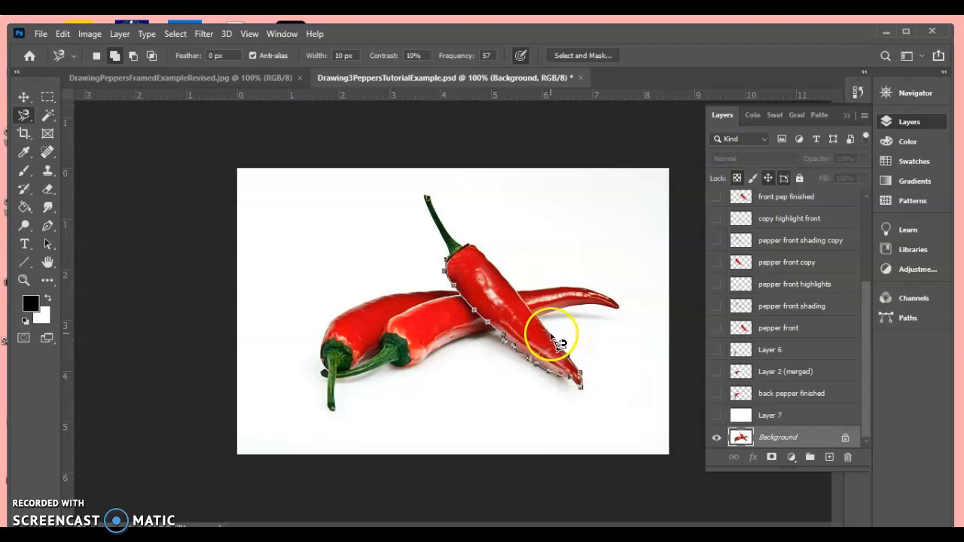
mouse_move(520, 290)
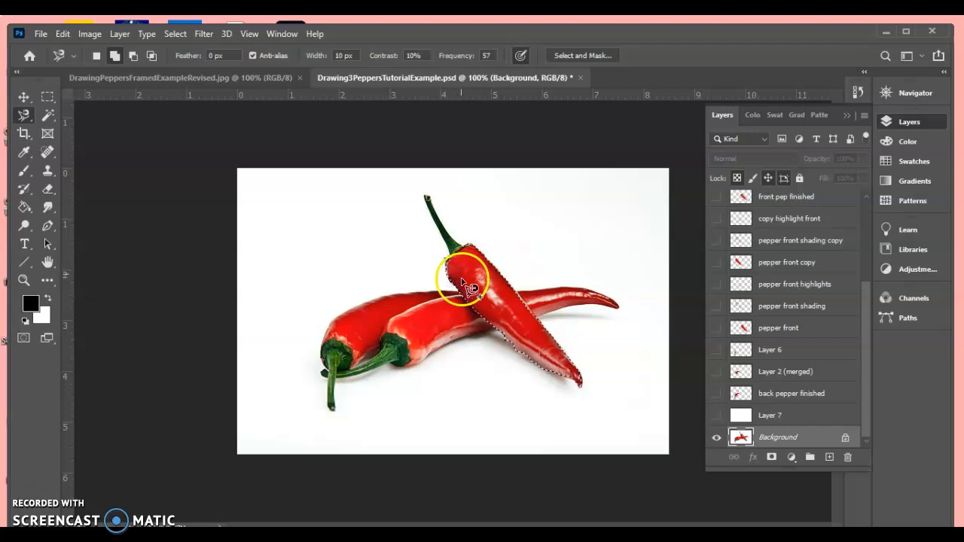
mouse_move(486, 298)
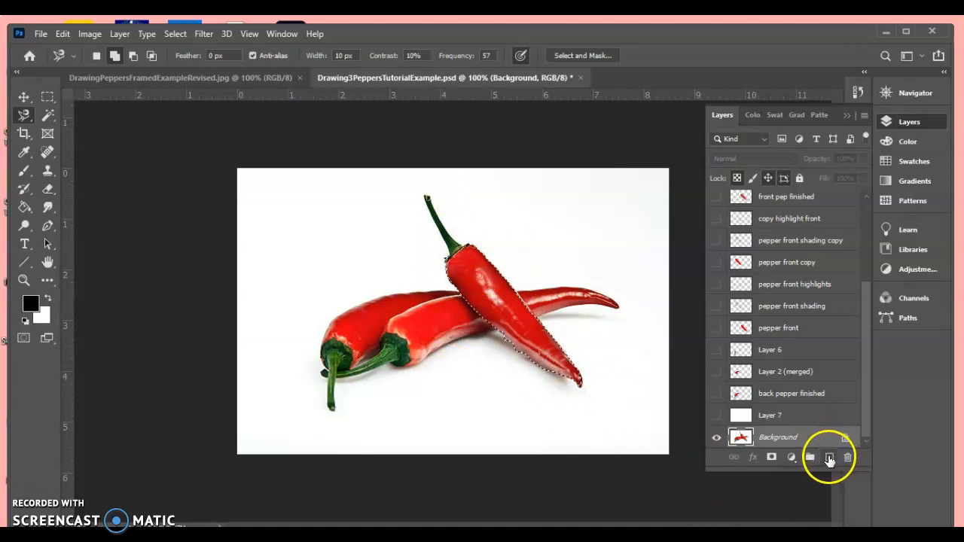
Fill the front pepper selection with sampled red on new Layer 8, then hide that layer.
click(829, 457)
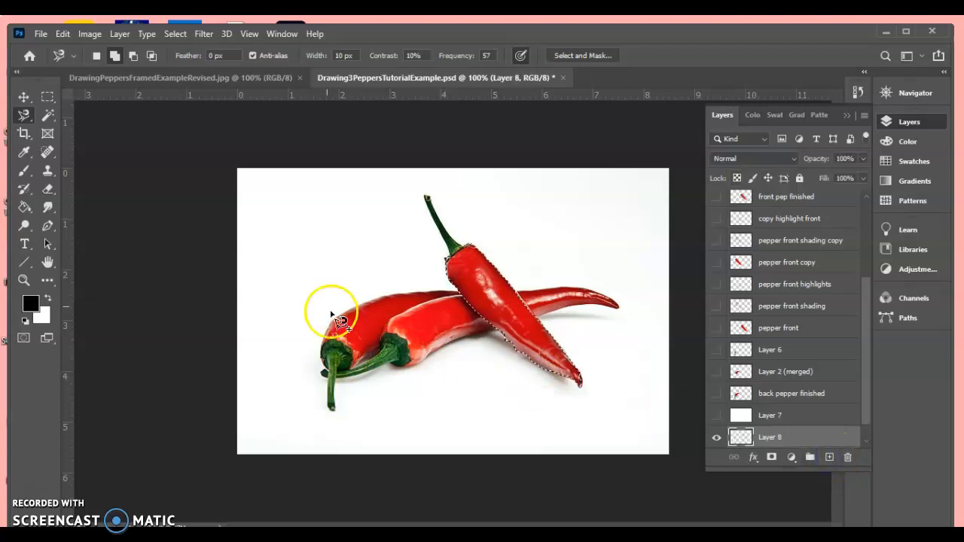
click(23, 152)
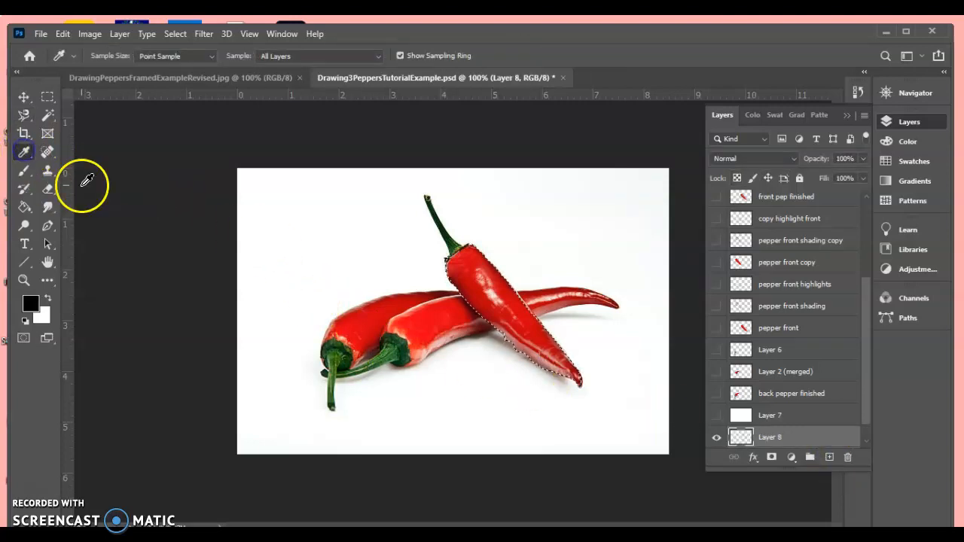
mouse_move(508, 297)
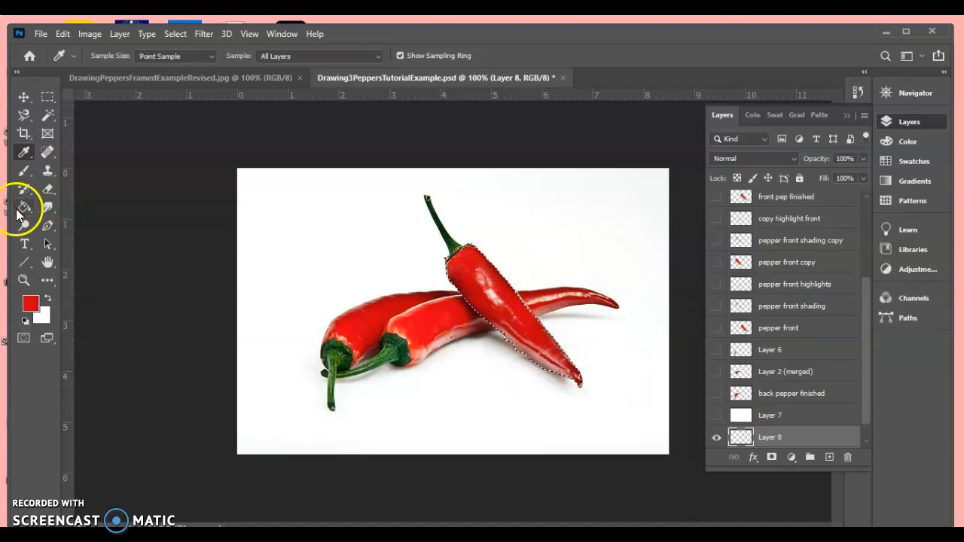
click(23, 207)
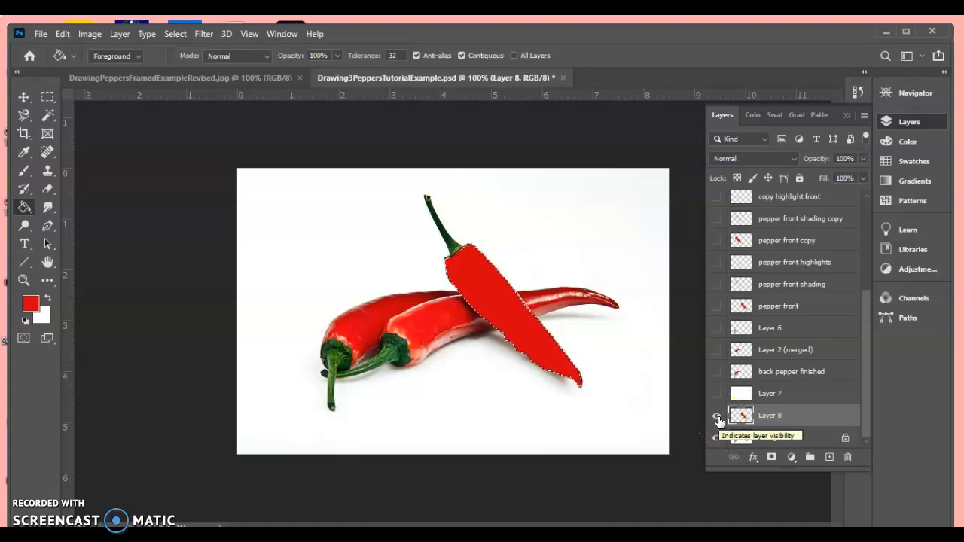
click(717, 415)
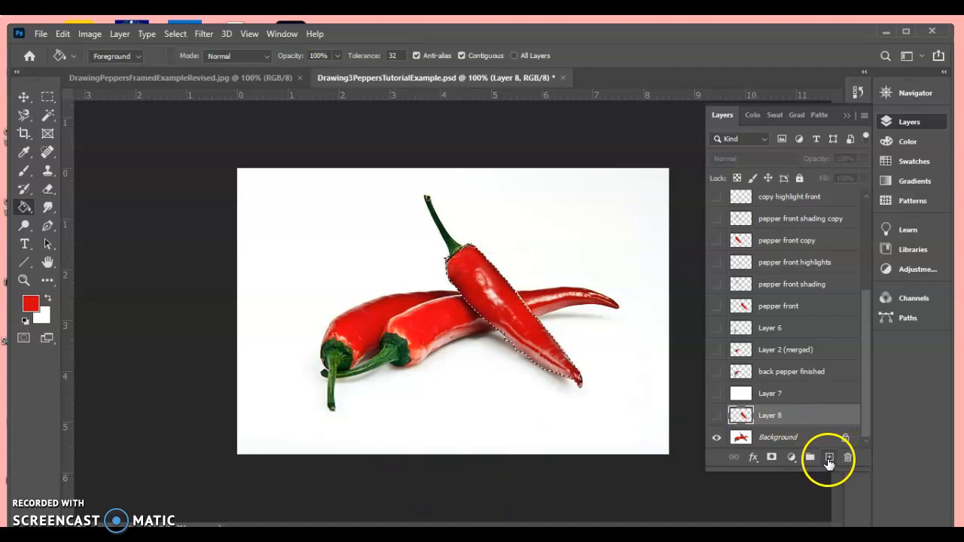
Add empty Layer 9, zoom to 300% and sample a darker red from the pepper.
click(829, 457)
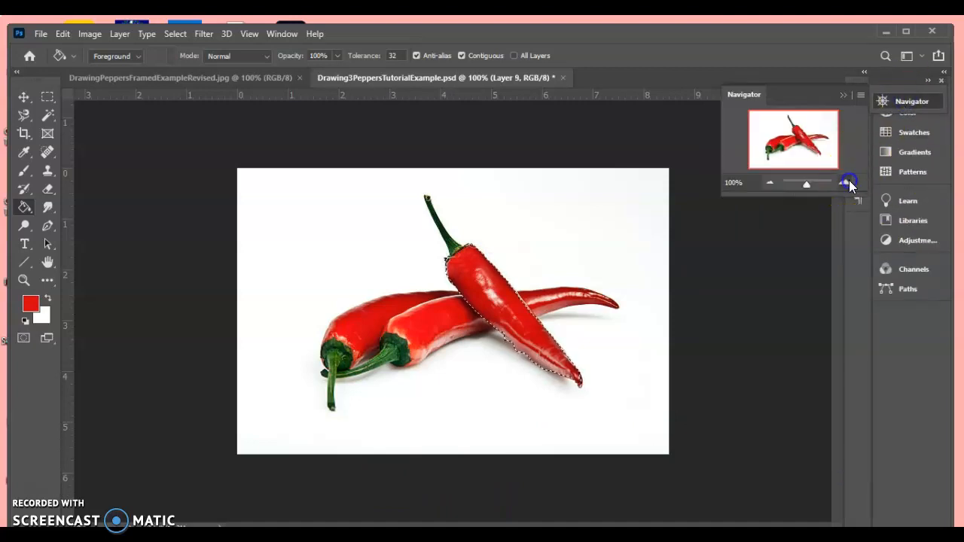
click(849, 183)
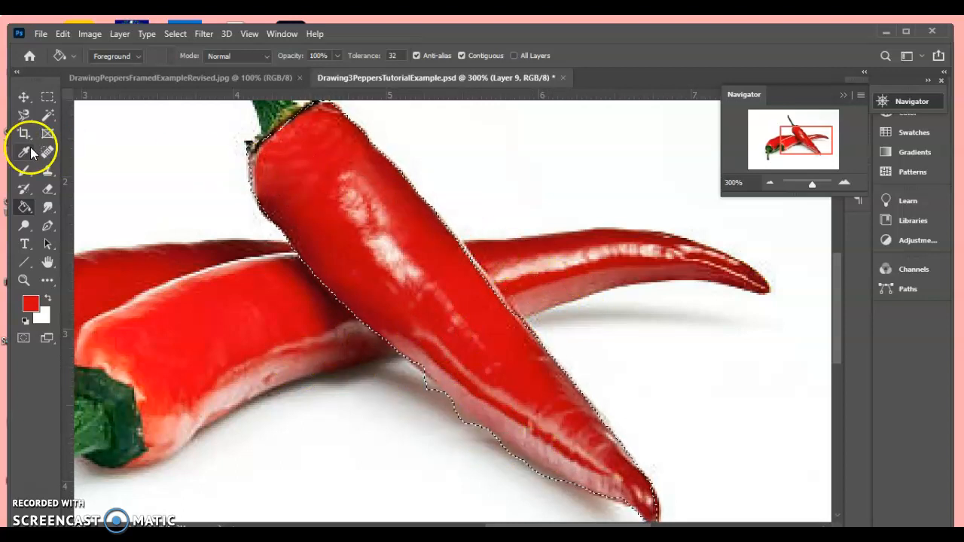
click(23, 152)
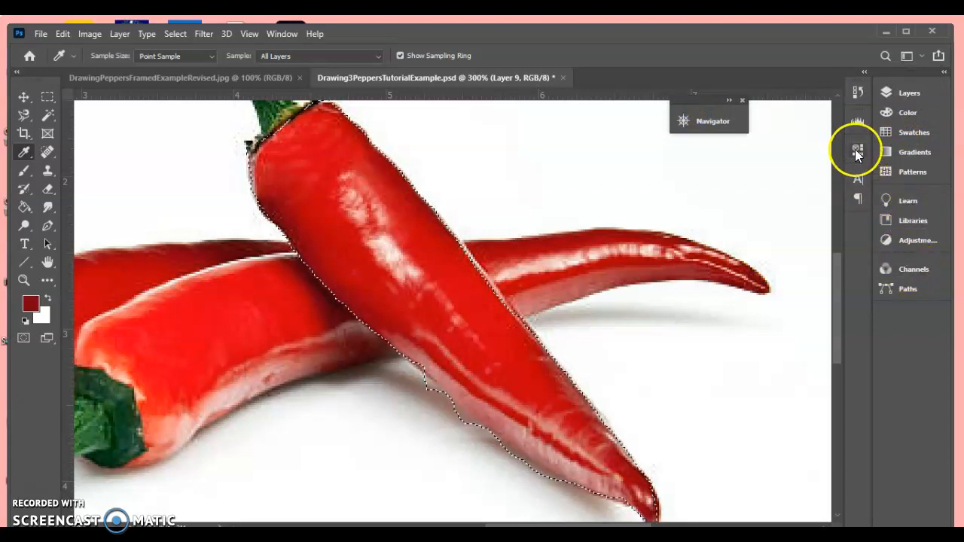
click(858, 148)
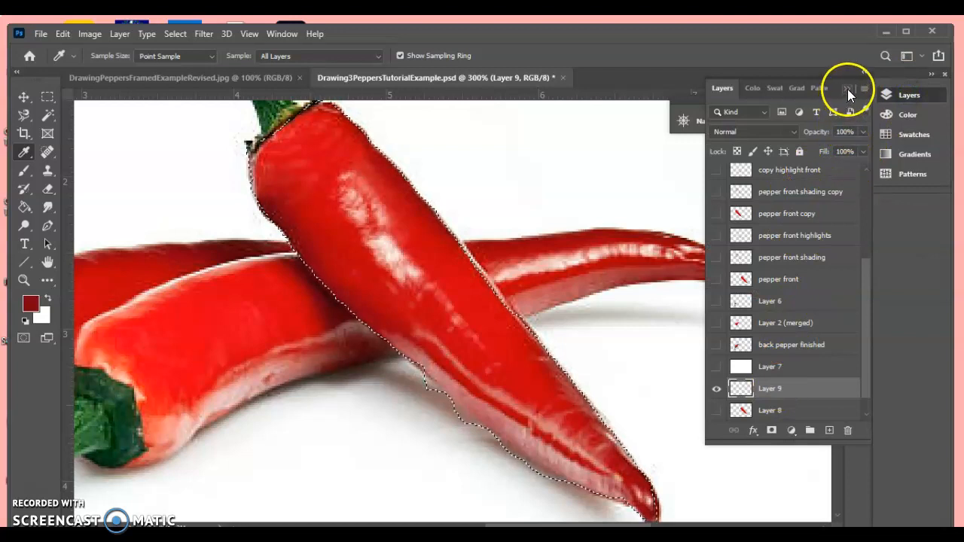
click(849, 88)
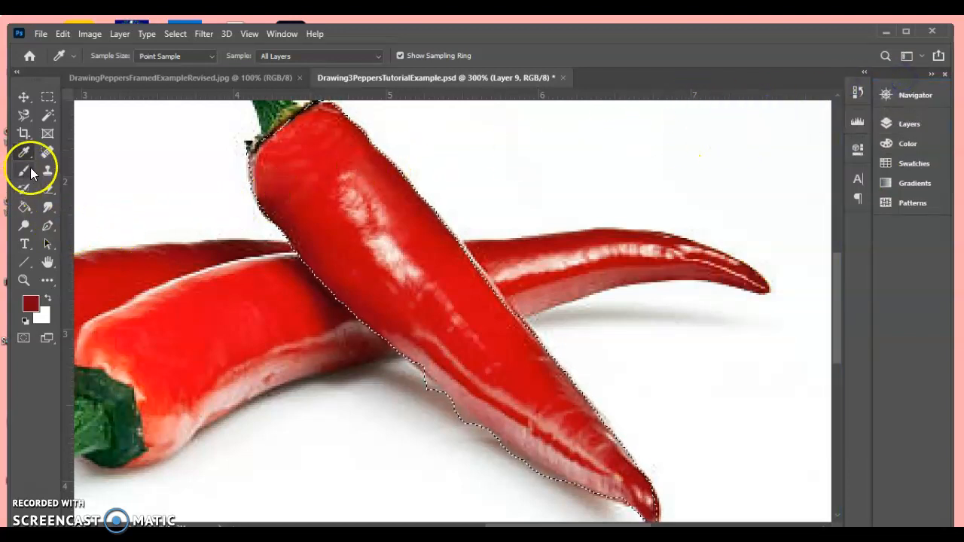
click(24, 170)
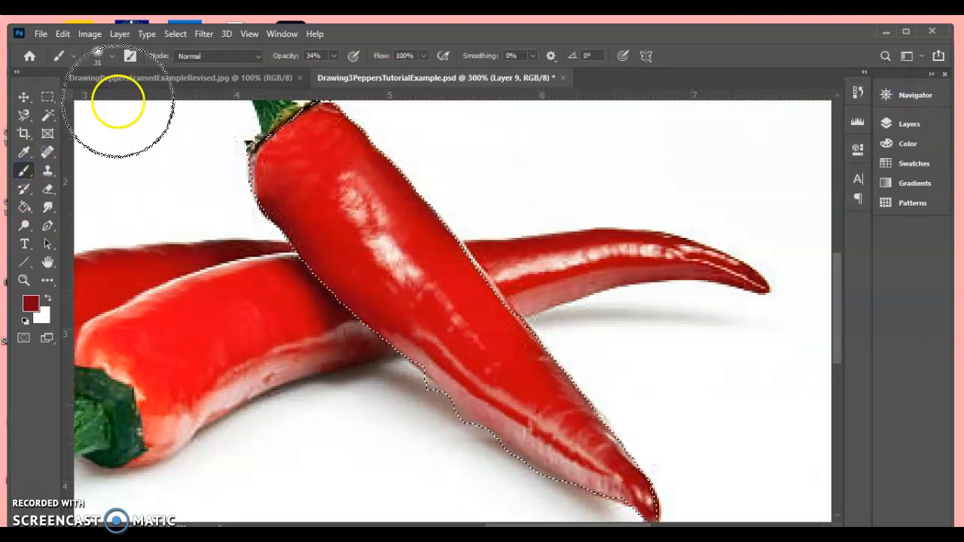
click(100, 56)
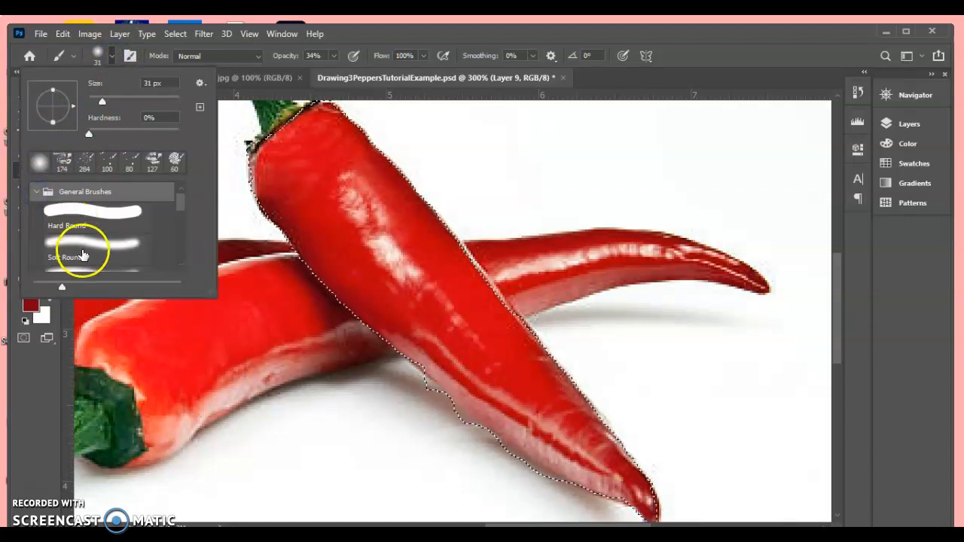
click(96, 257)
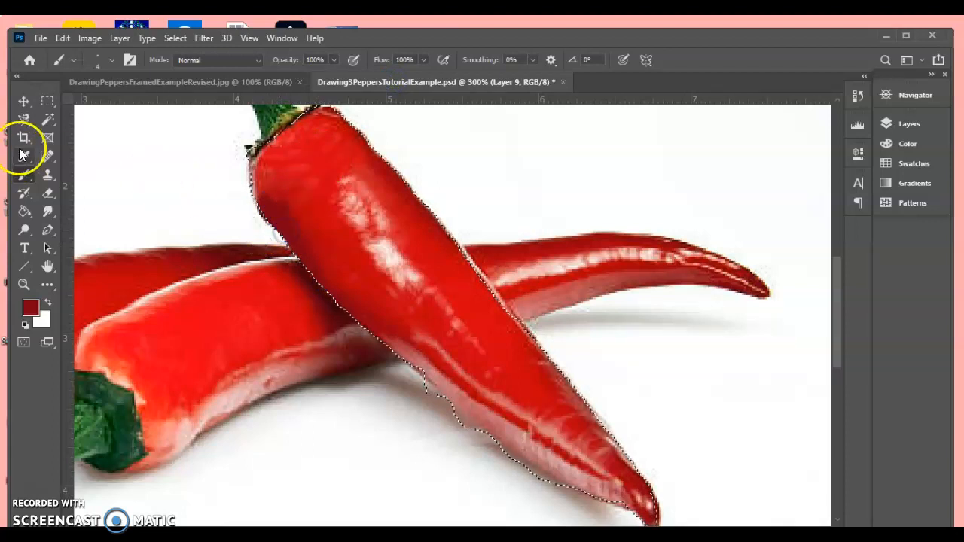
click(23, 156)
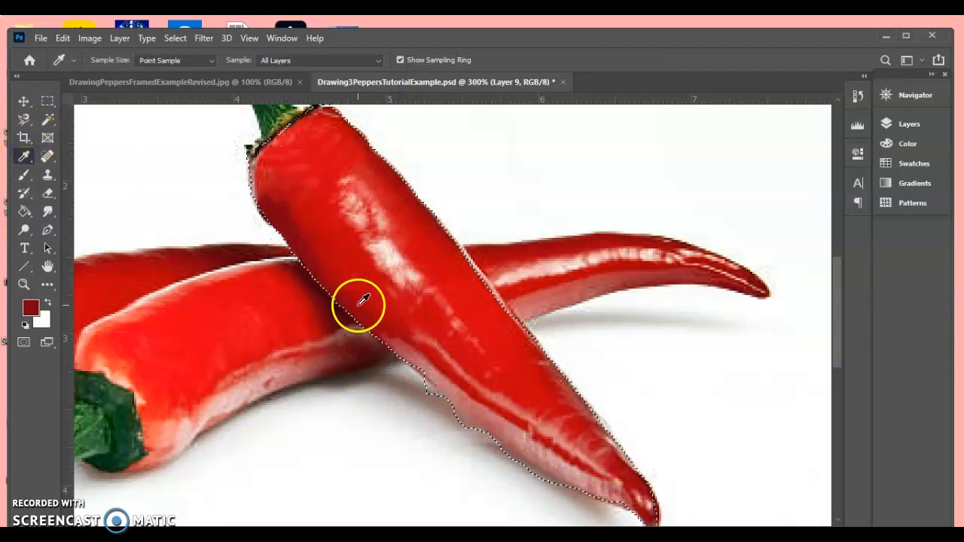
click(24, 175)
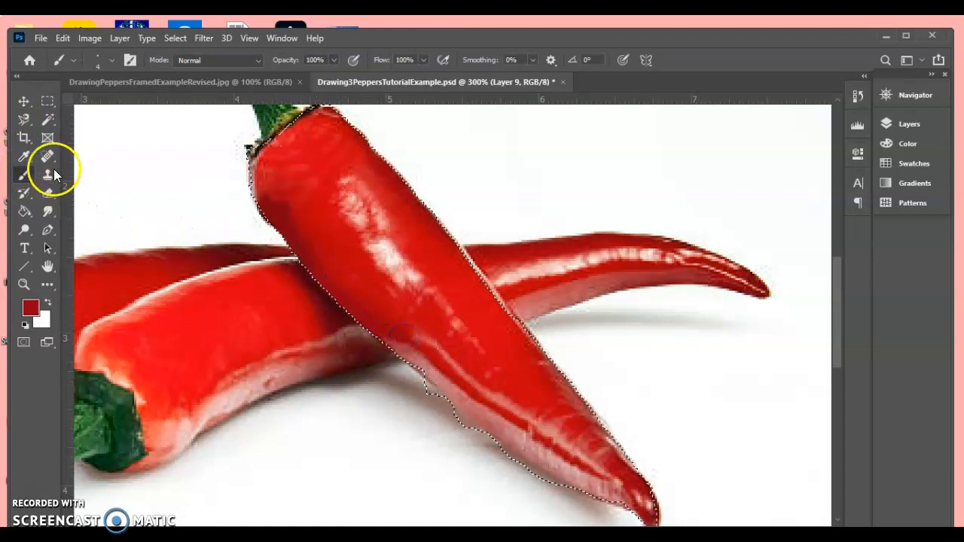
click(23, 156)
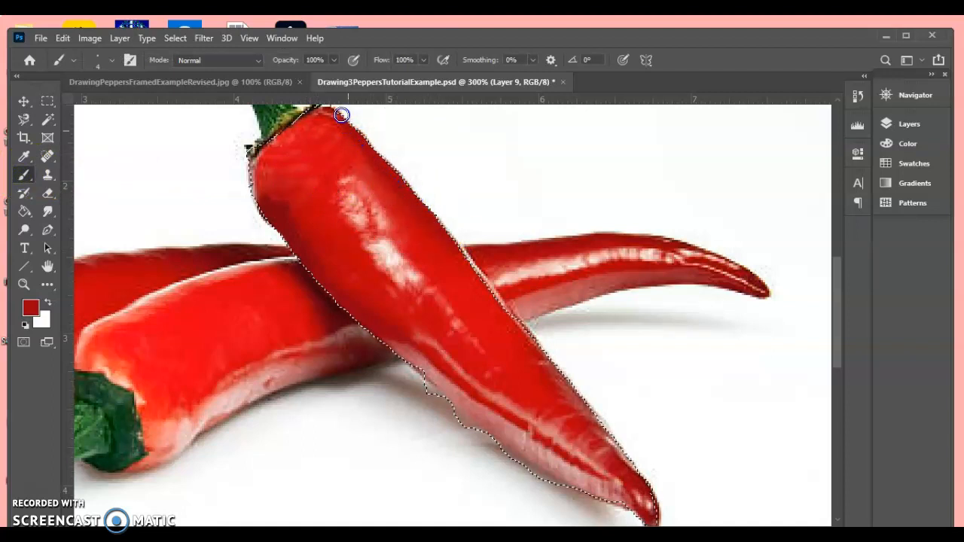
click(23, 156)
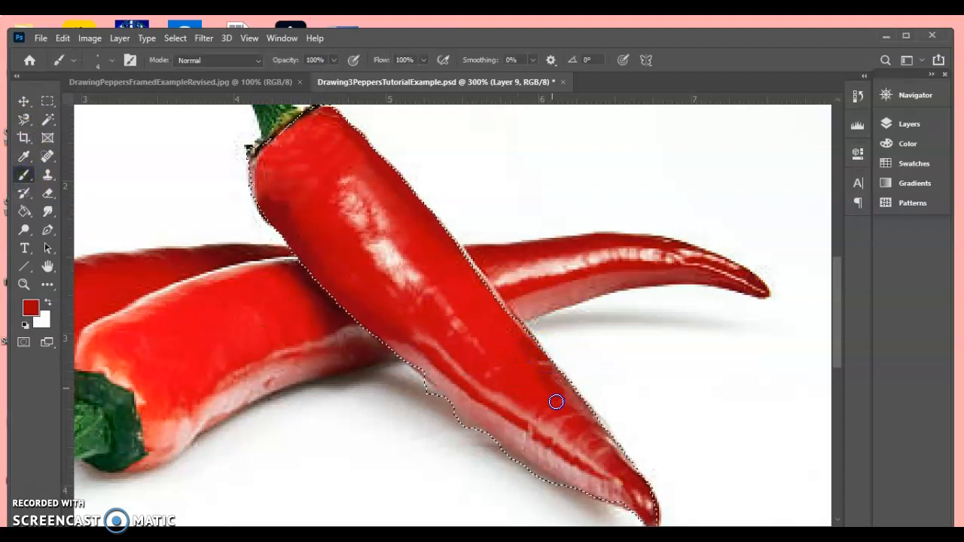
click(24, 156)
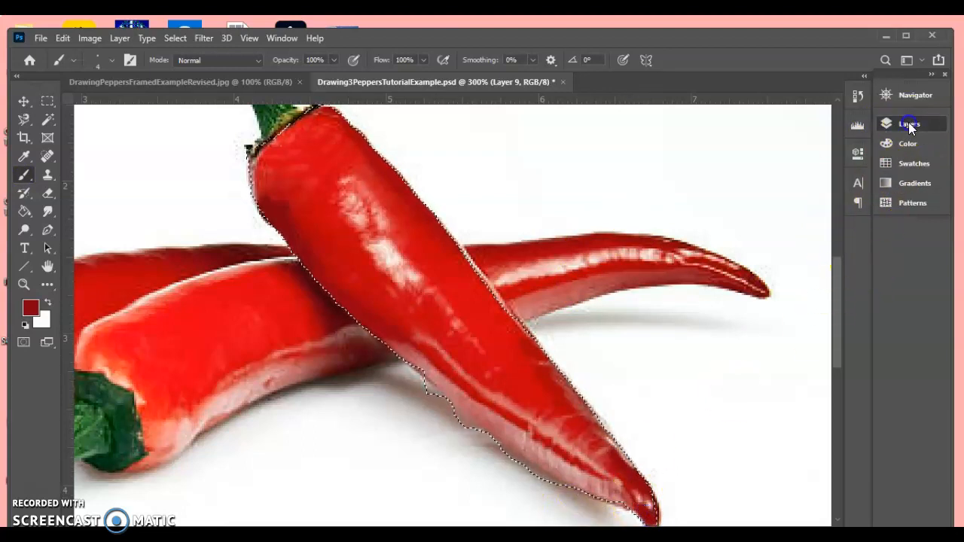
Hide the Background photo and show the pepper front shading layer with the base and highlights.
click(909, 124)
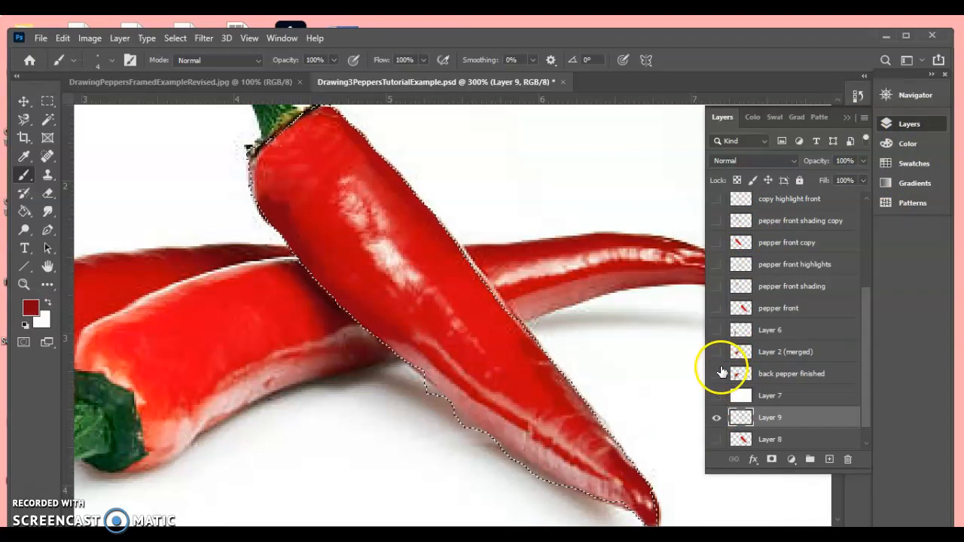
click(792, 286)
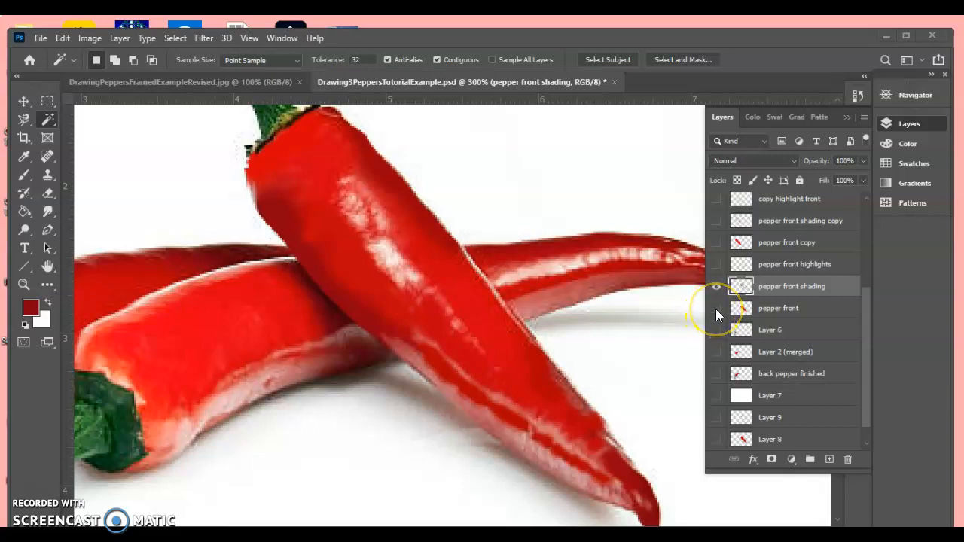
scroll(down, 3)
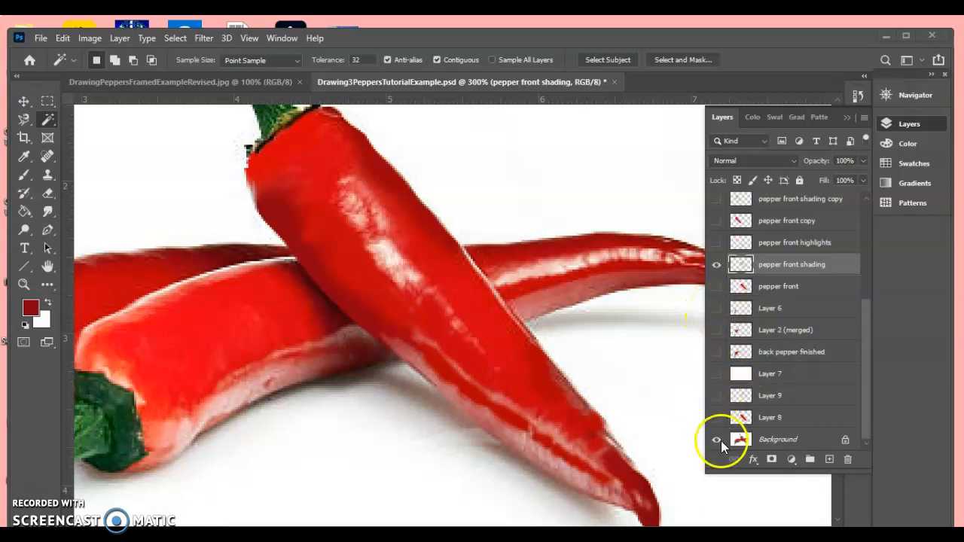
click(717, 439)
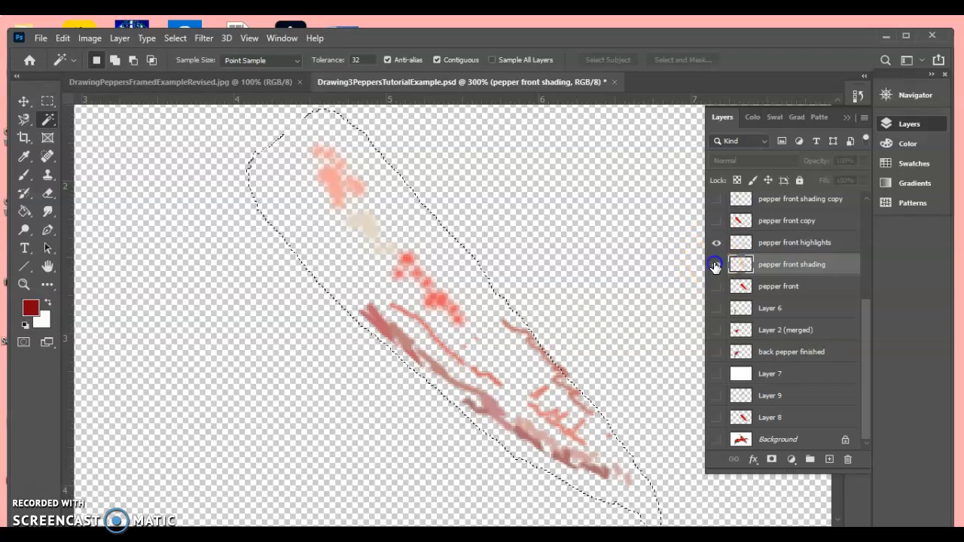
click(717, 264)
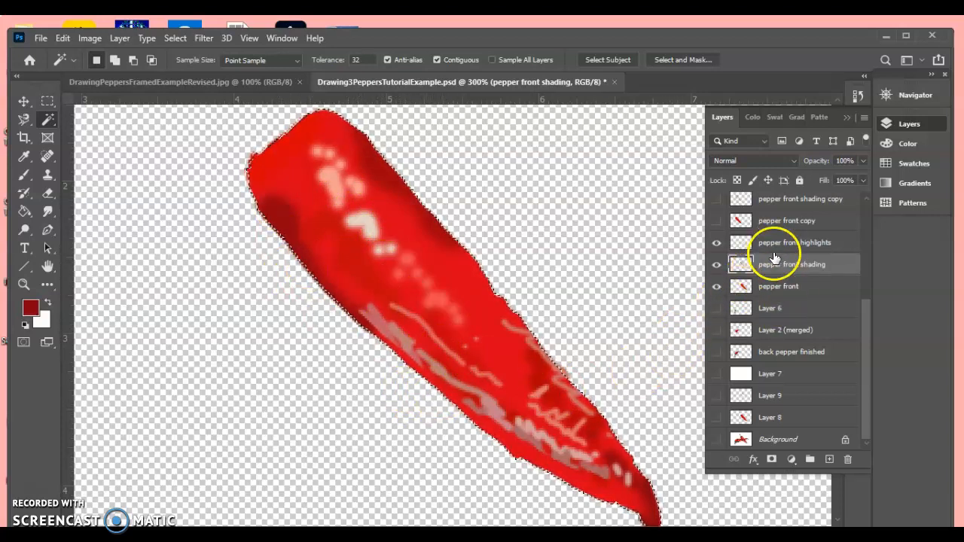
click(792, 265)
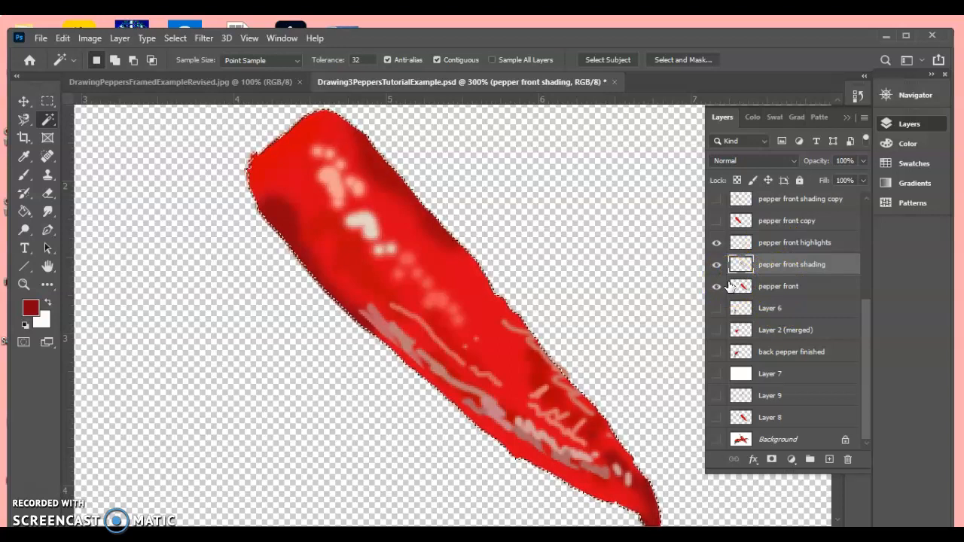
Show the Background photo again and select the three front pepper layers together.
click(717, 287)
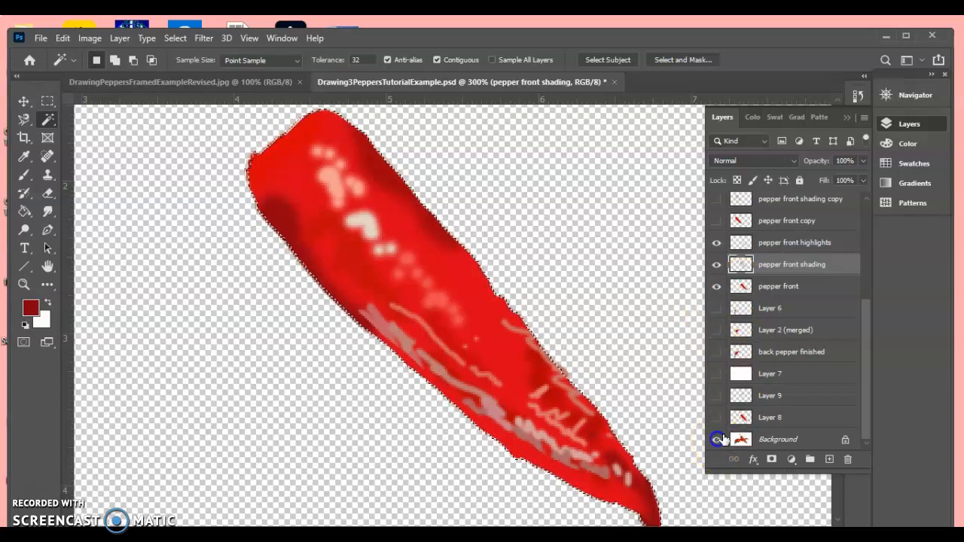
click(716, 439)
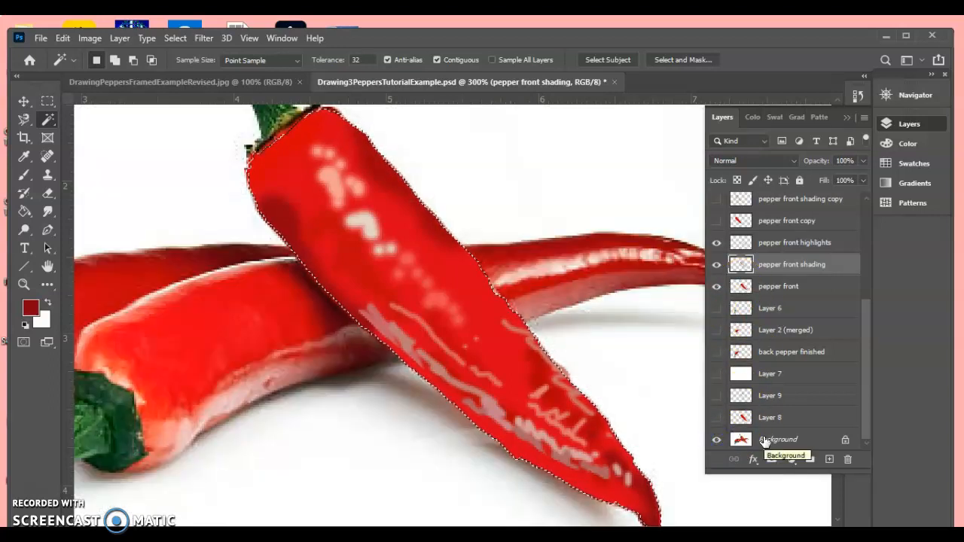
click(795, 242)
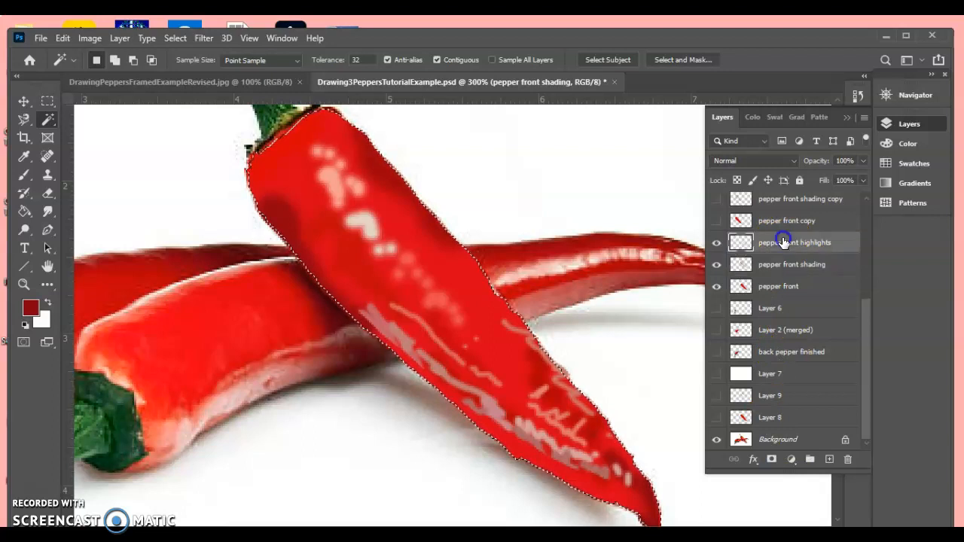
click(779, 287)
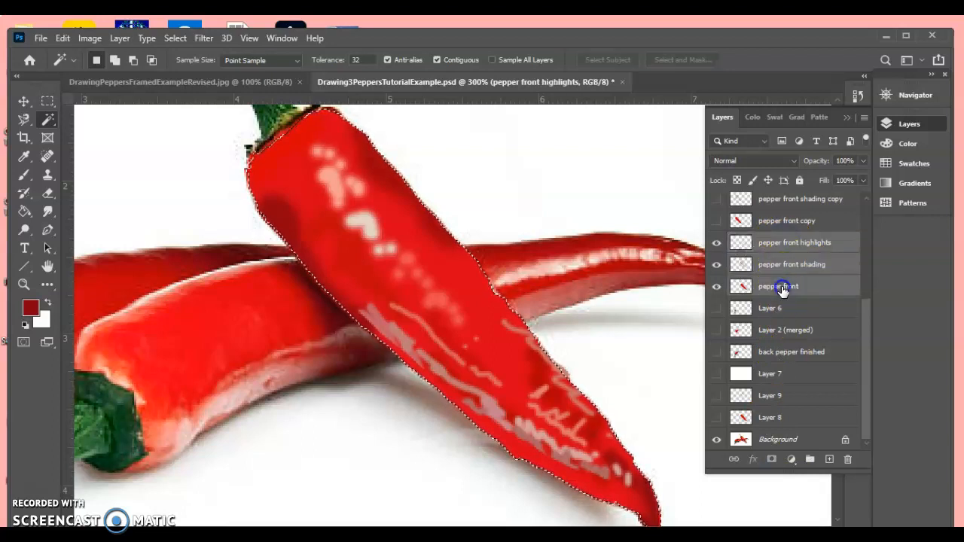
click(795, 242)
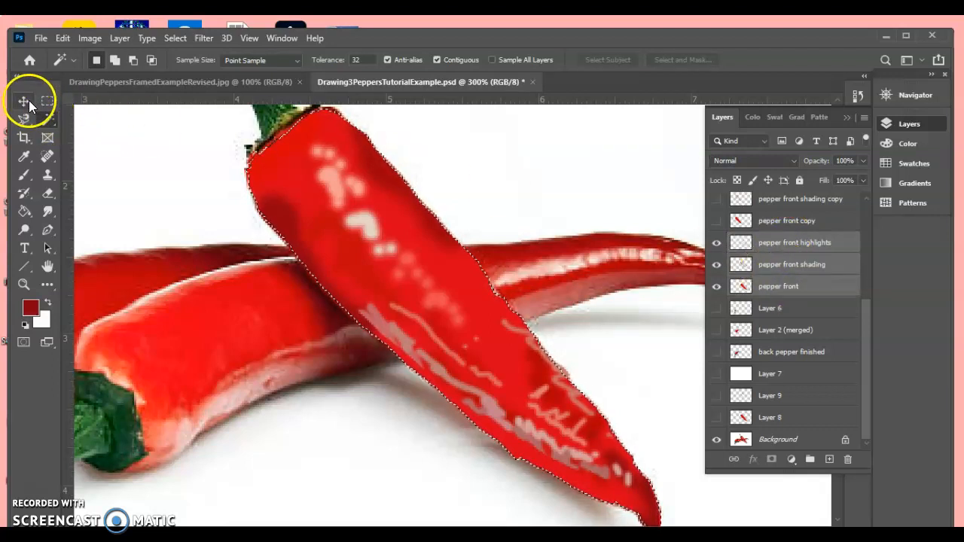
Move the painted front pepper left of the photographed pepper, keeping only the highlights layer selected.
click(23, 101)
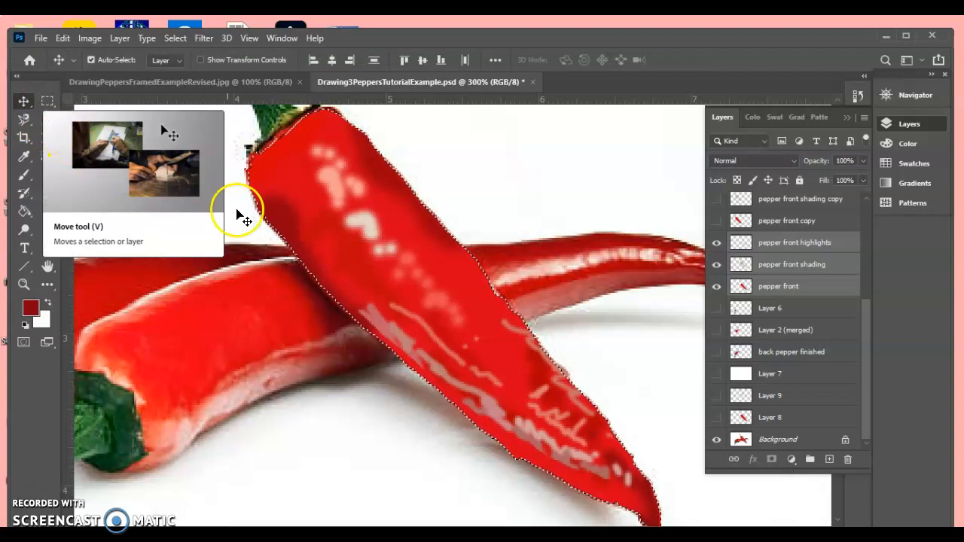
drag(237, 214, 202, 236)
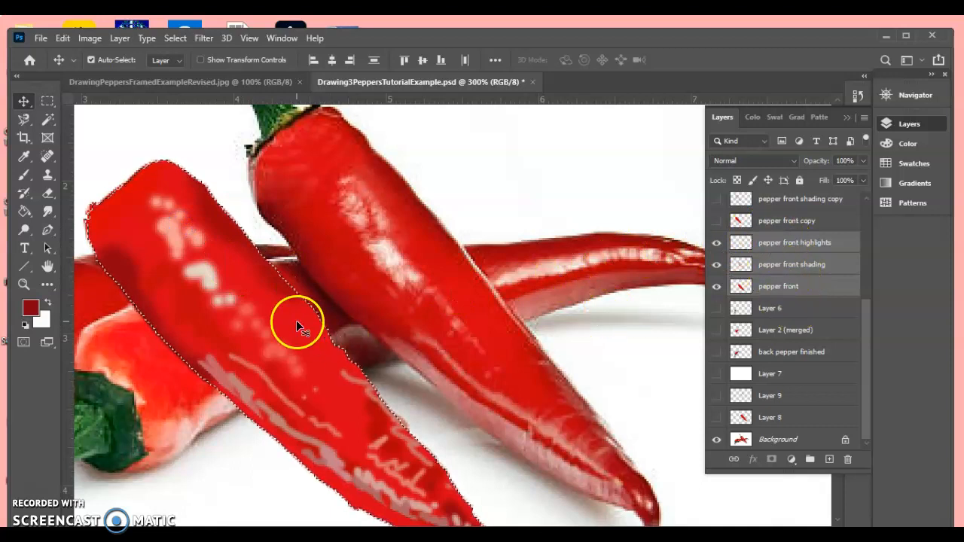
drag(298, 324, 377, 294)
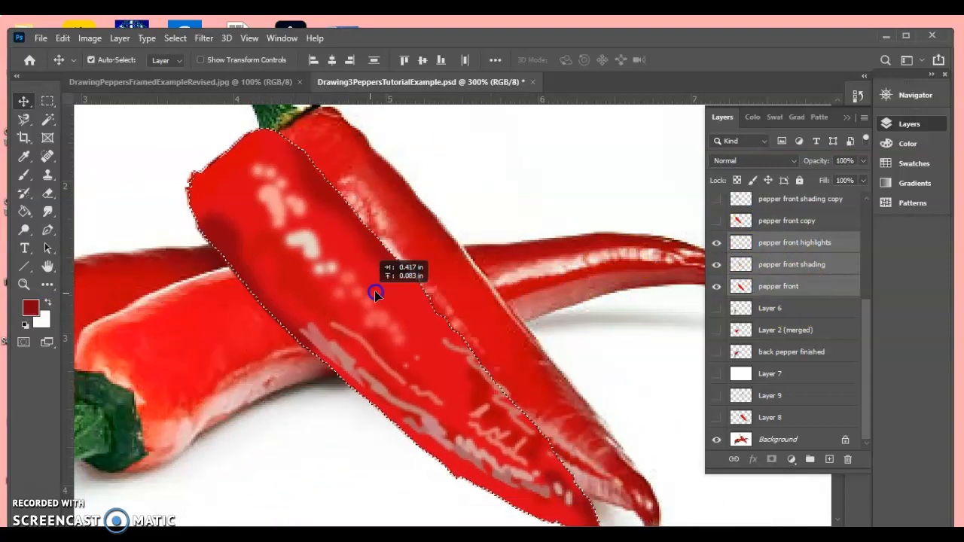
drag(377, 293, 258, 315)
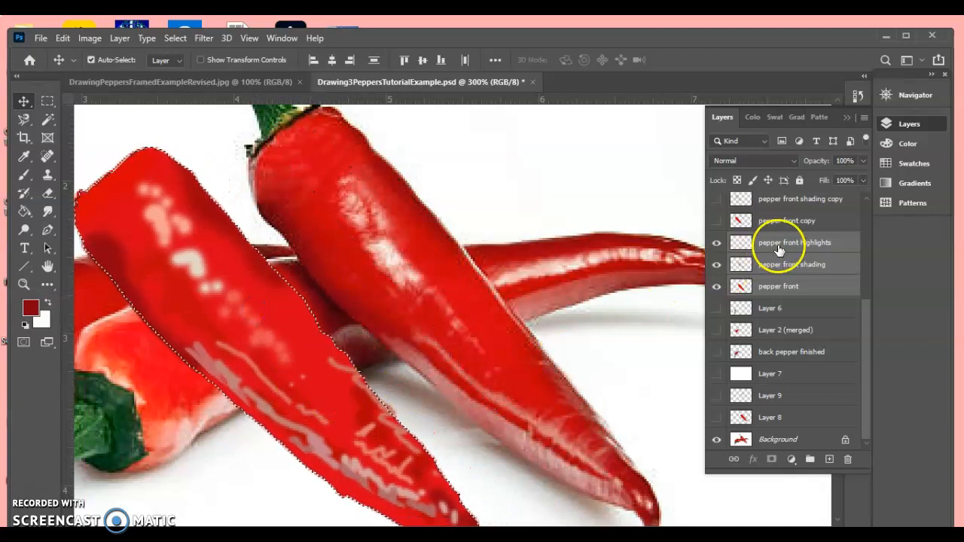
click(794, 242)
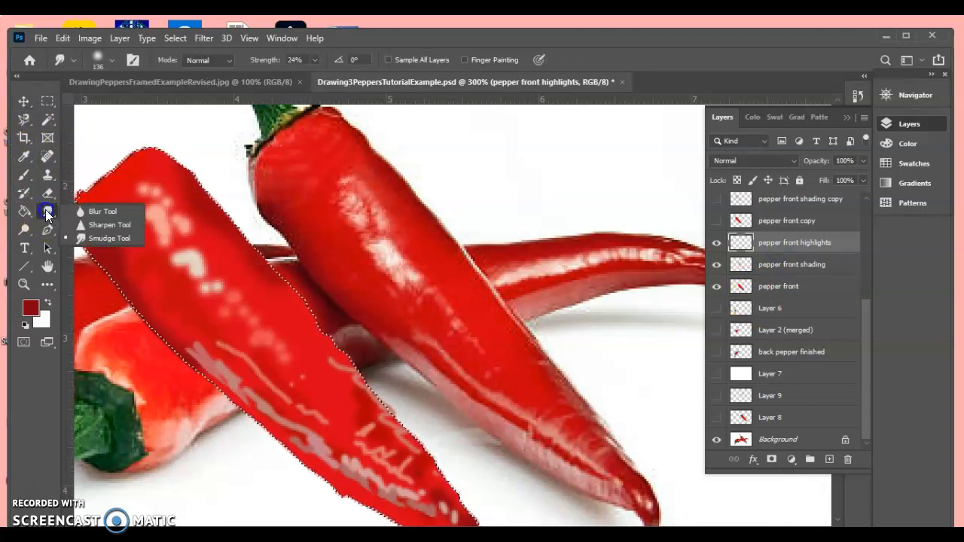
mouse_move(102, 238)
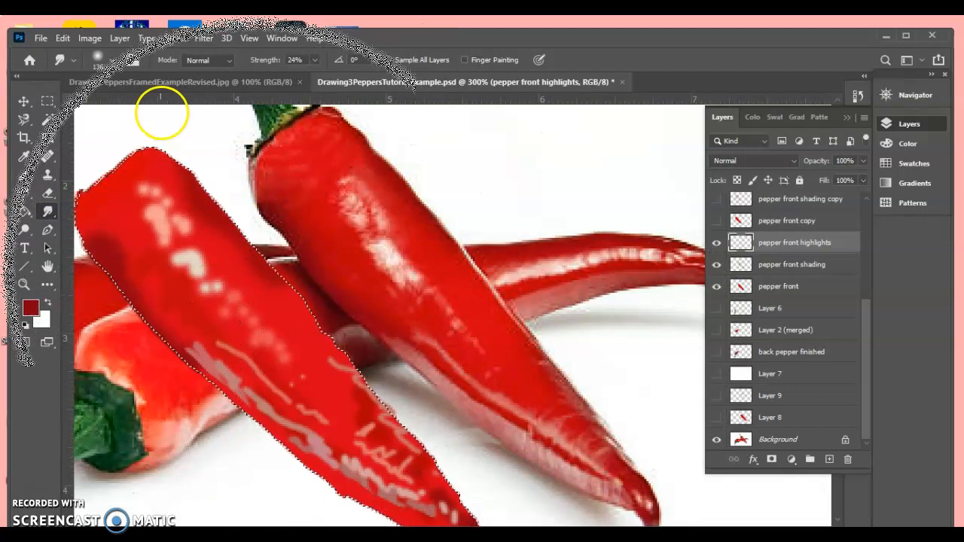
Smudge the highlight dots with a small soft brush at 34% strength on the highlights layer.
click(112, 59)
text(10)
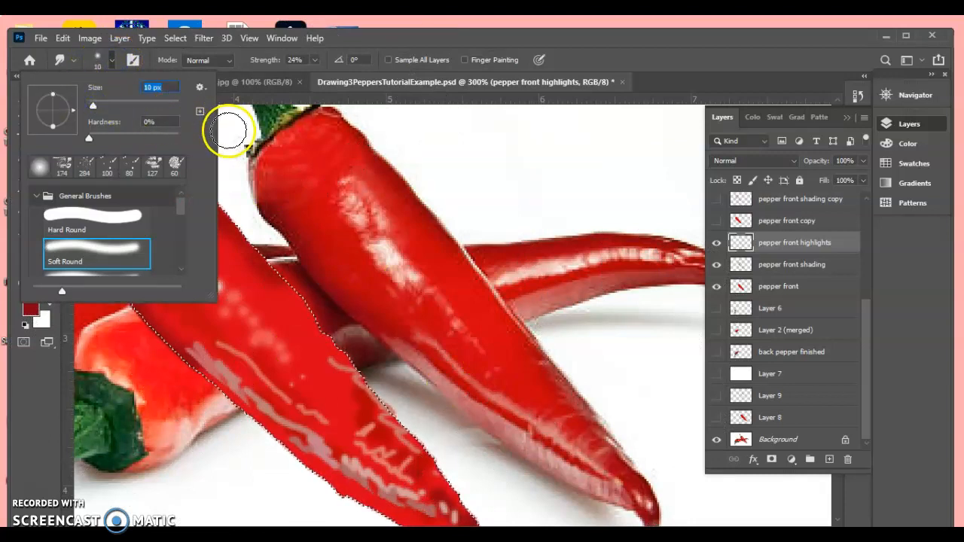
drag(94, 105, 89, 105)
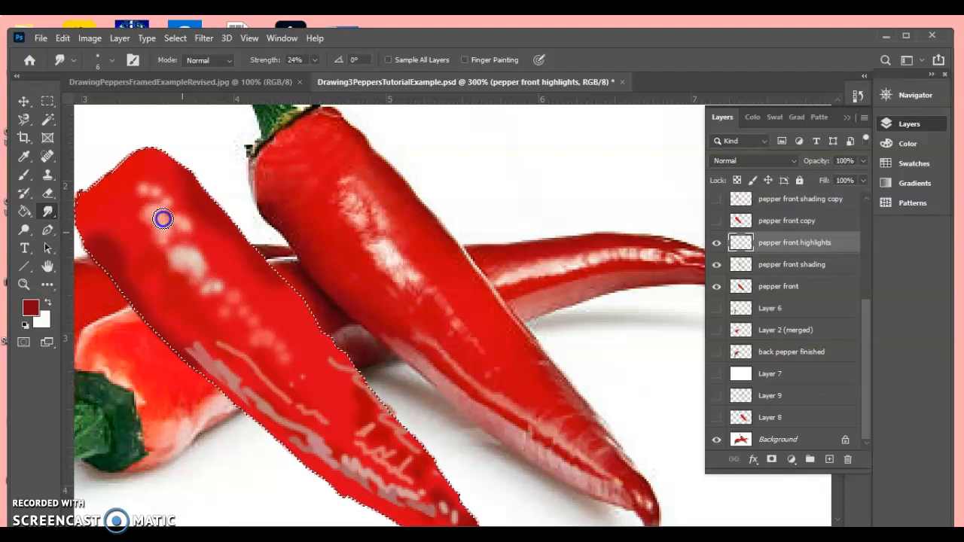
click(317, 60)
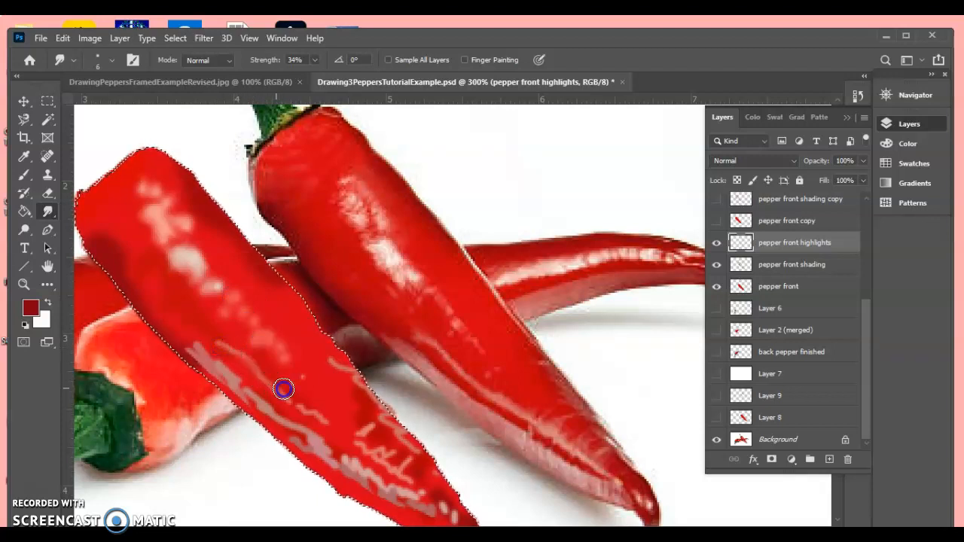
mouse_move(423, 369)
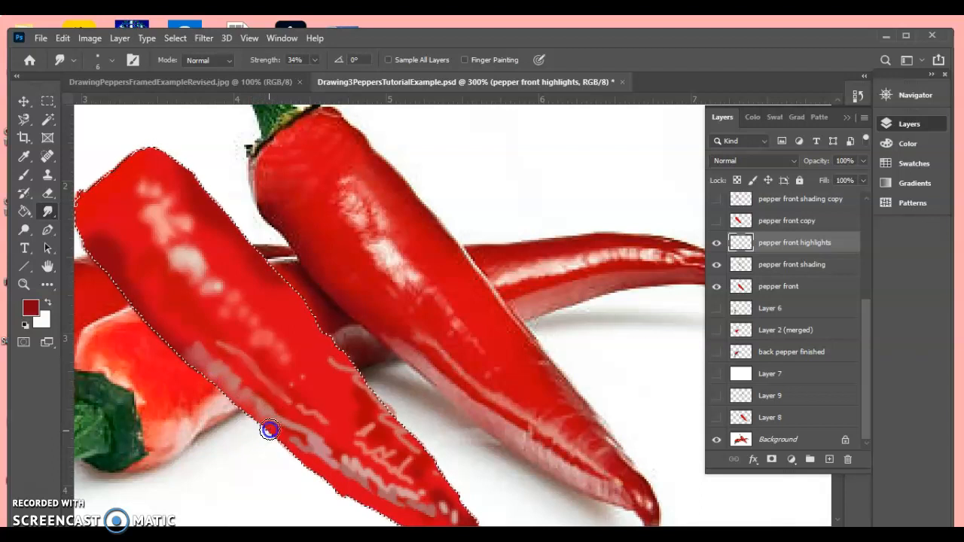
mouse_move(443, 372)
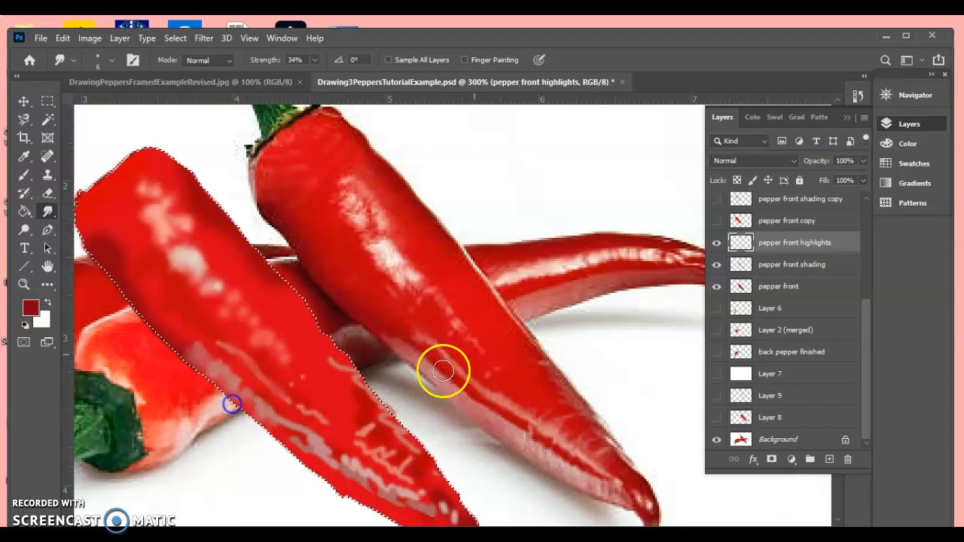
click(792, 265)
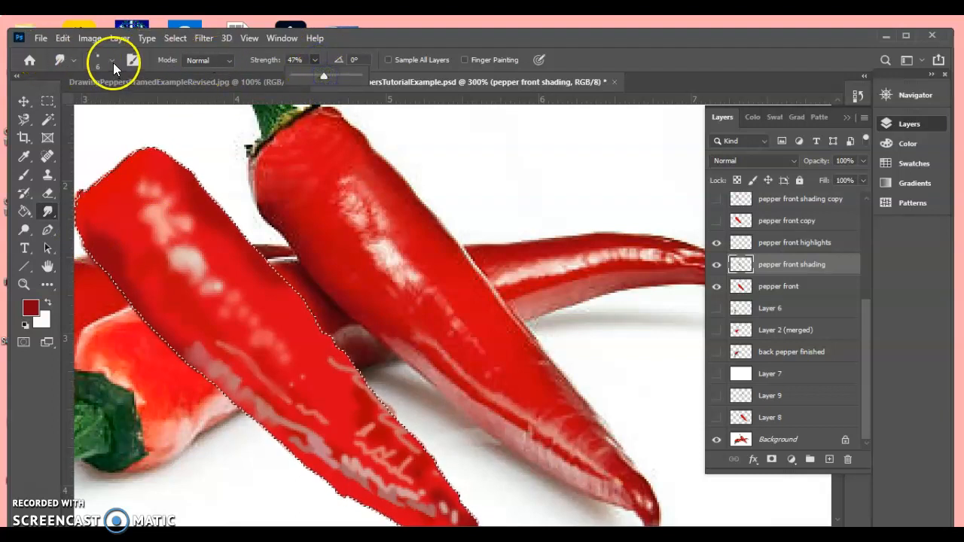
Smudge the pale shading streaks along the front pepper at 47% strength, body to tip.
click(111, 61)
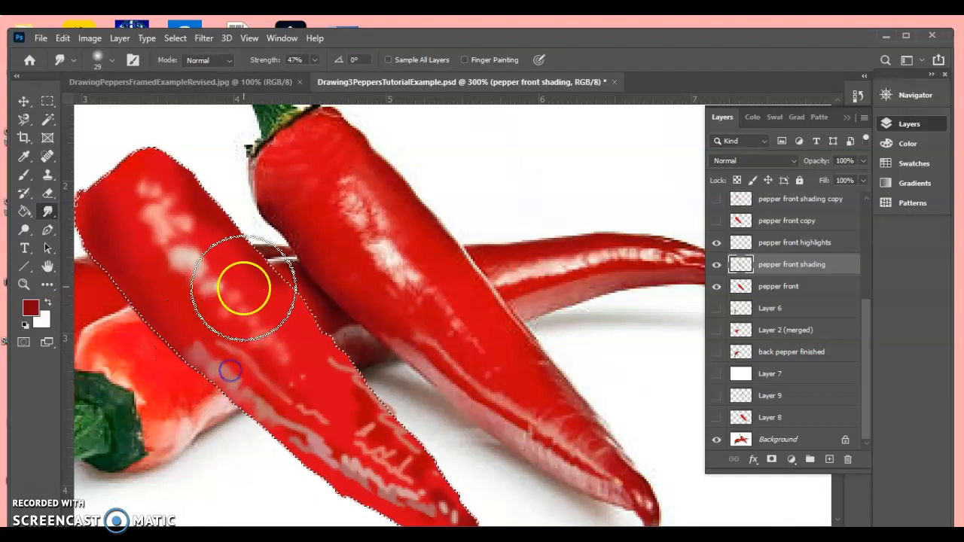
drag(243, 289, 209, 230)
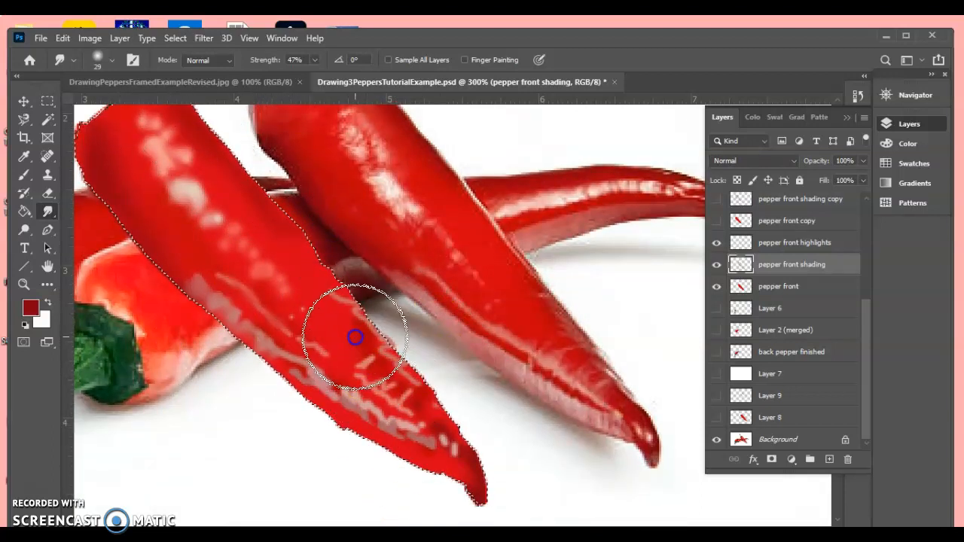
drag(355, 337, 443, 447)
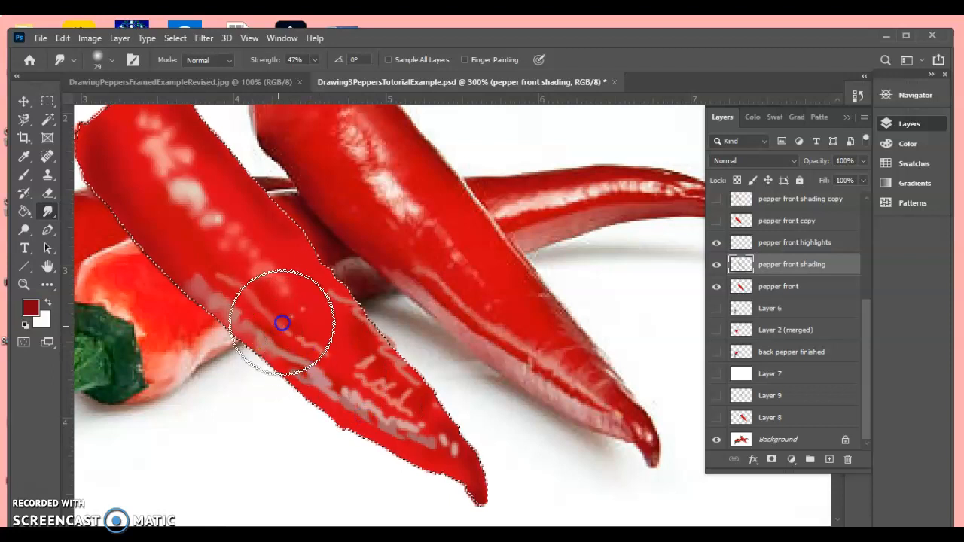
drag(283, 324, 287, 347)
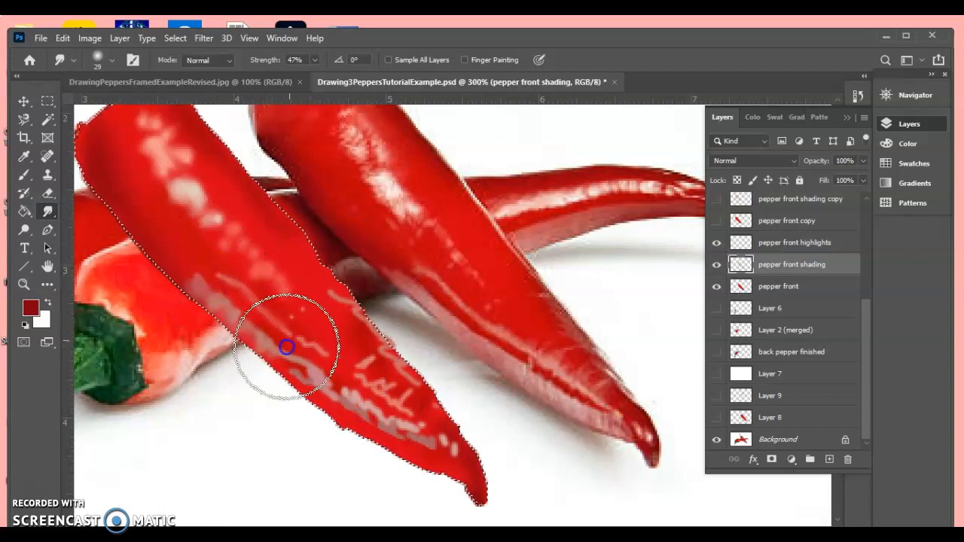
click(795, 242)
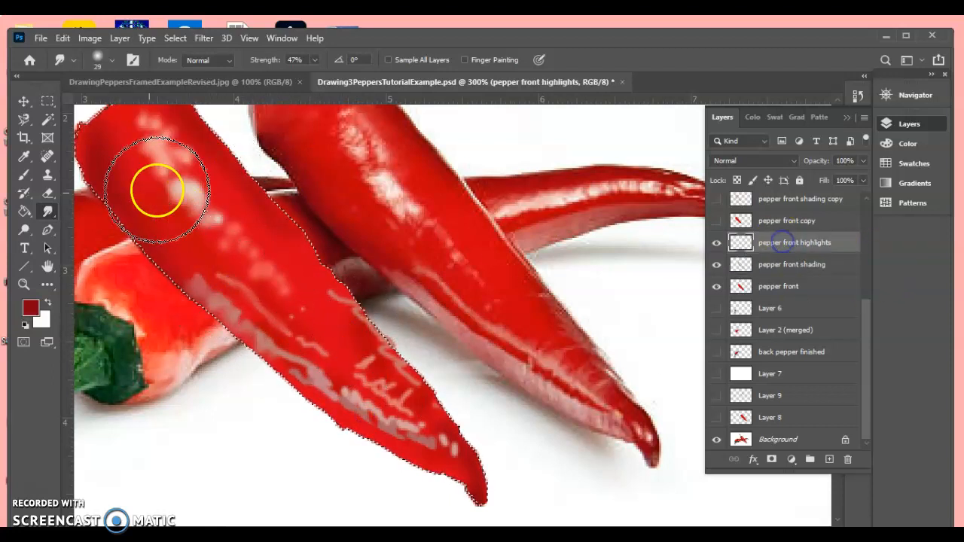
mouse_move(512, 252)
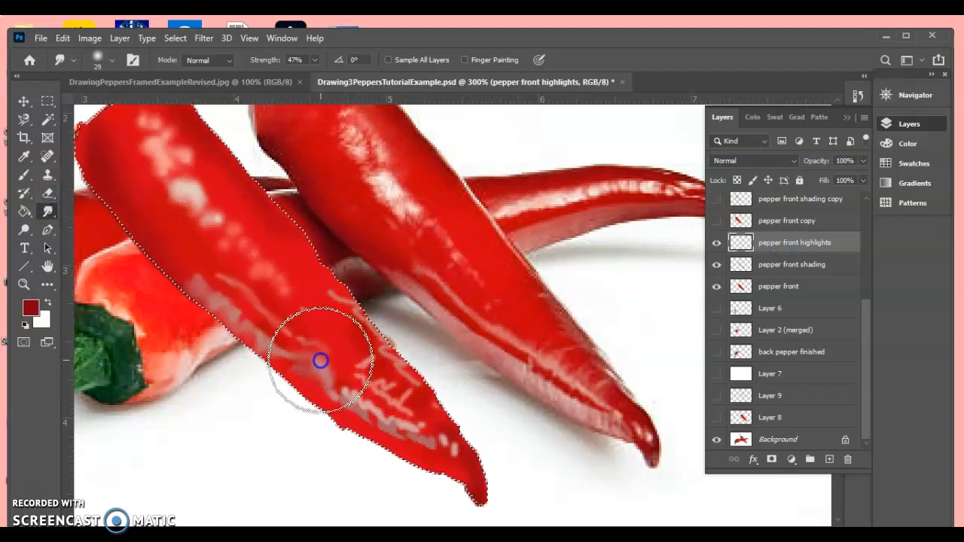
Blend a highlight streak with a 3 px brush and toggle the highlights layer to compare.
click(320, 361)
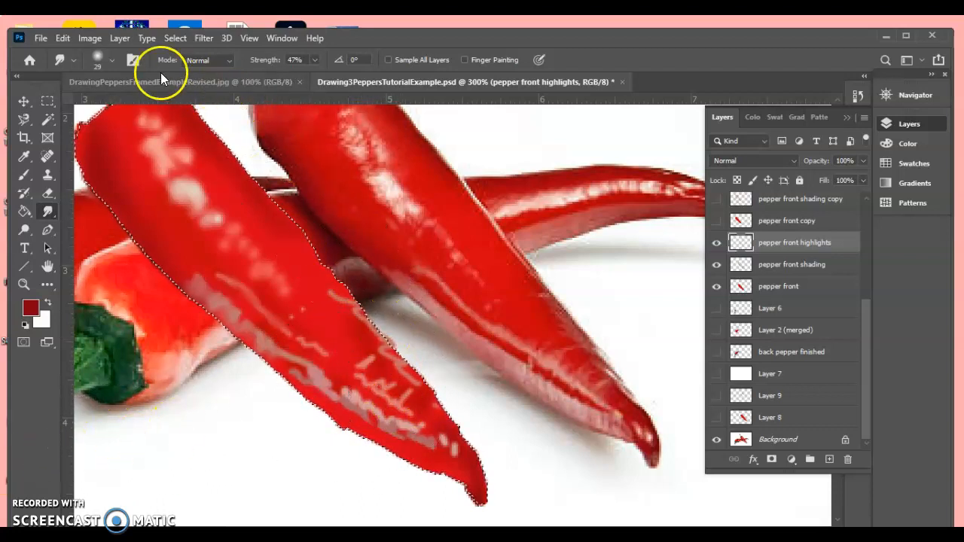
click(76, 59)
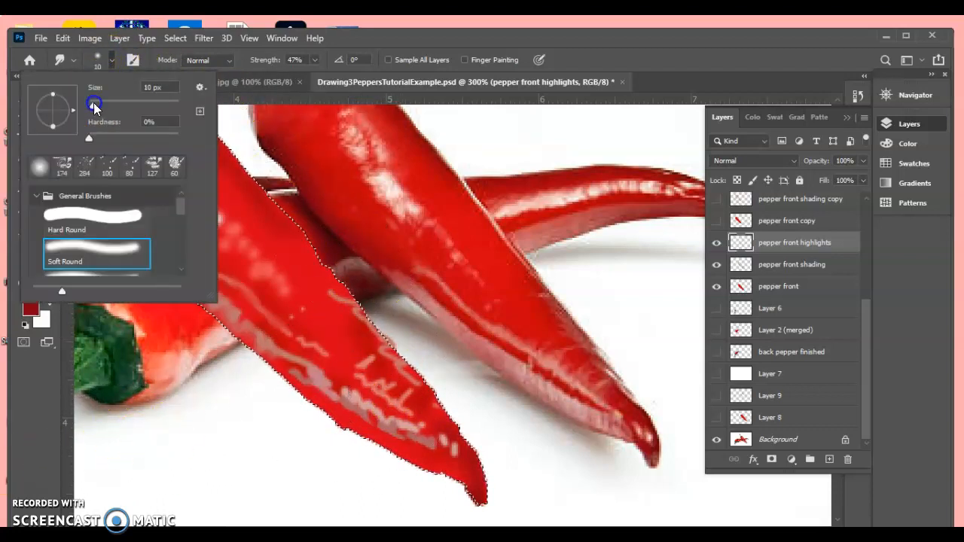
text(3)
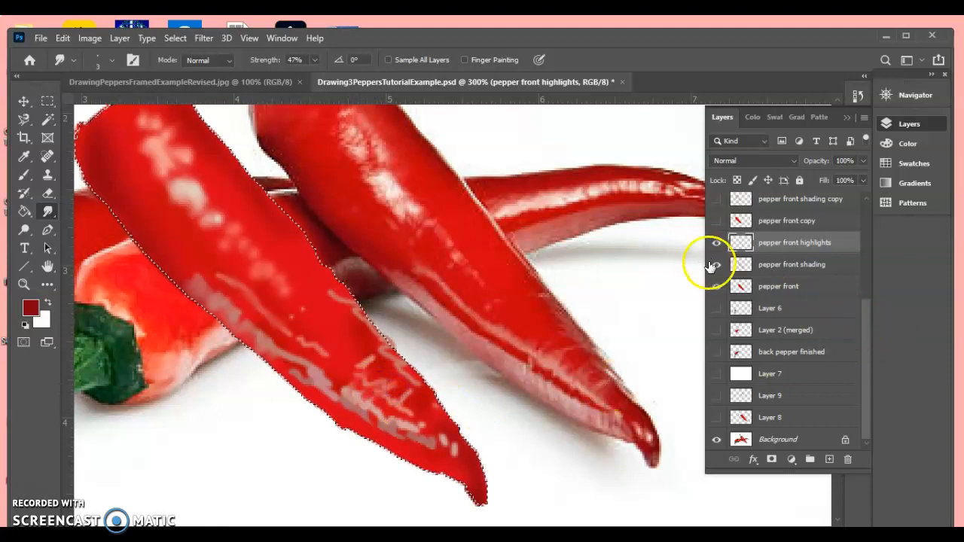
click(717, 241)
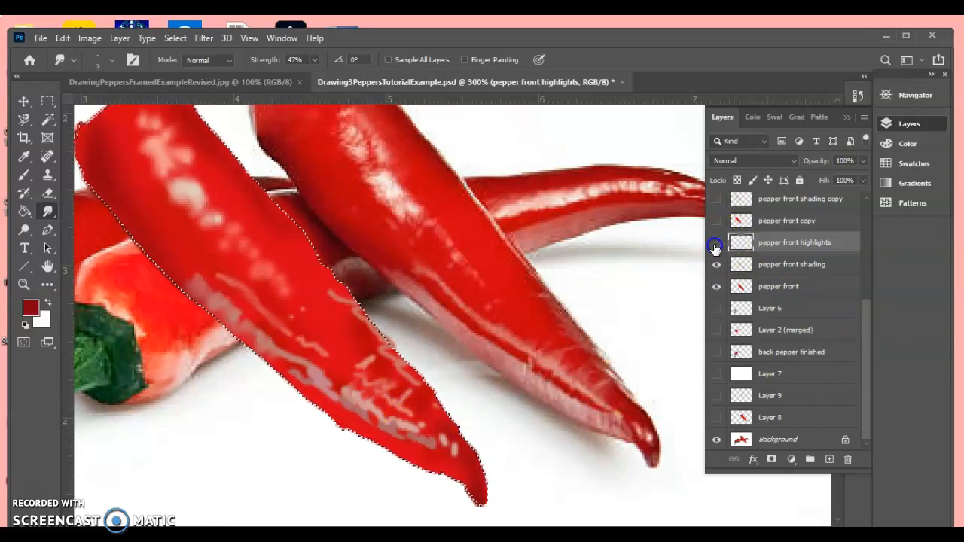
click(716, 242)
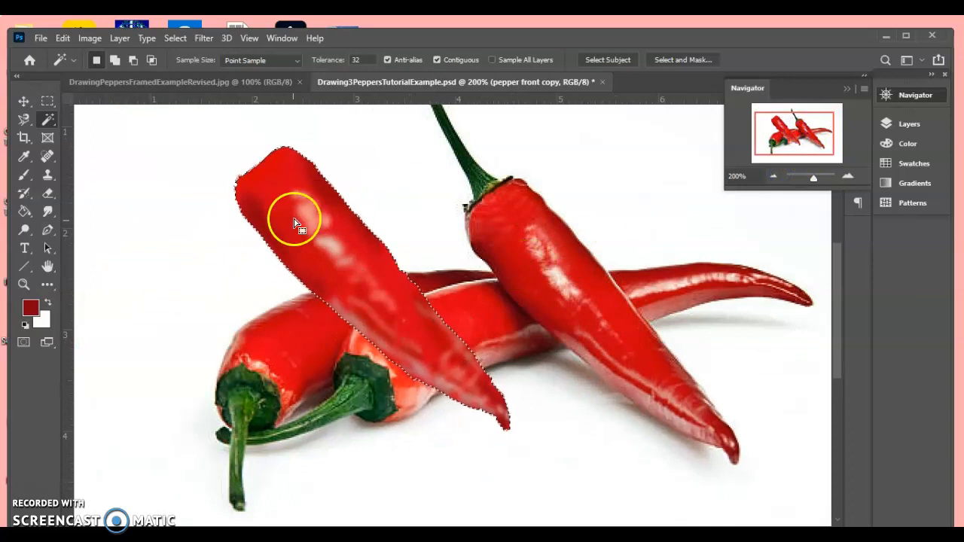
mouse_move(384, 309)
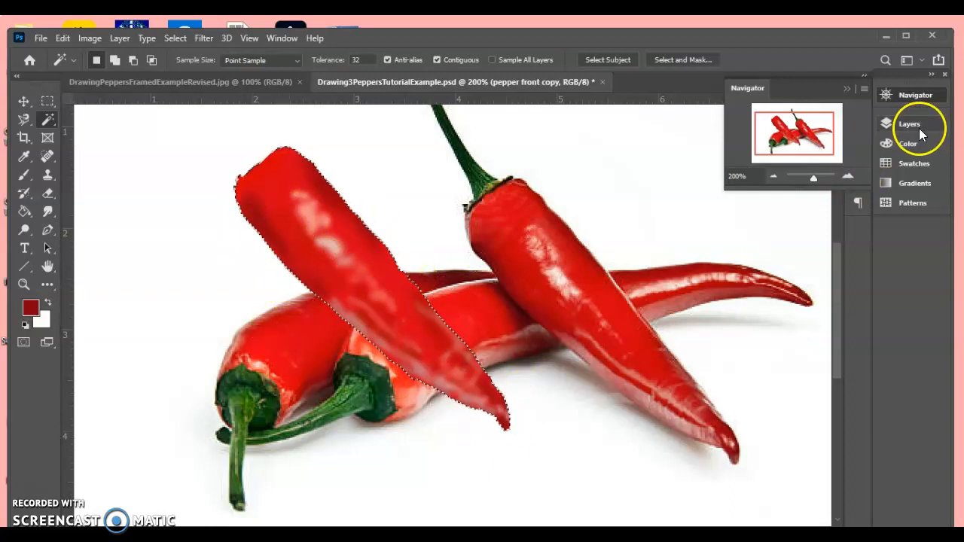
Hide the painted front pepper copy layers so only front pep finished remains visible.
click(909, 124)
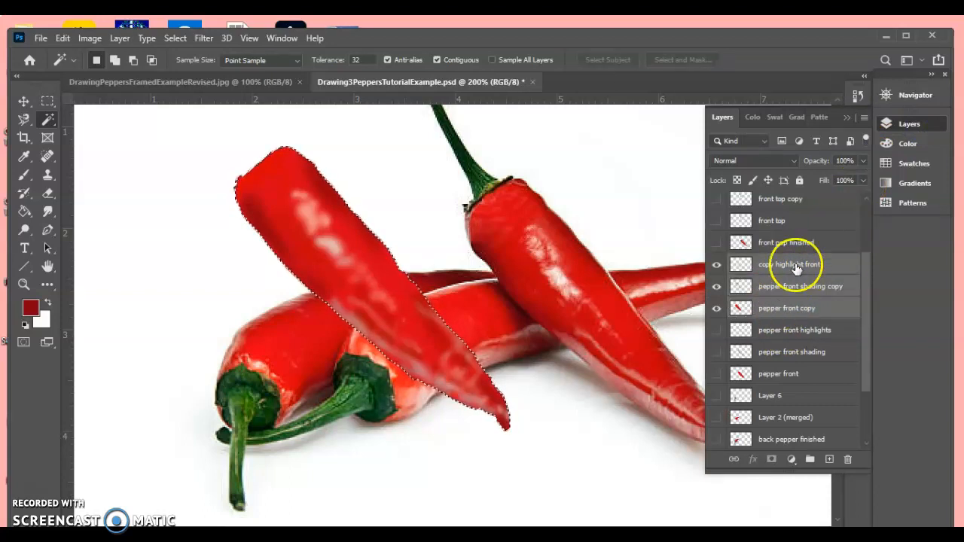
mouse_move(785, 294)
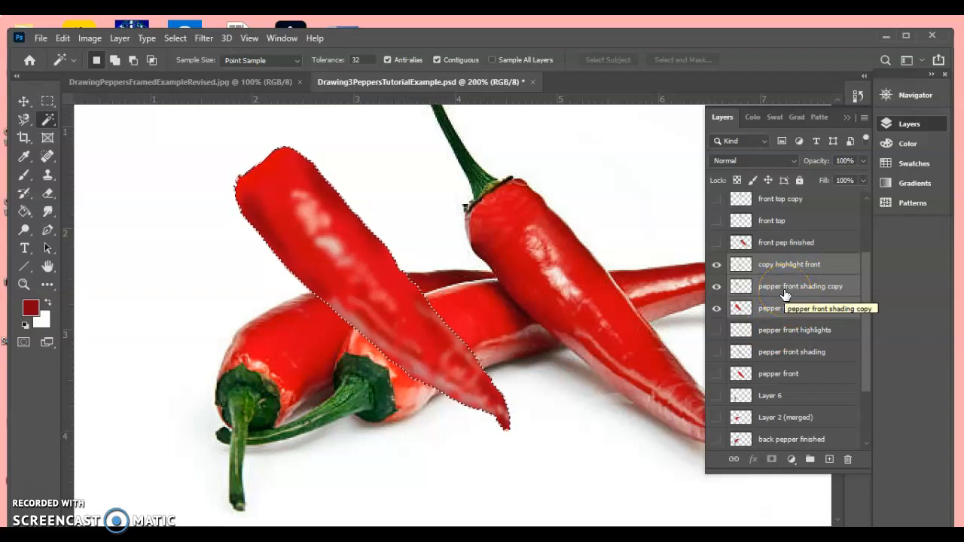
click(788, 263)
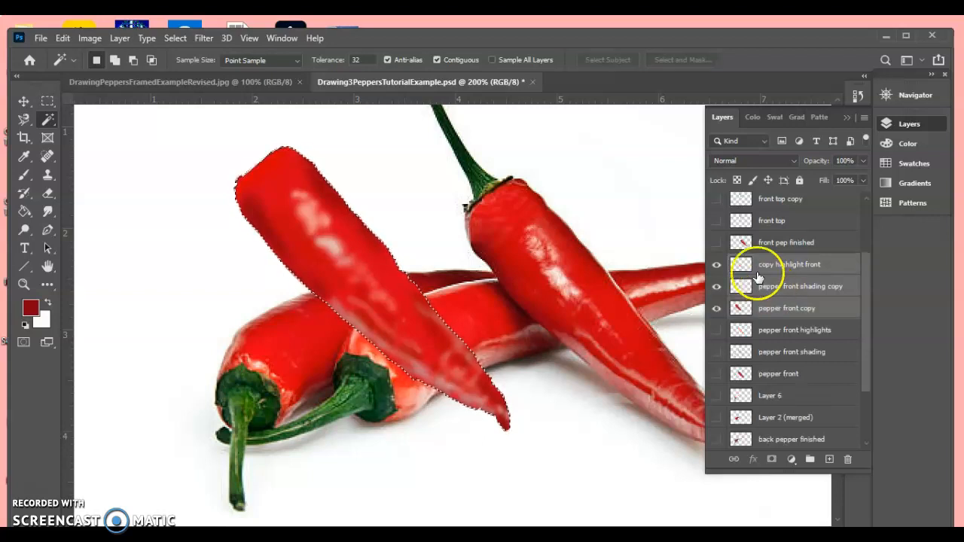
click(717, 242)
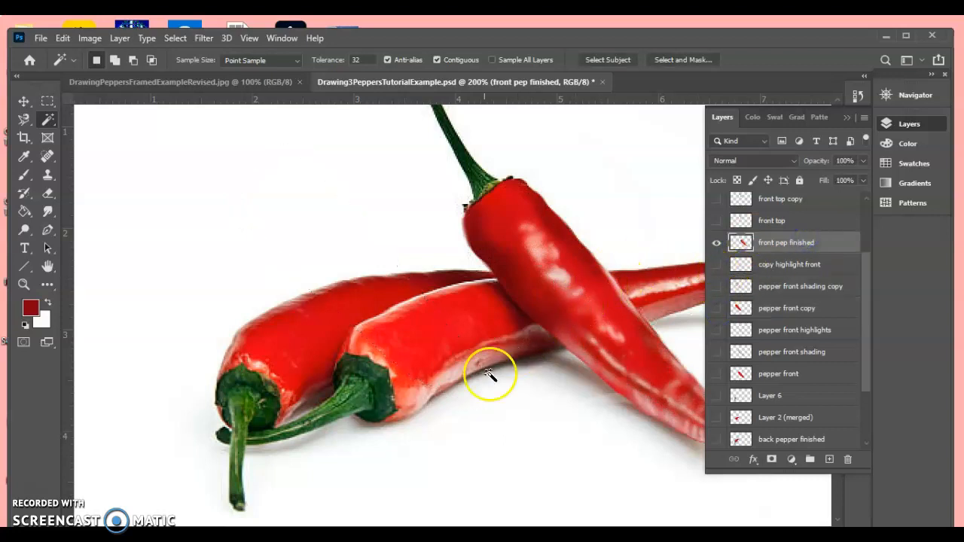
Nudge the front pep finished layer up-left, select it by colour, and pick the Dodge tool.
click(24, 102)
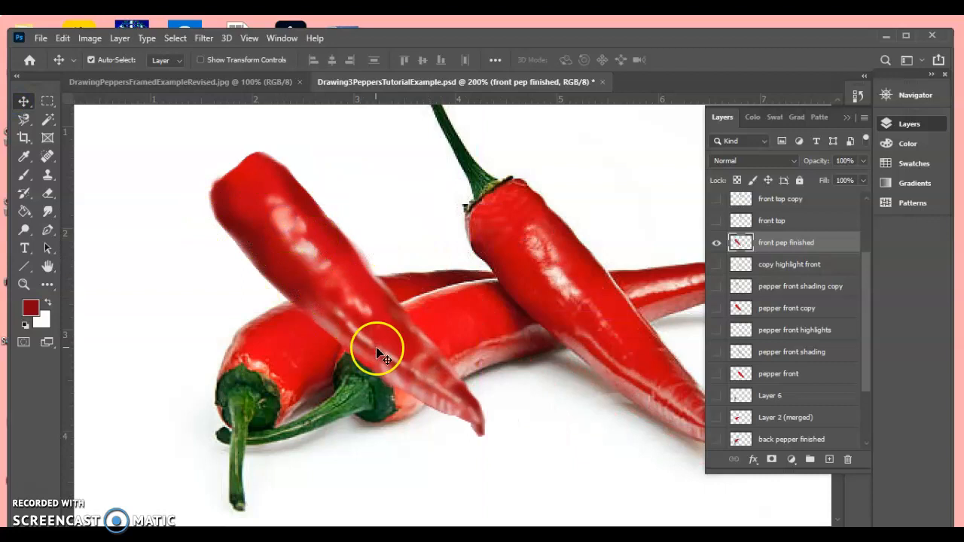
mouse_move(370, 313)
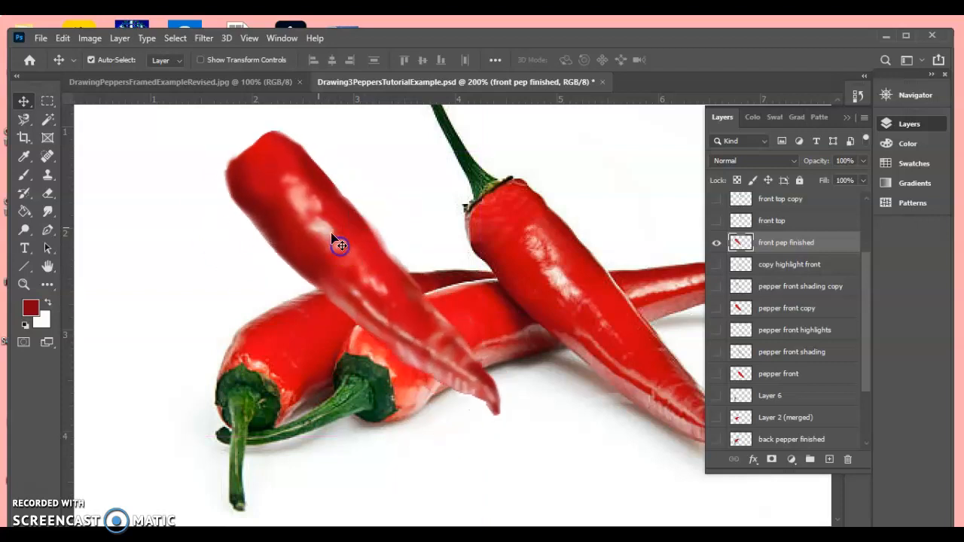
mouse_move(419, 343)
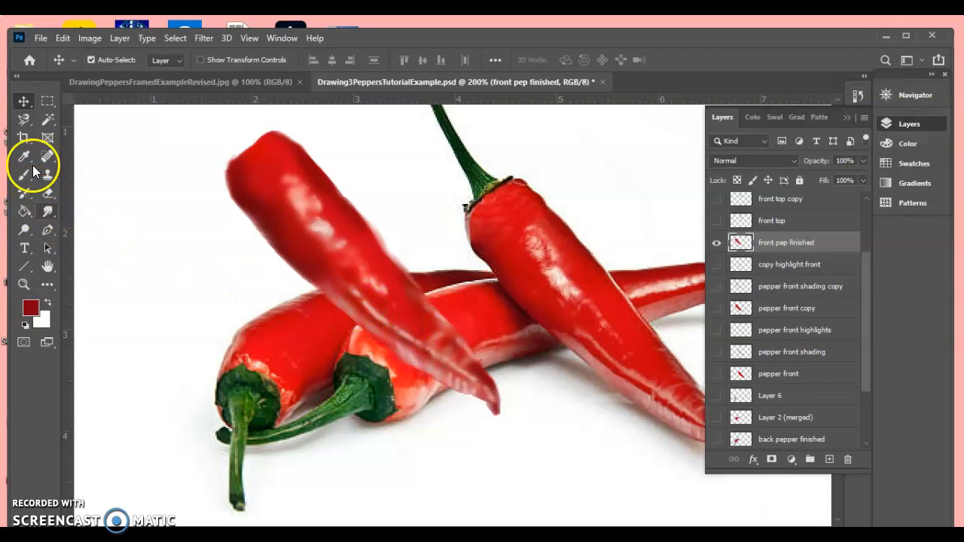
click(24, 119)
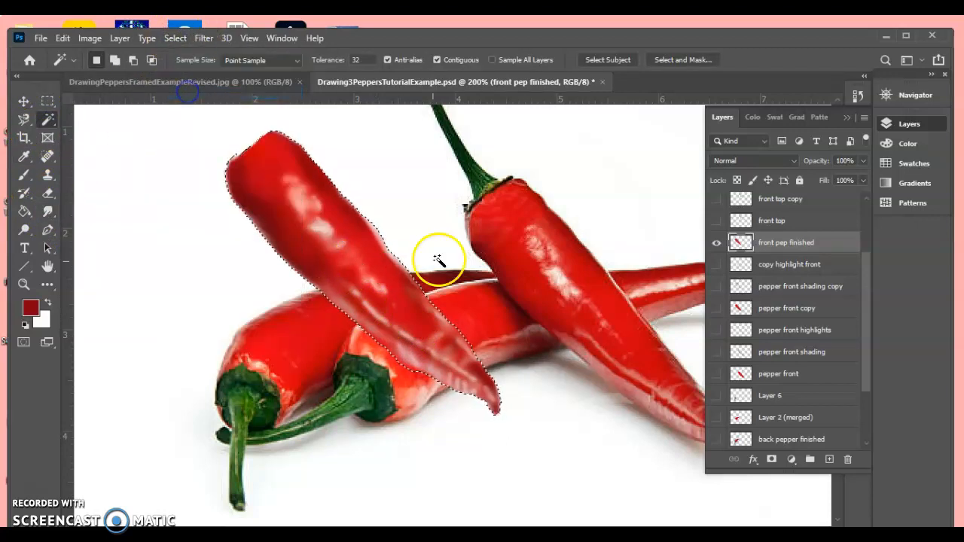
click(47, 211)
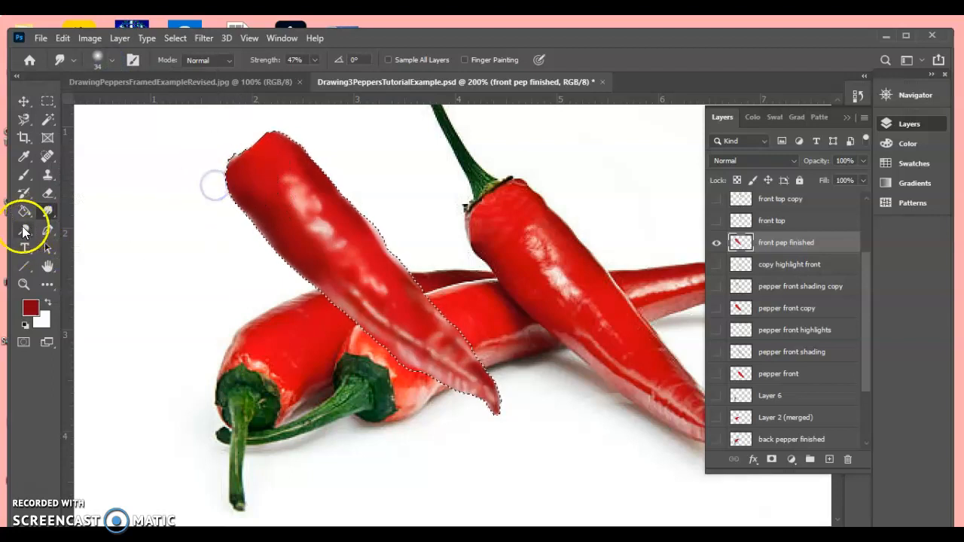
click(25, 231)
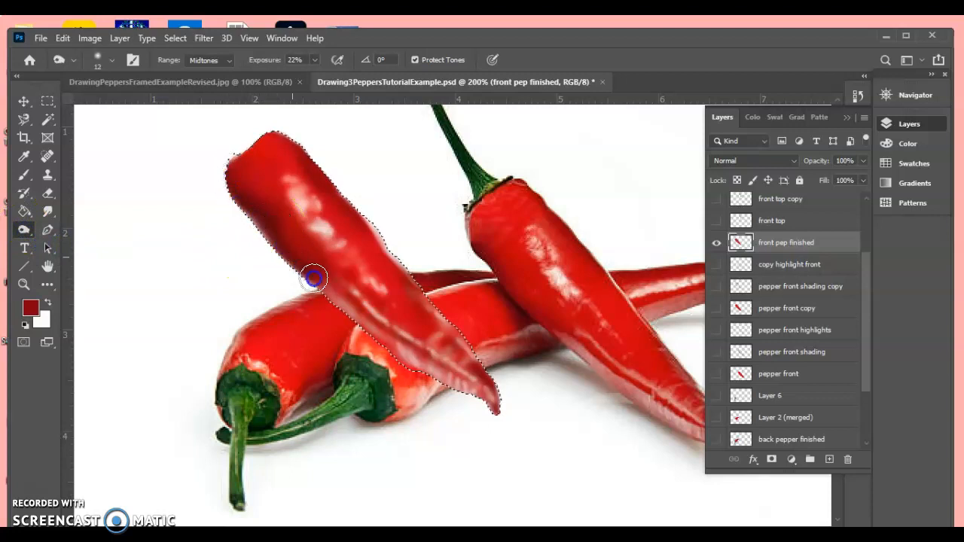
mouse_move(200, 321)
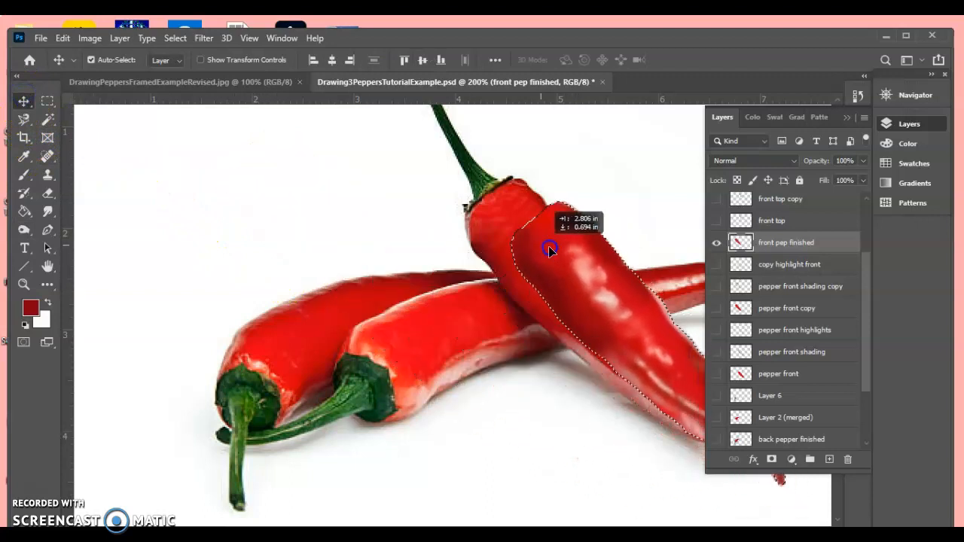
Drag the finished front pepper onto the upright photographed pepper on the right.
drag(550, 248, 512, 229)
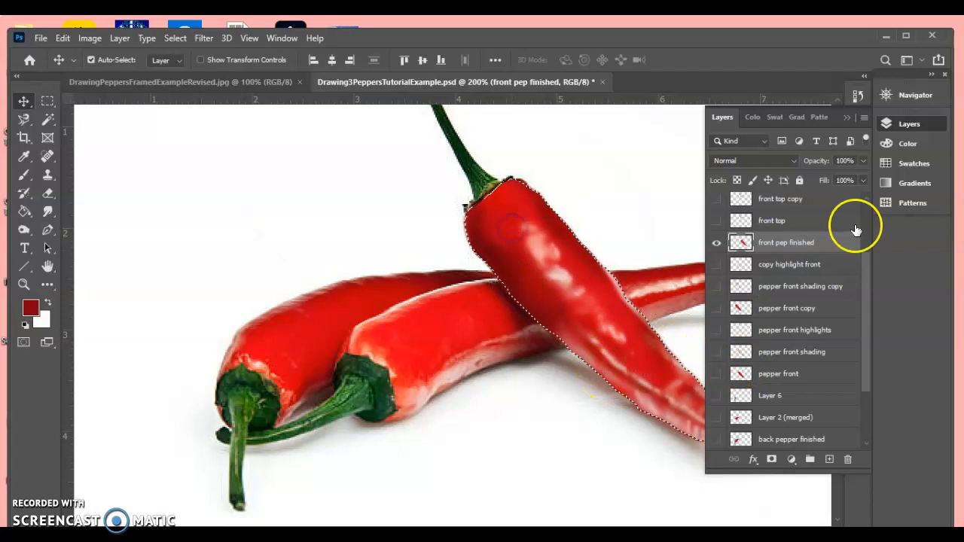
mouse_move(882, 350)
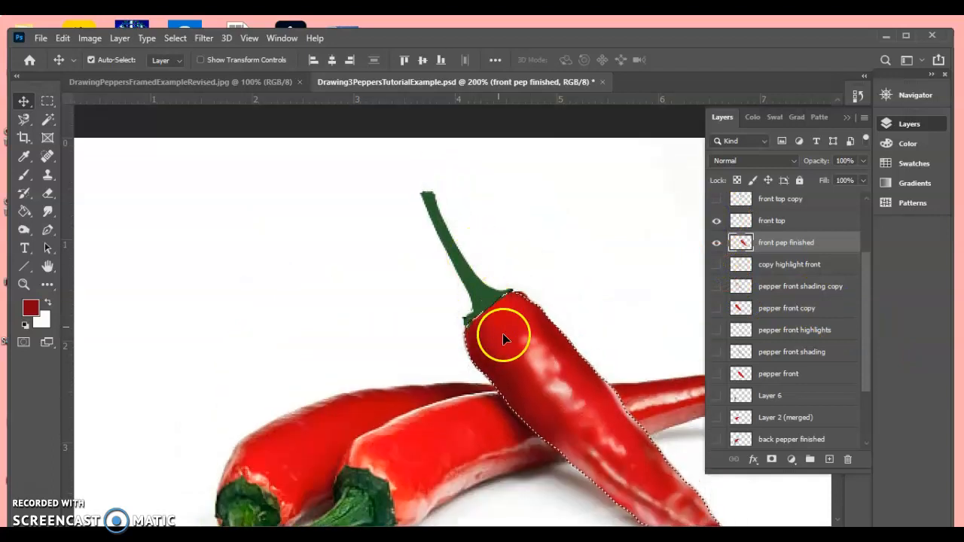
Zoom to 500% on the stems via Navigator and make the front top stem layer active.
click(772, 220)
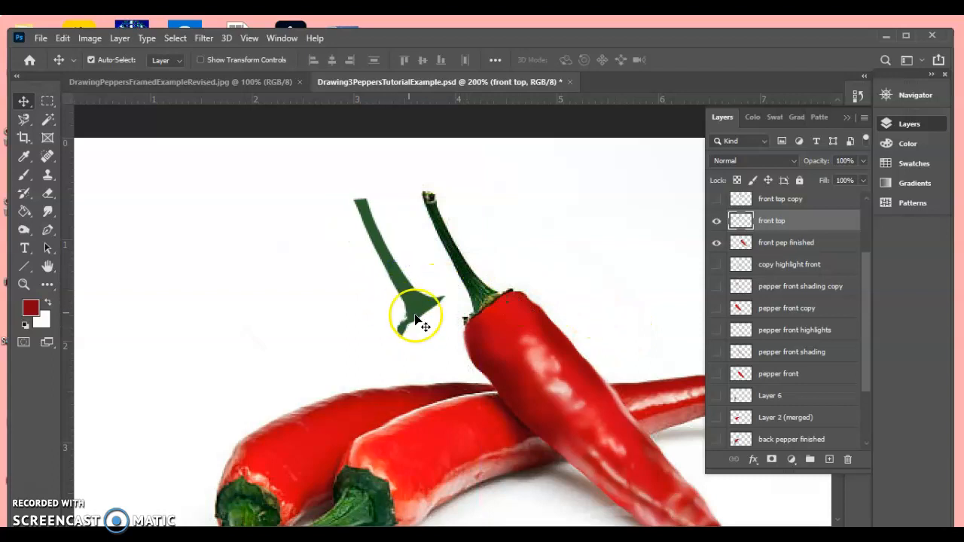
mouse_move(411, 308)
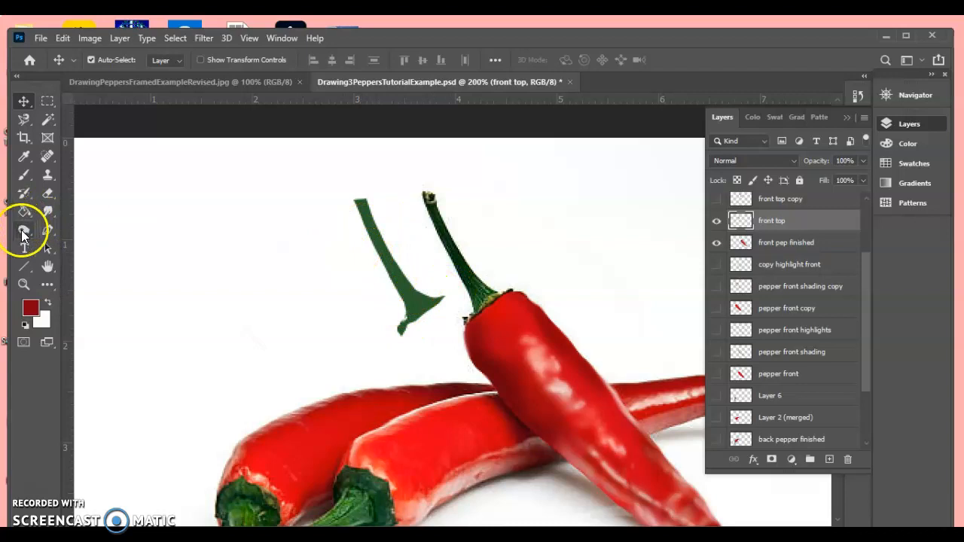
click(24, 230)
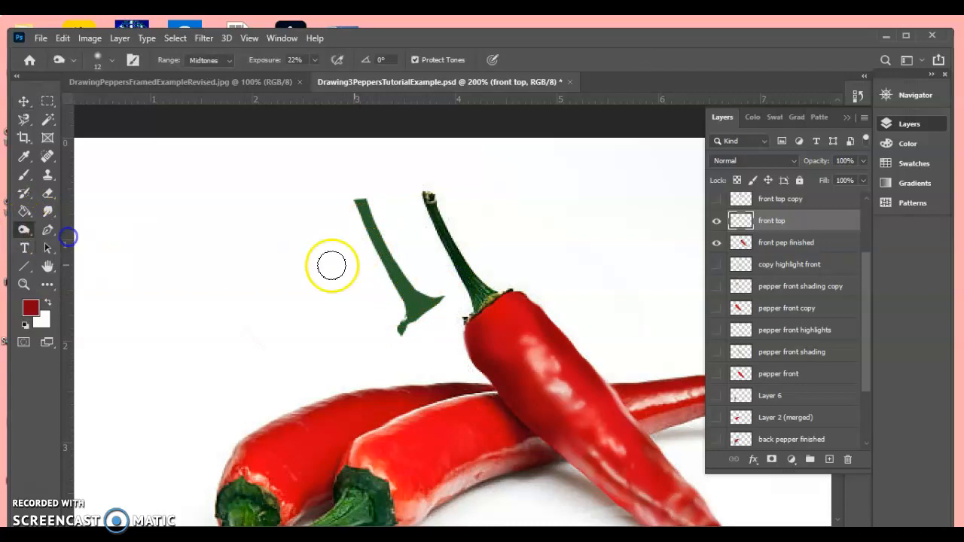
mouse_move(433, 222)
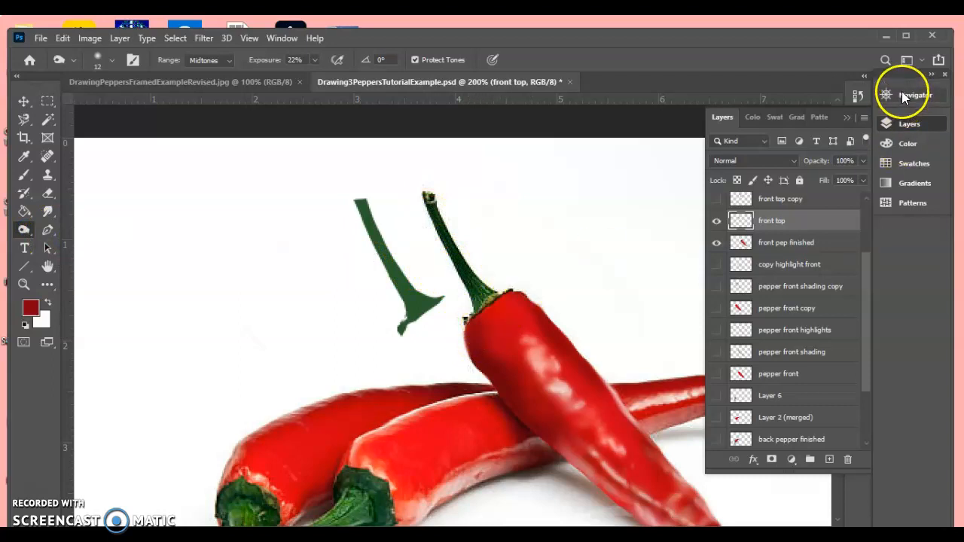
click(915, 94)
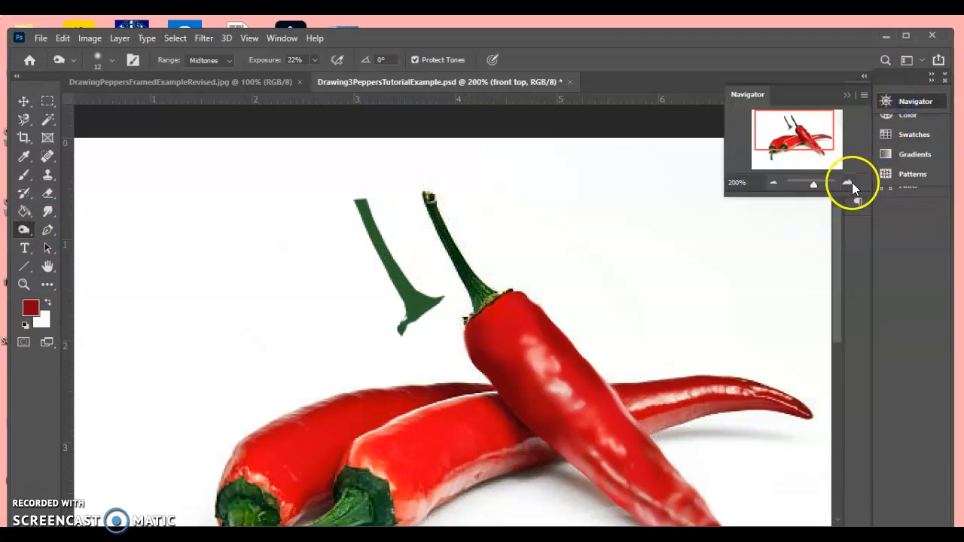
click(849, 183)
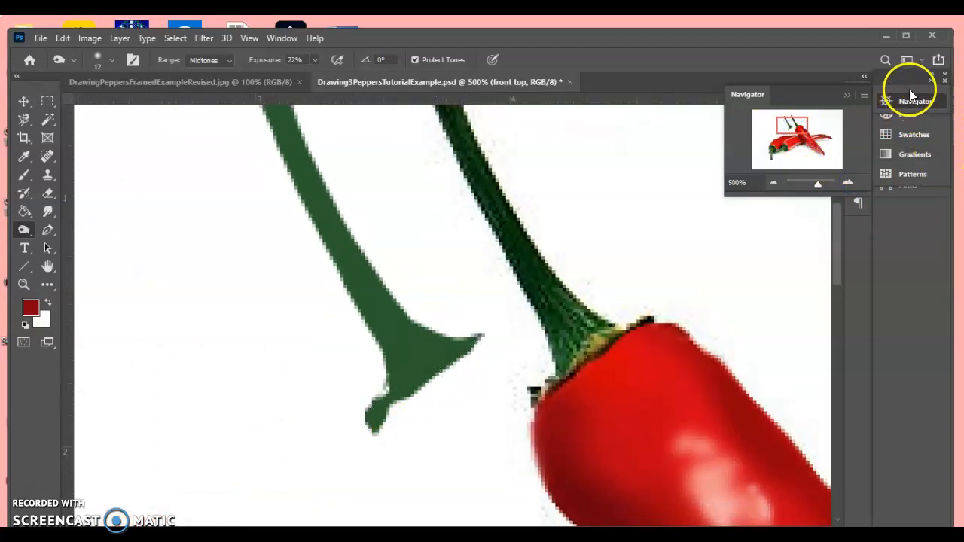
click(917, 95)
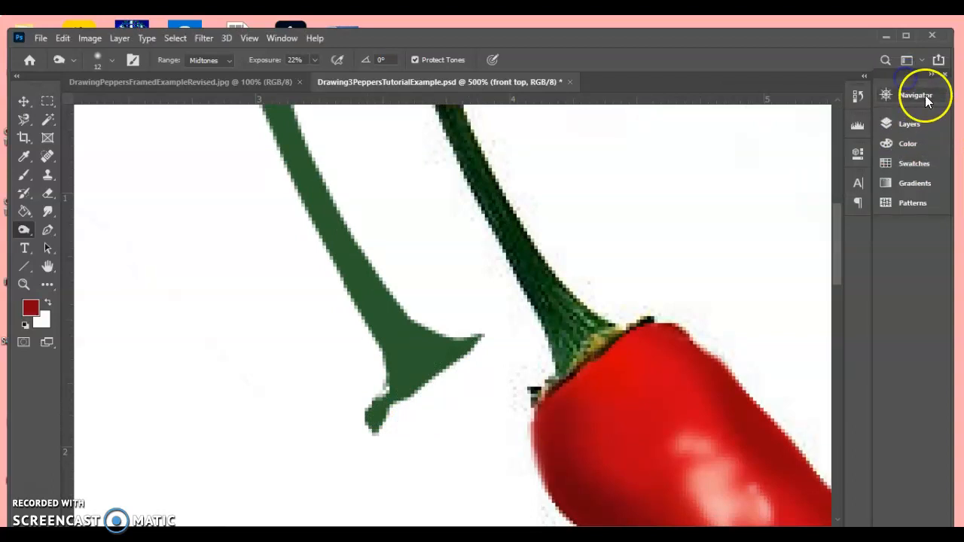
click(908, 124)
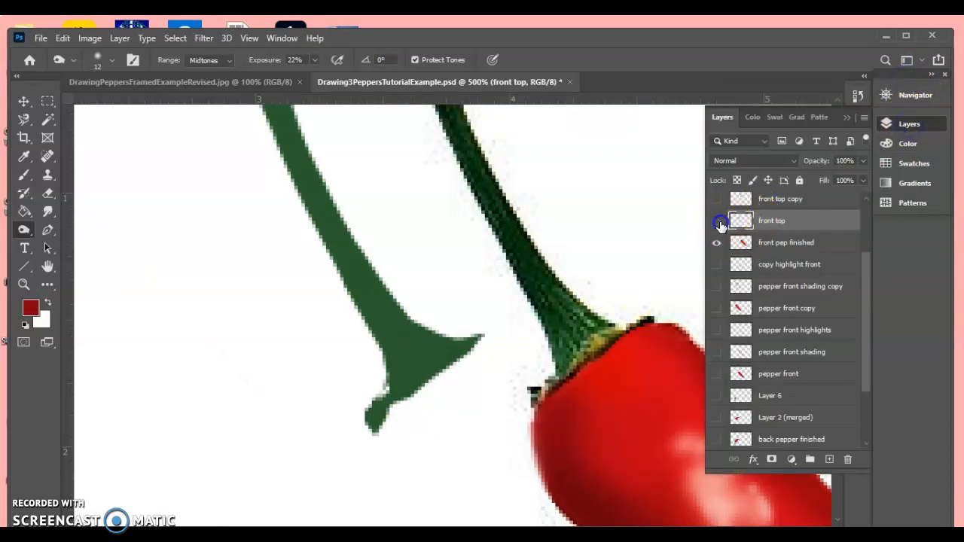
click(717, 221)
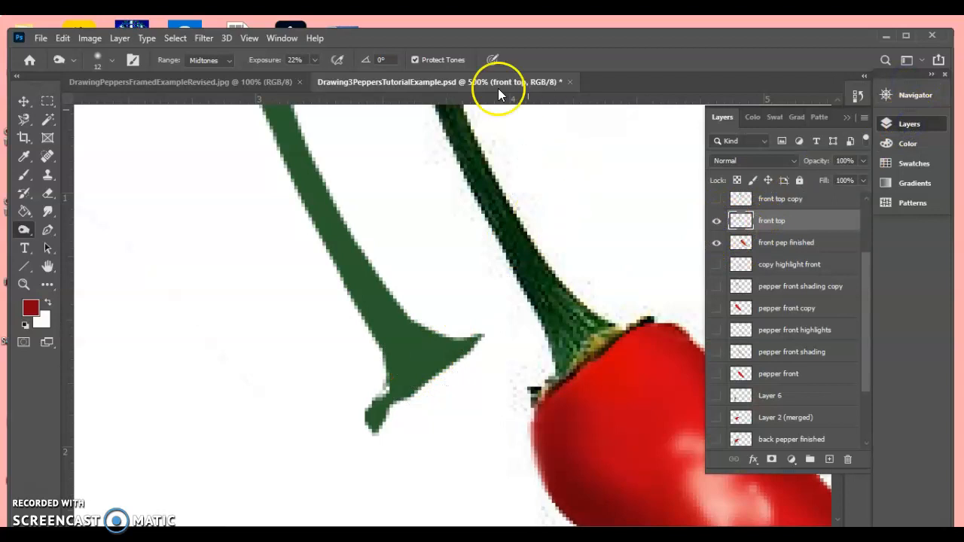
Burn shadow tones with a small brush along the painted stem and its flared base.
click(209, 60)
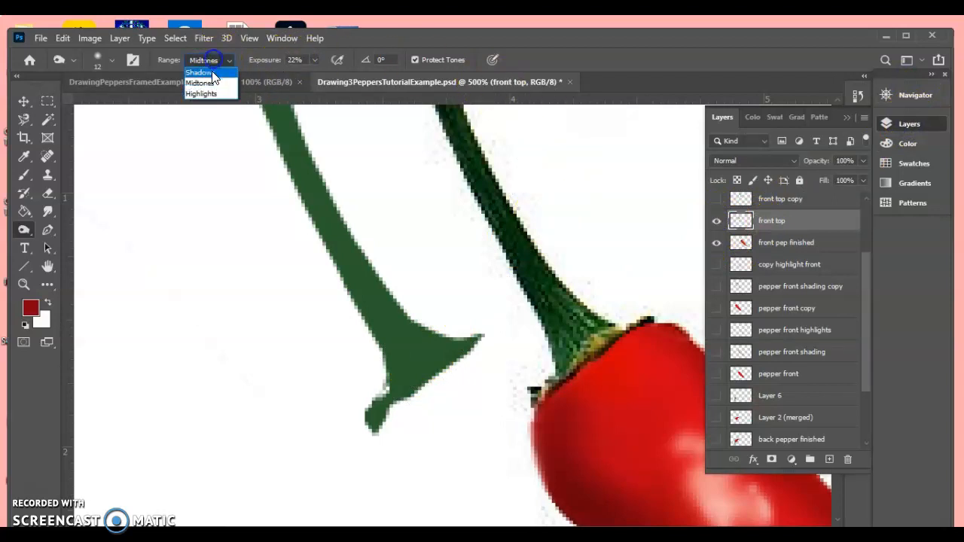
click(199, 72)
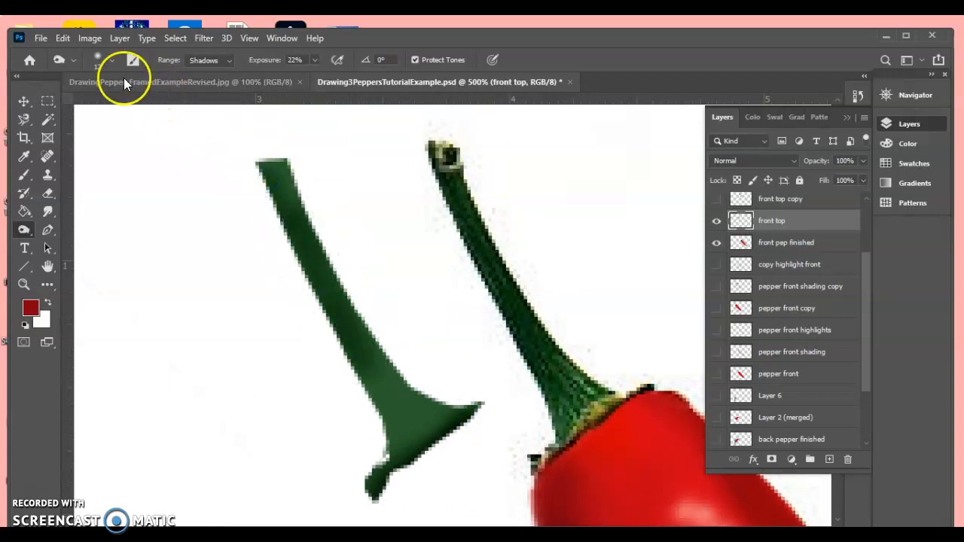
click(111, 60)
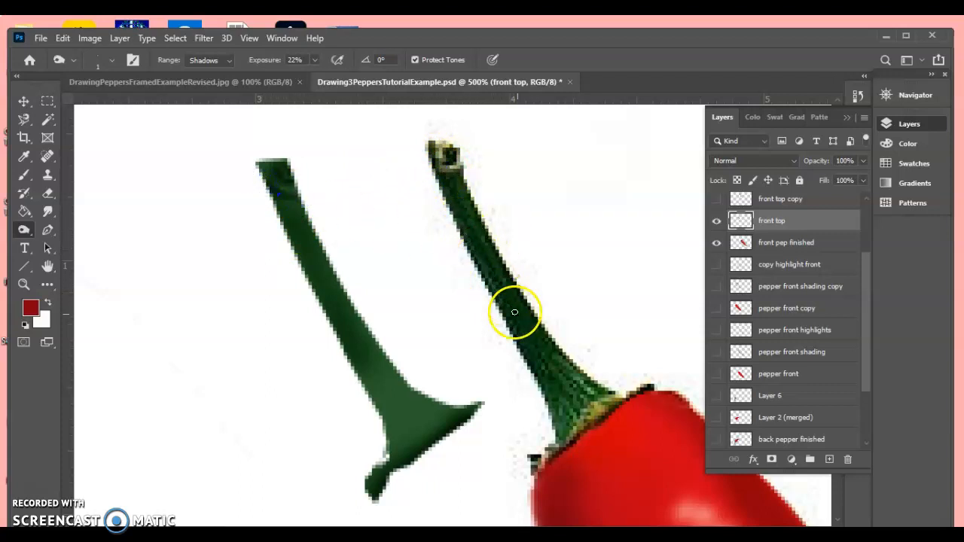
mouse_move(402, 442)
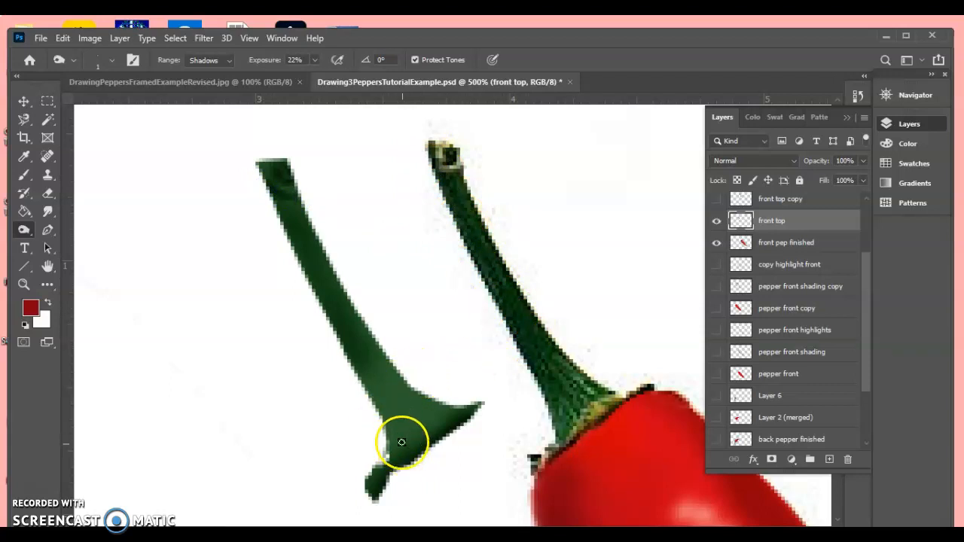
mouse_move(293, 228)
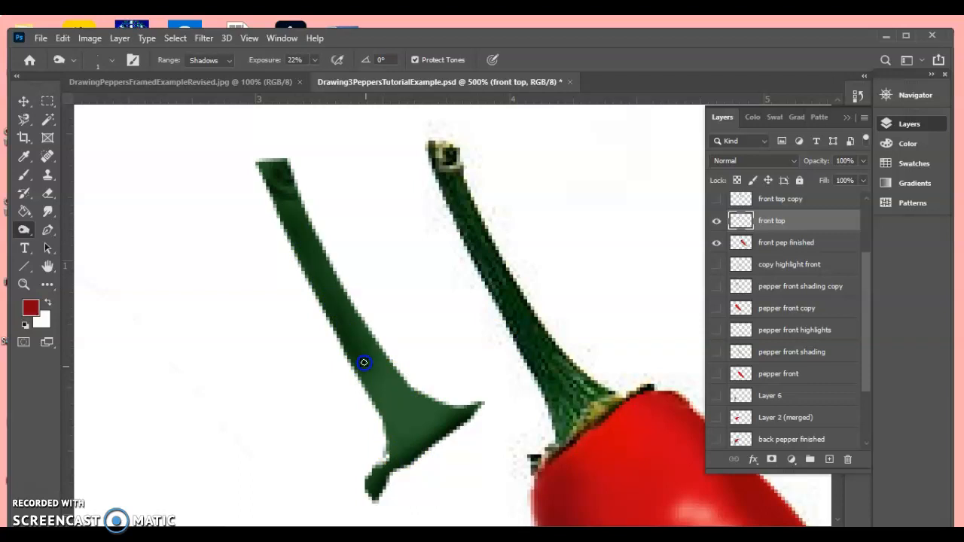
mouse_move(373, 377)
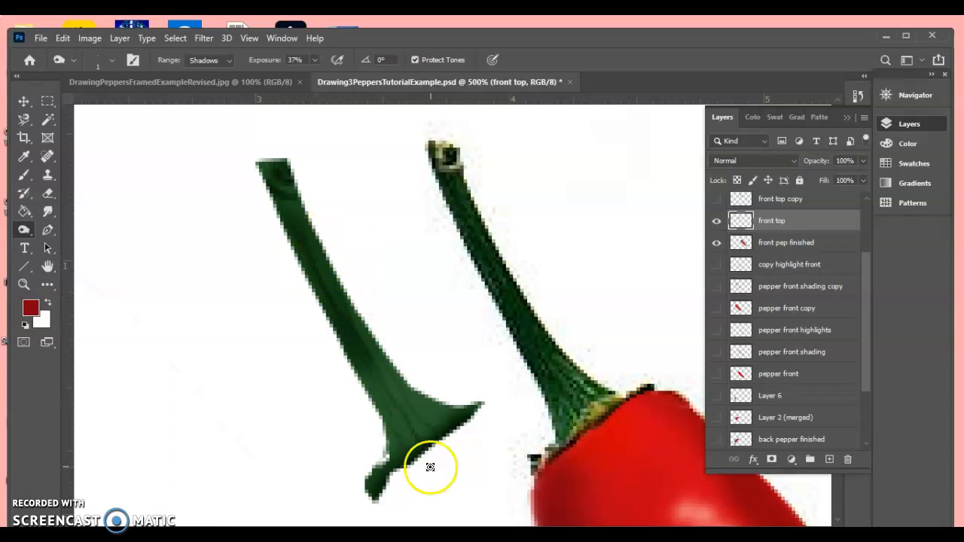
mouse_move(413, 419)
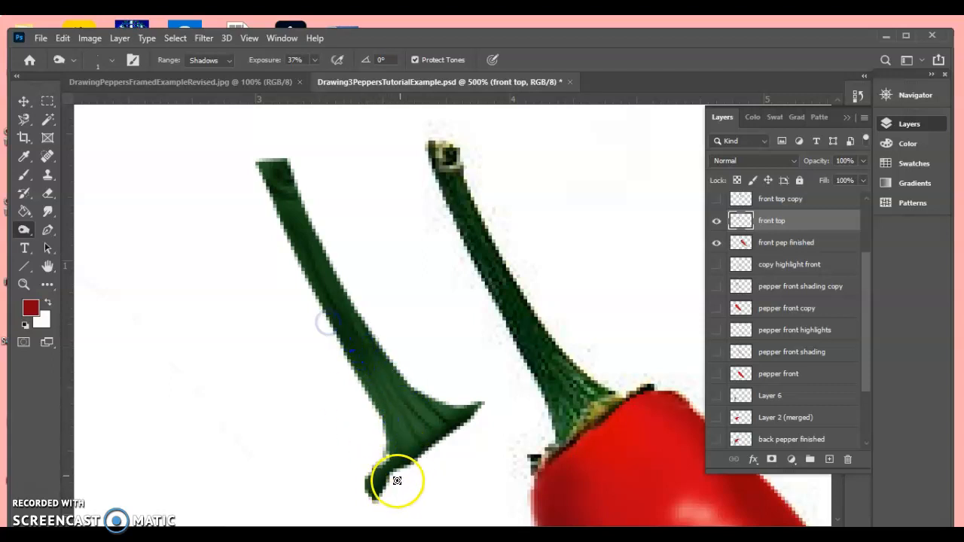
mouse_move(392, 460)
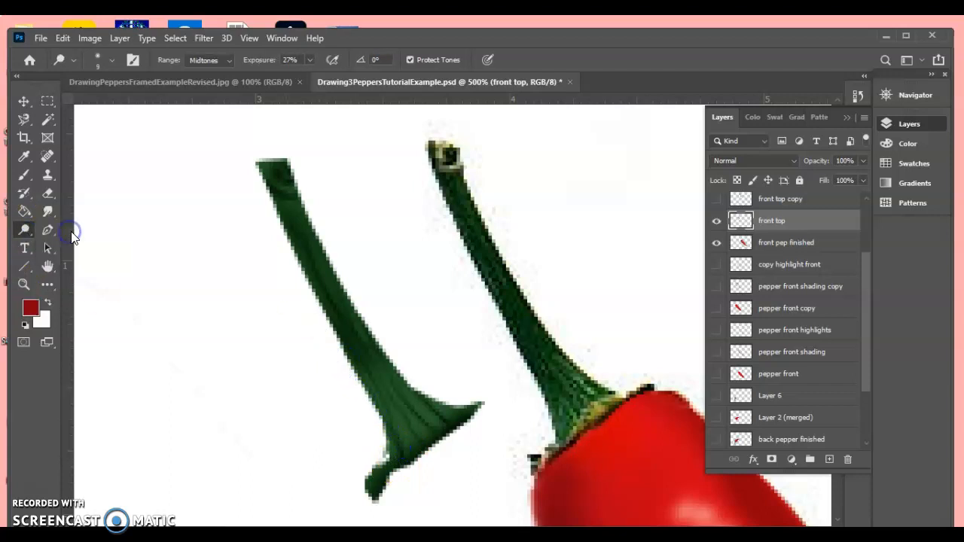
Dodge highlight and shadow ranges to streak lighter ridges along the stem.
click(111, 61)
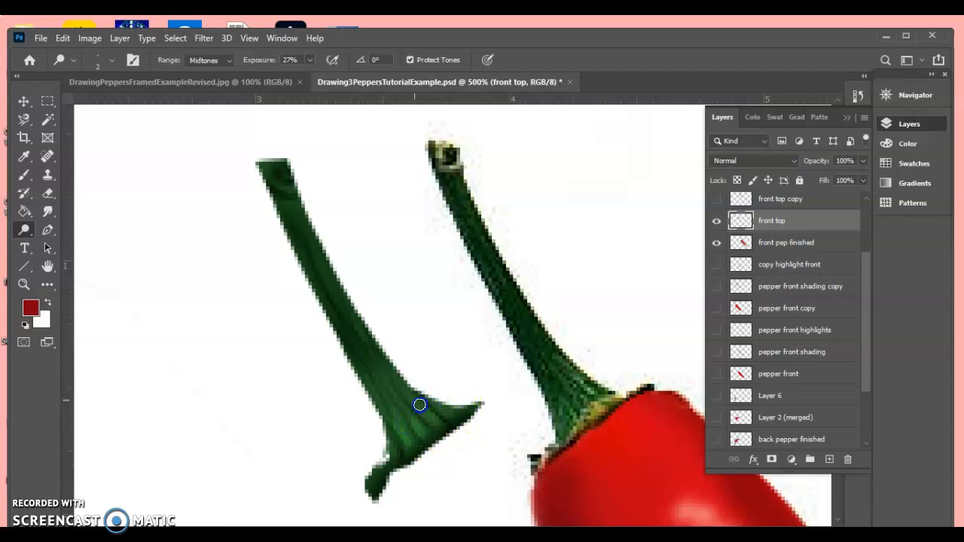
mouse_move(294, 185)
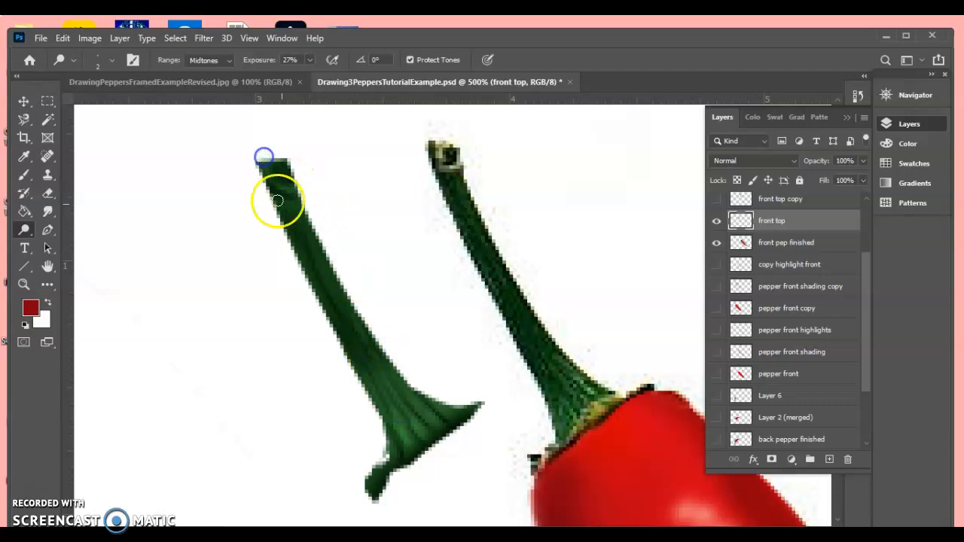
click(204, 60)
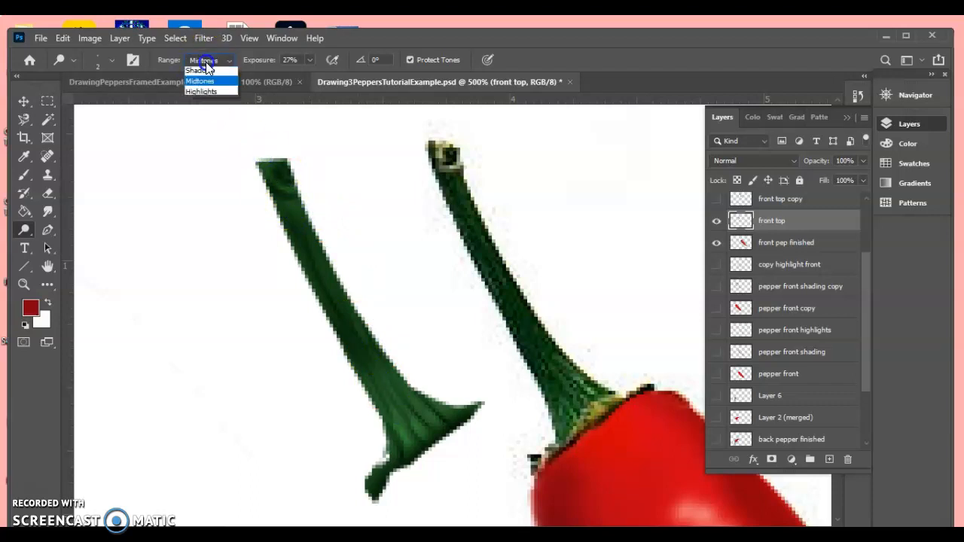
click(201, 91)
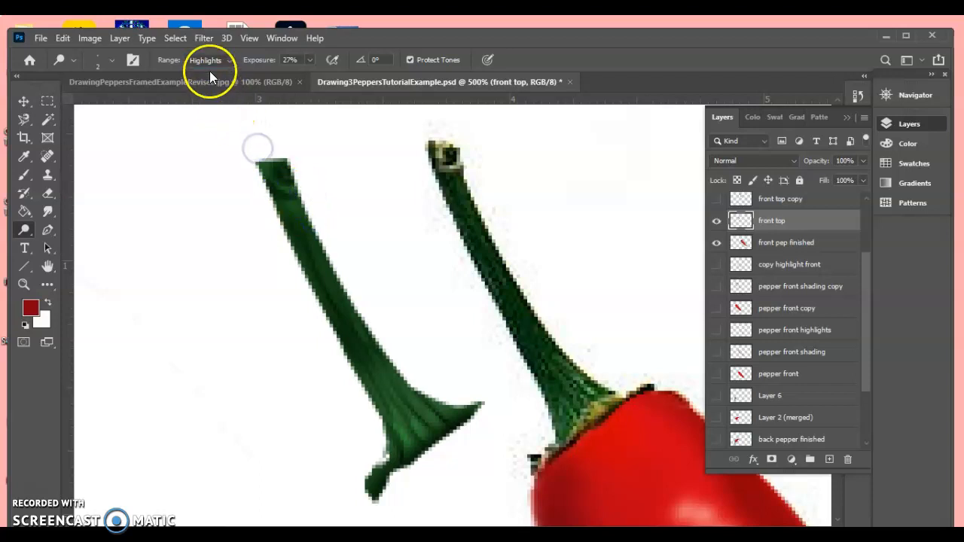
click(211, 59)
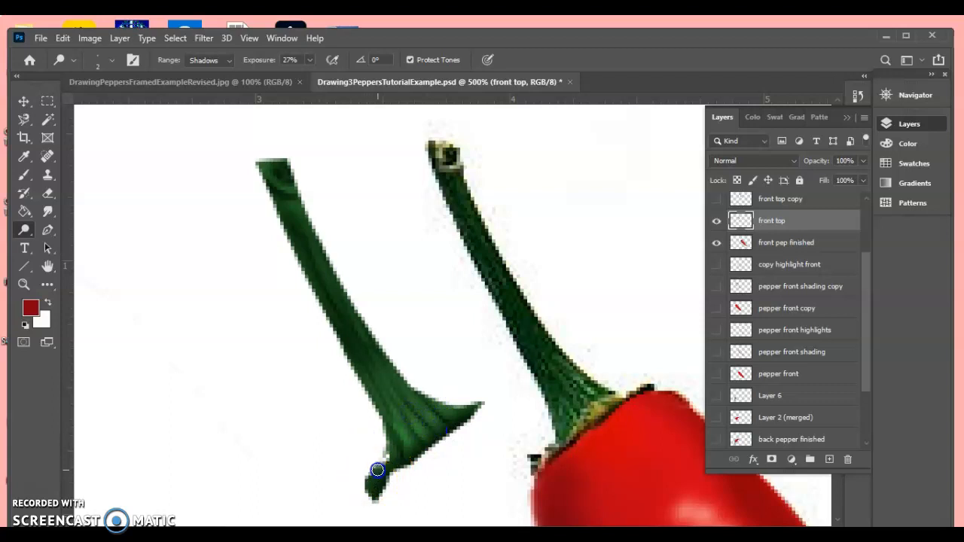
mouse_move(337, 404)
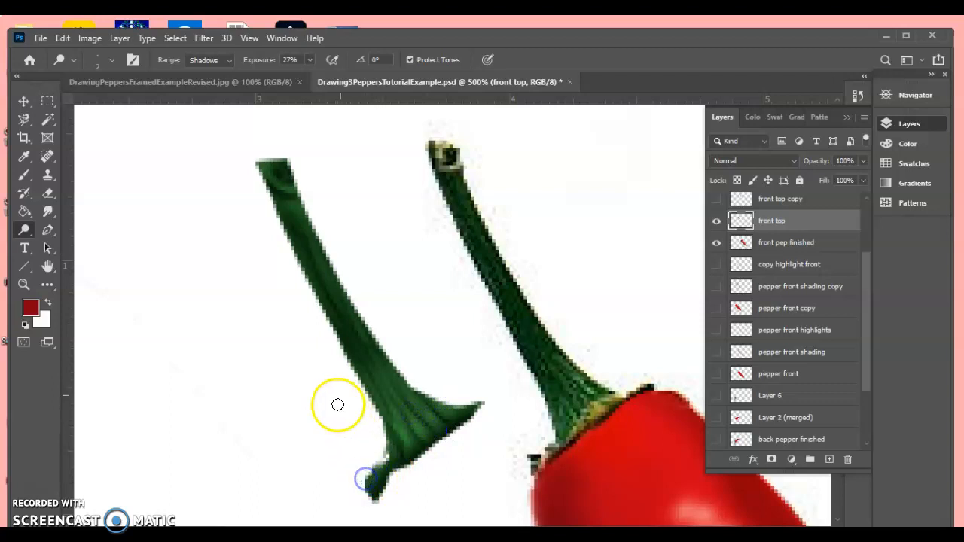
mouse_move(471, 370)
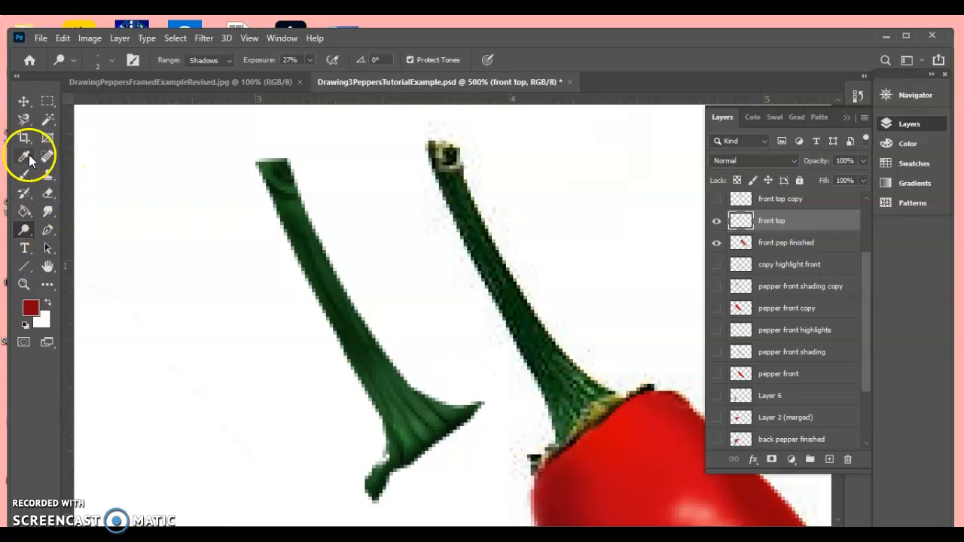
Sample a gold tone and dab it with a tiny soft brush on the stem's base rim and tip.
click(25, 156)
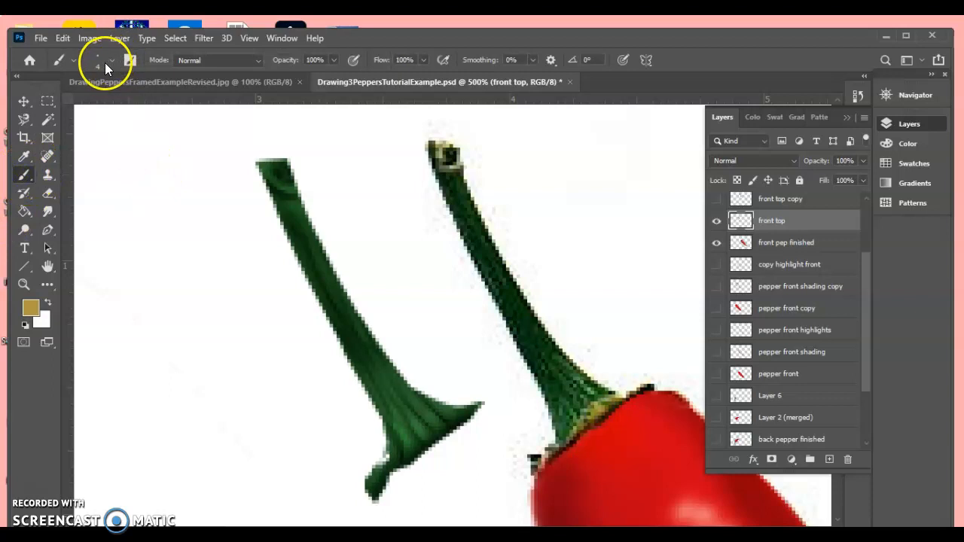
click(111, 60)
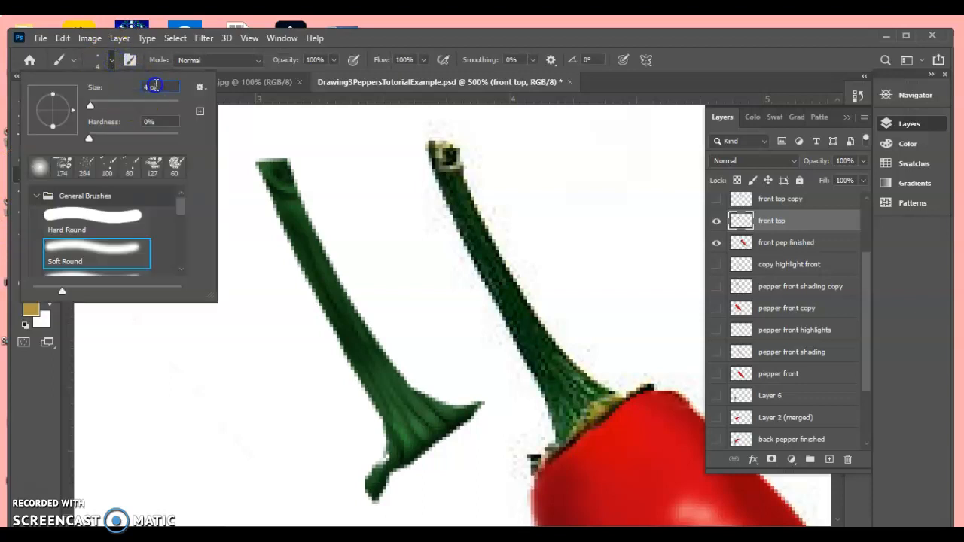
right_click(158, 86)
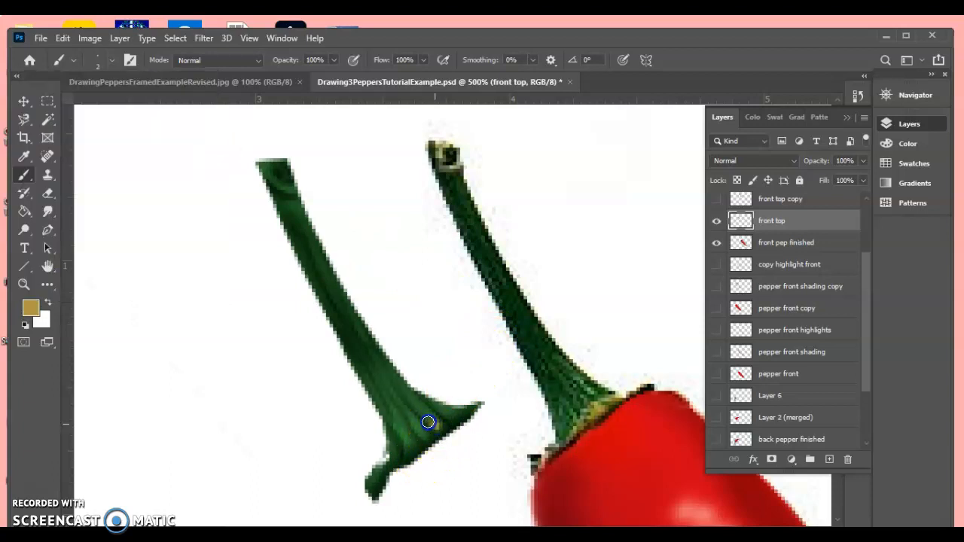
drag(427, 422, 392, 461)
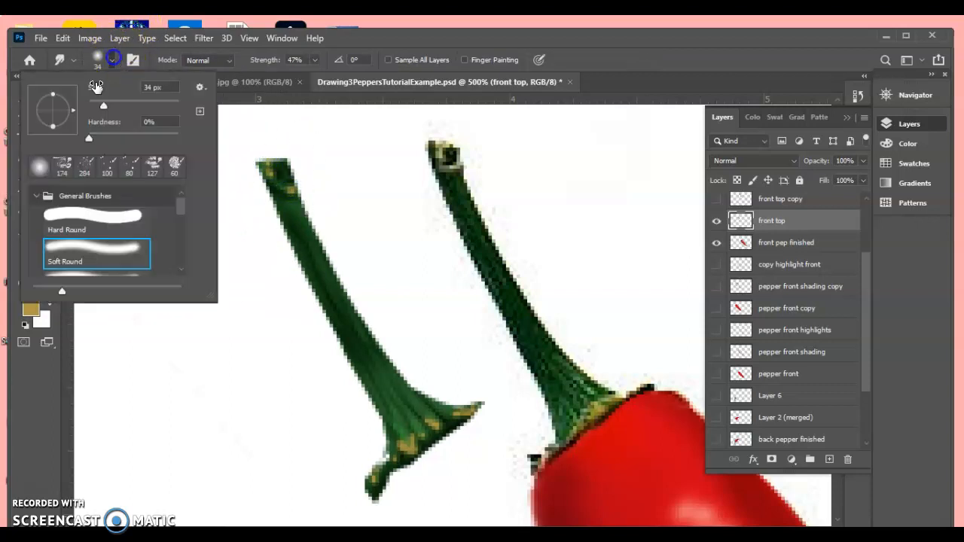
Smudge the golden dabs into the stem base with a few-pixel brush, then view the overview.
drag(103, 106, 89, 106)
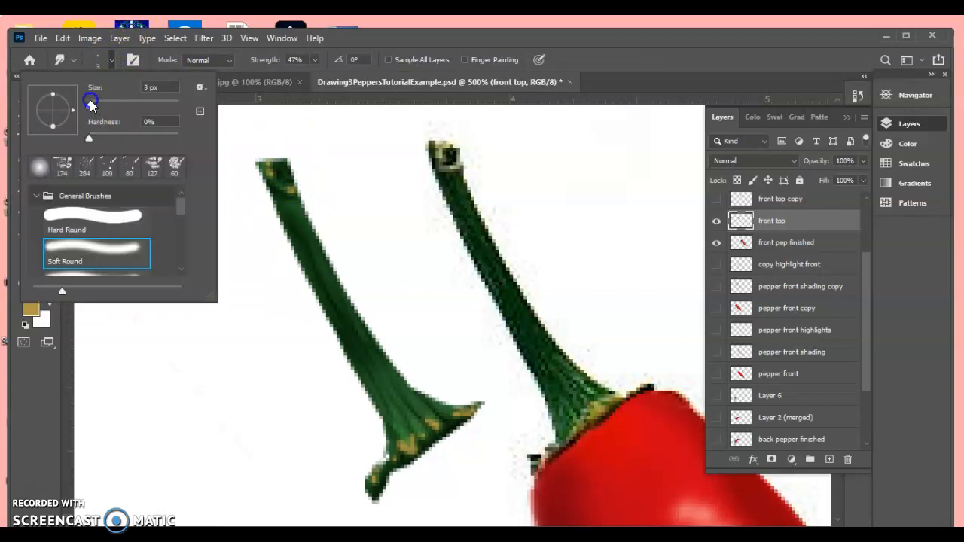
click(285, 189)
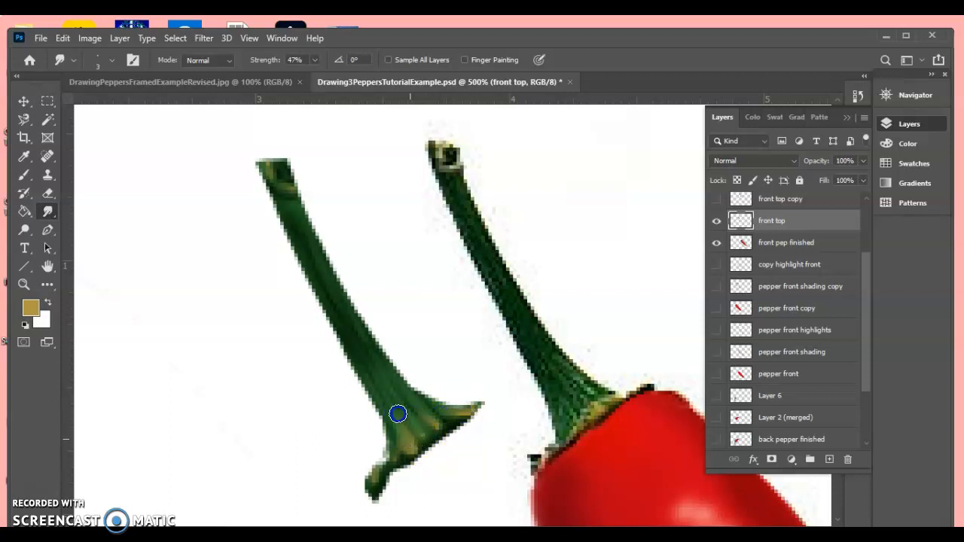
click(916, 94)
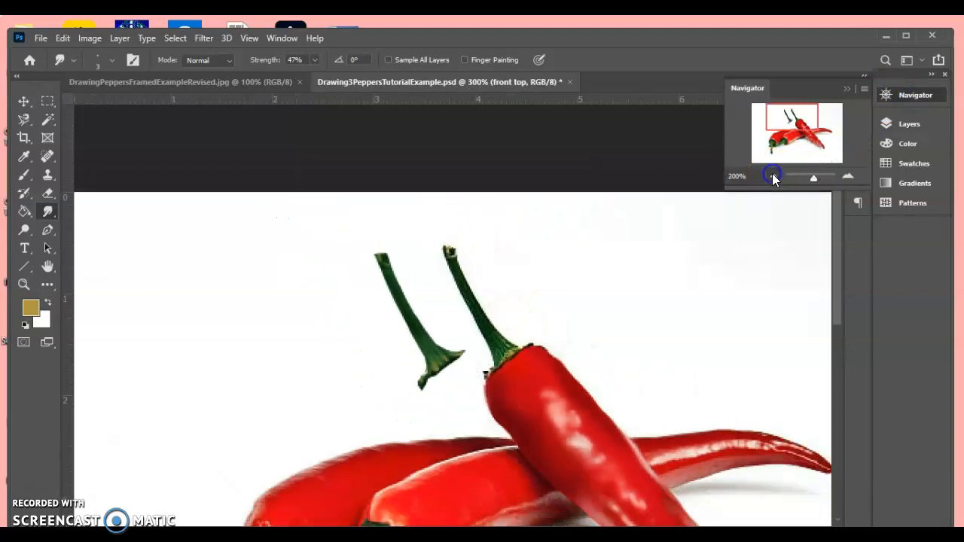
Zoom out and move the shaded stem onto the top of the finished front pepper.
click(24, 101)
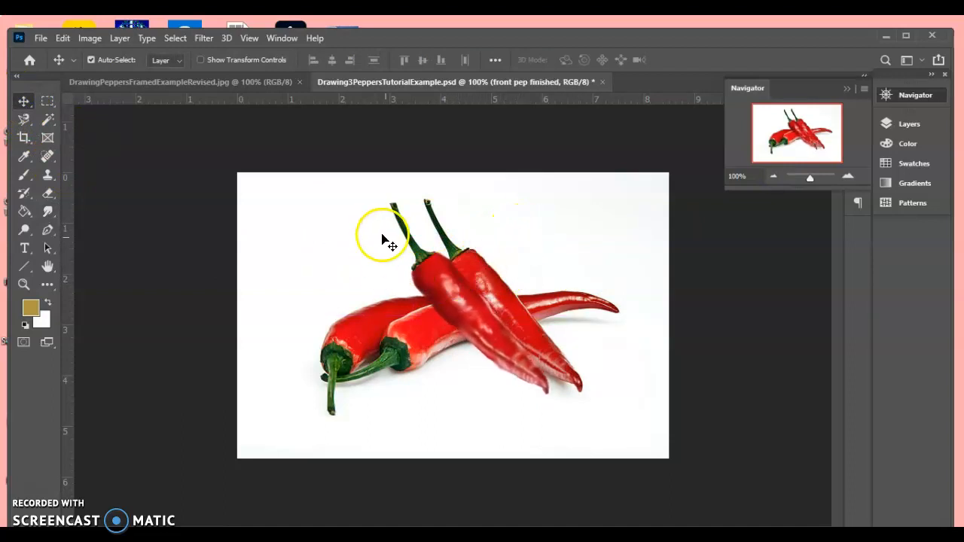
mouse_move(140, 306)
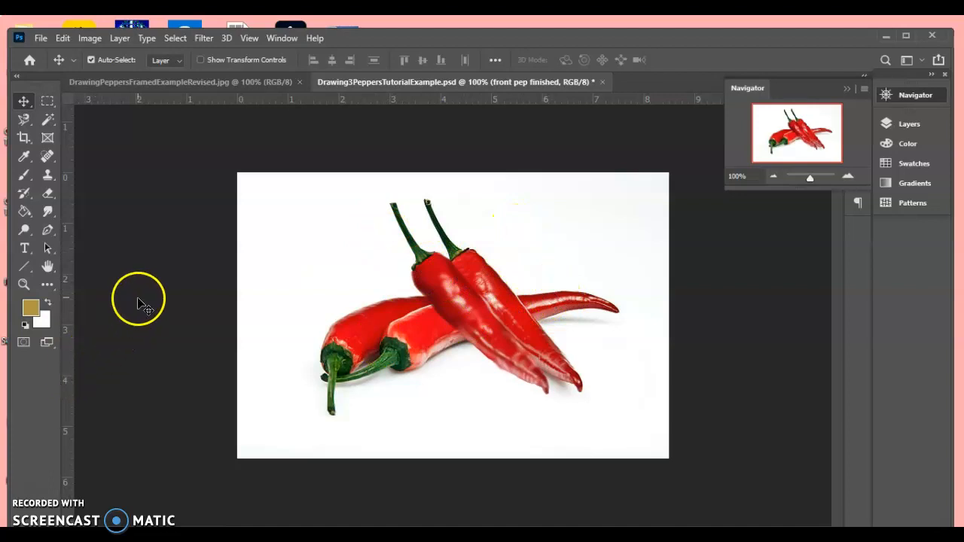
mouse_move(304, 322)
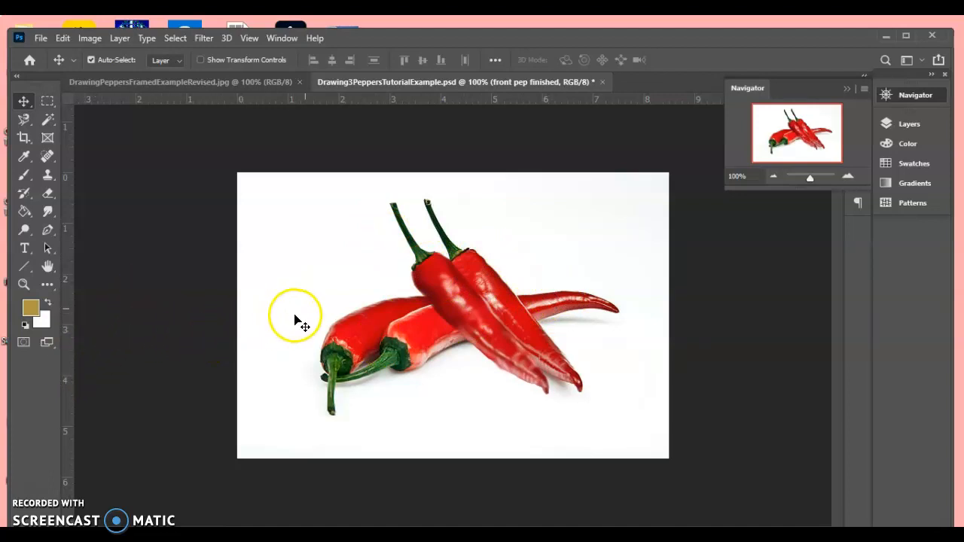
mouse_move(444, 290)
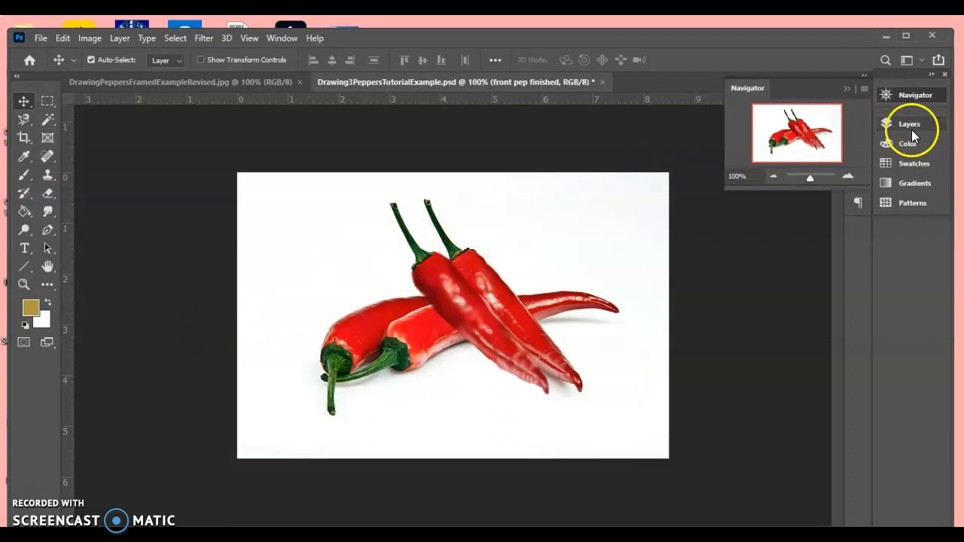
click(909, 124)
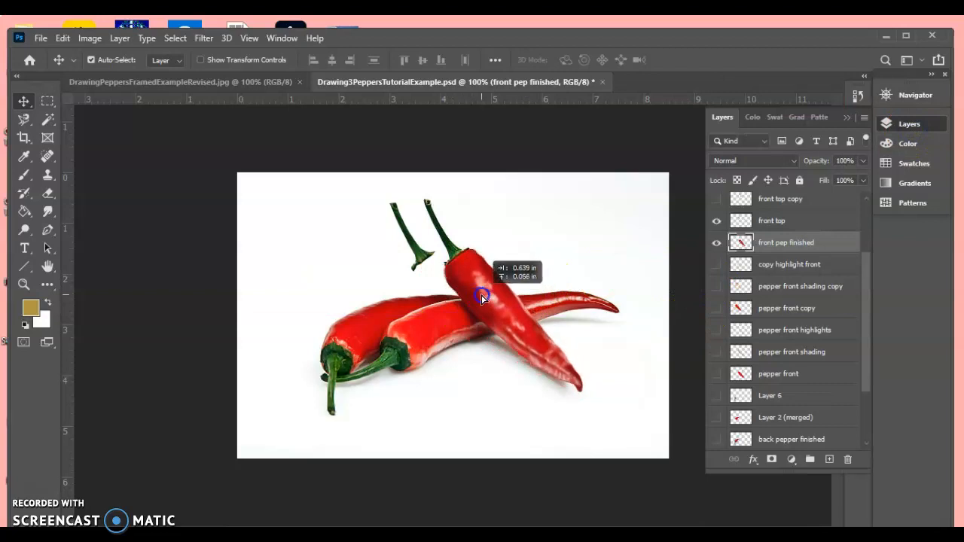
drag(483, 298, 452, 252)
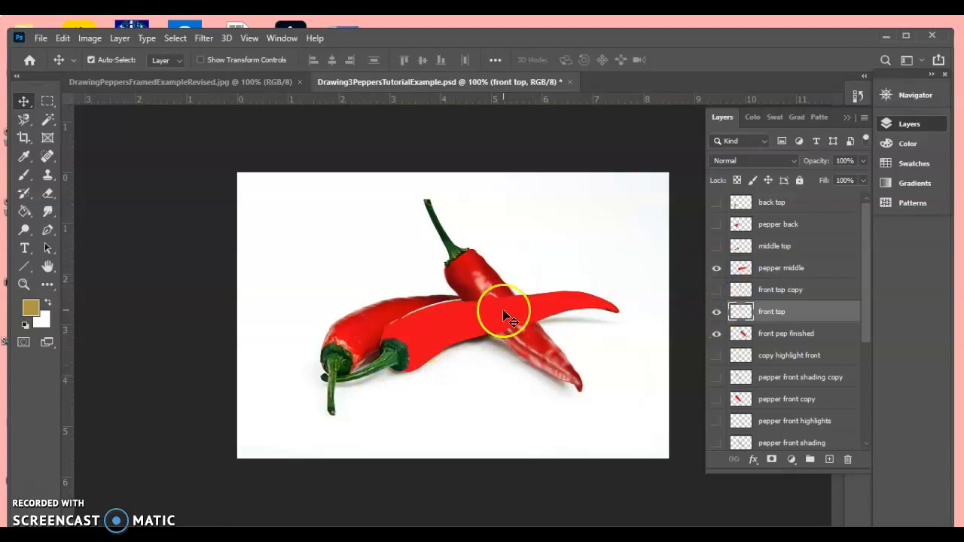
Trace the middle pepper with the Magnetic Lasso and stack pepper middle below front pep finished.
click(24, 120)
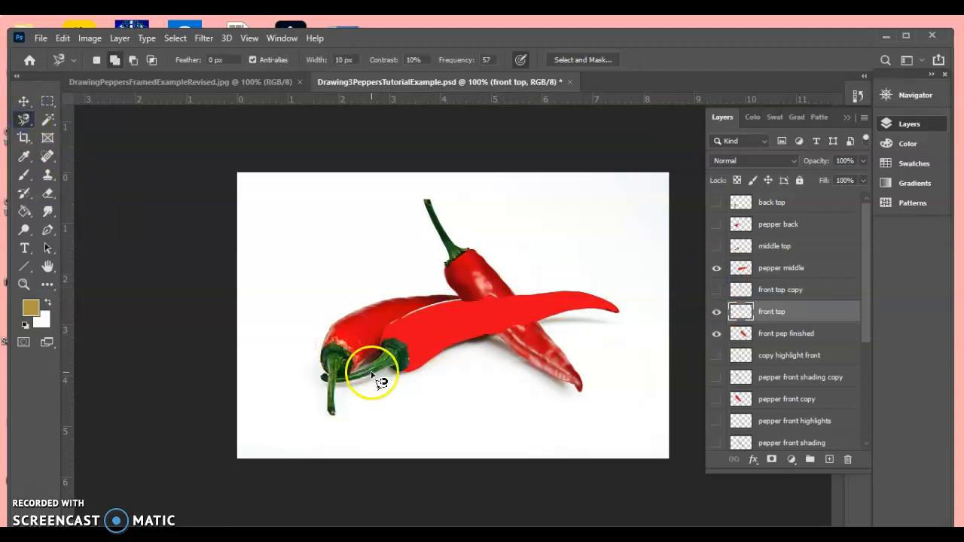
mouse_move(489, 343)
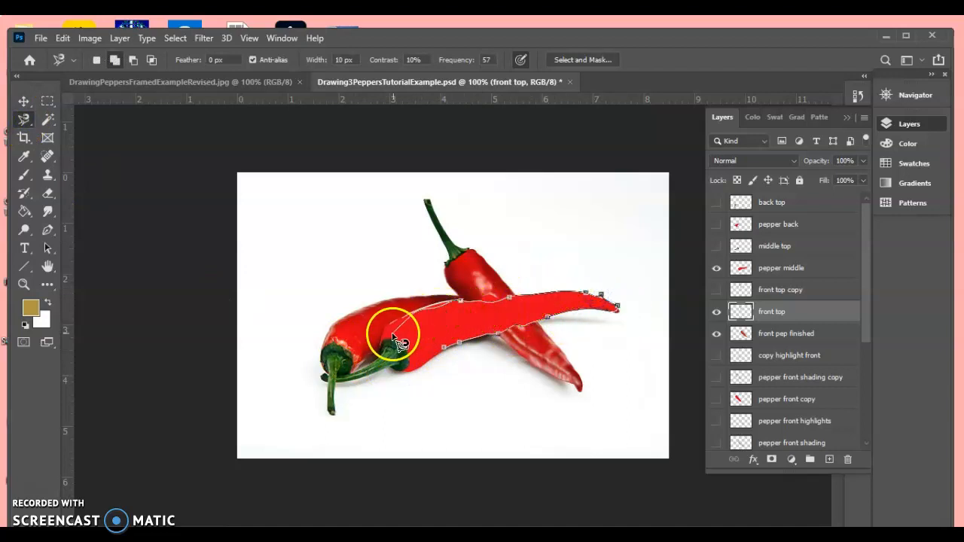
click(445, 349)
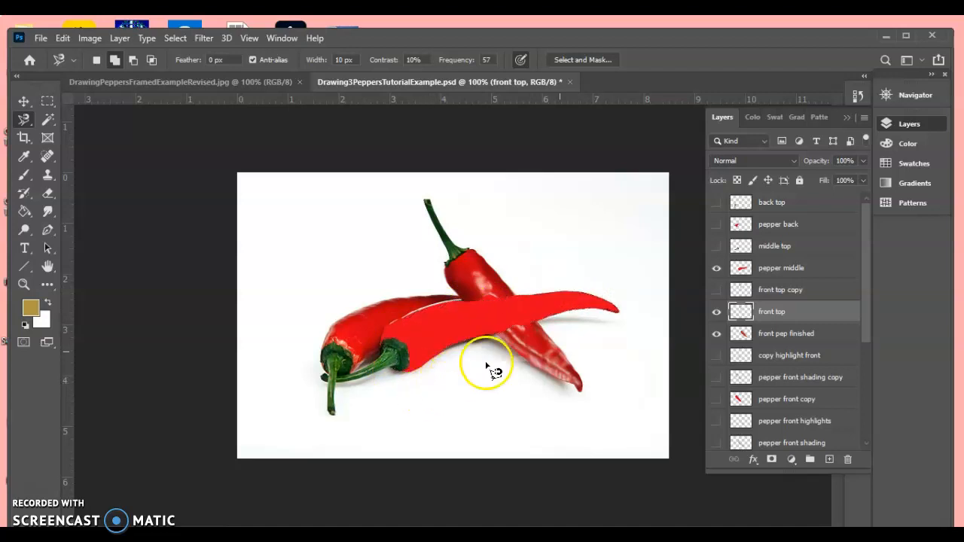
click(782, 267)
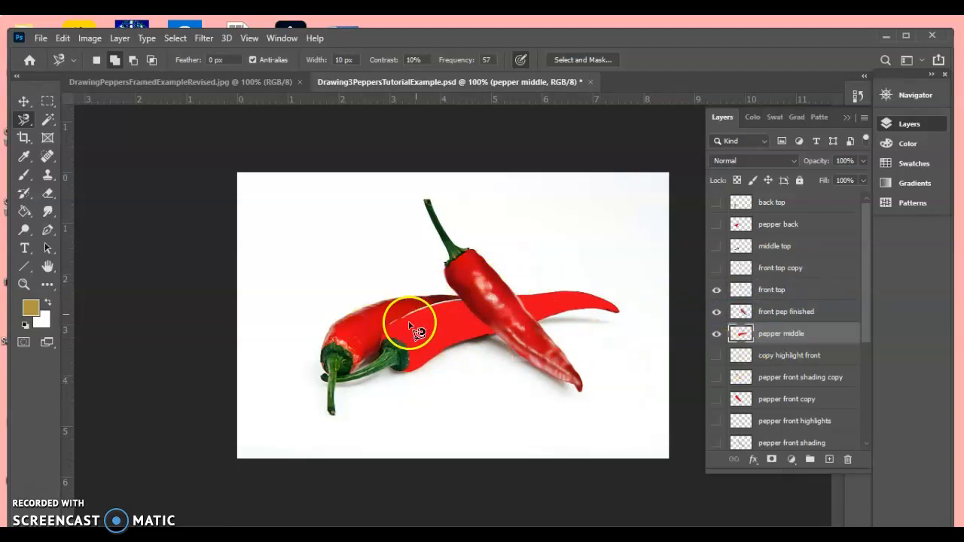
mouse_move(614, 424)
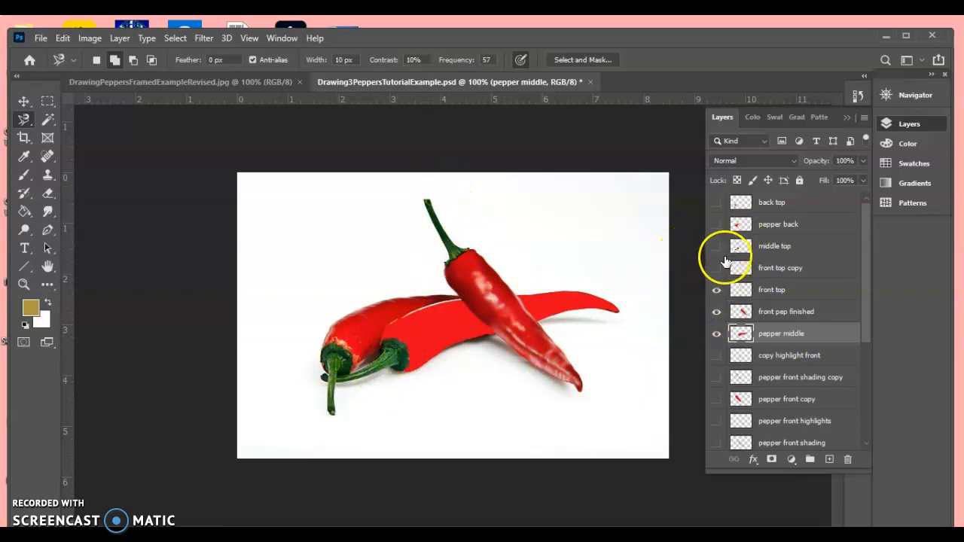
Show the middle top, pepper back and back top layers' flat shapes and stems.
click(717, 246)
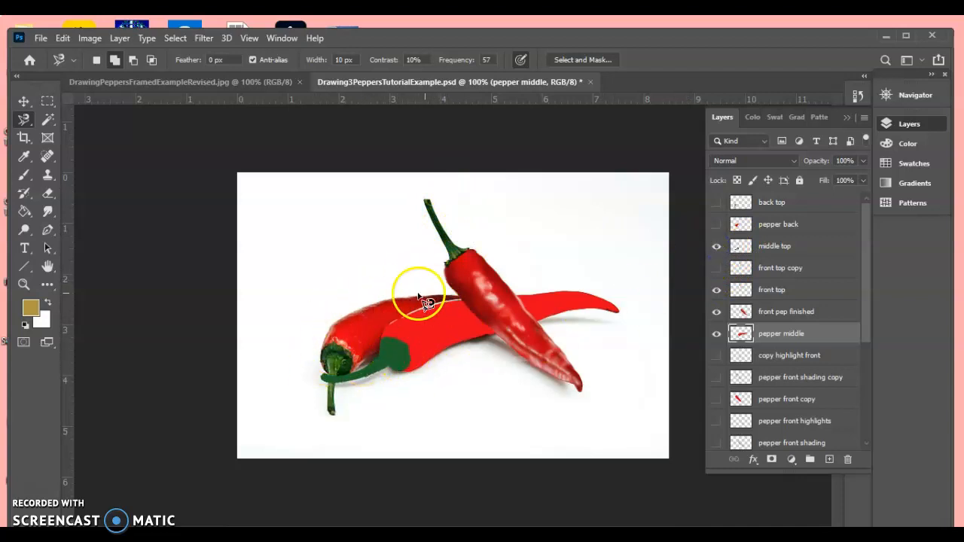
click(717, 224)
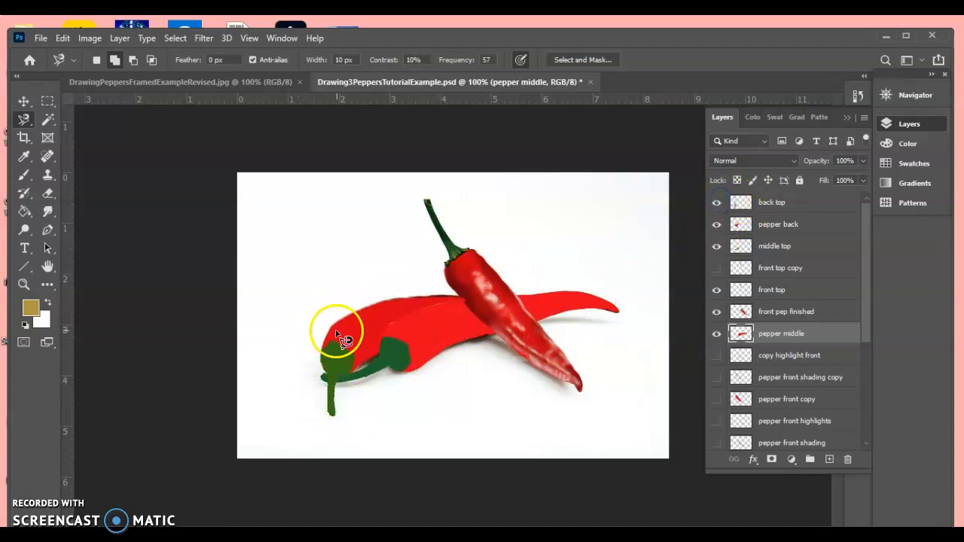
mouse_move(584, 294)
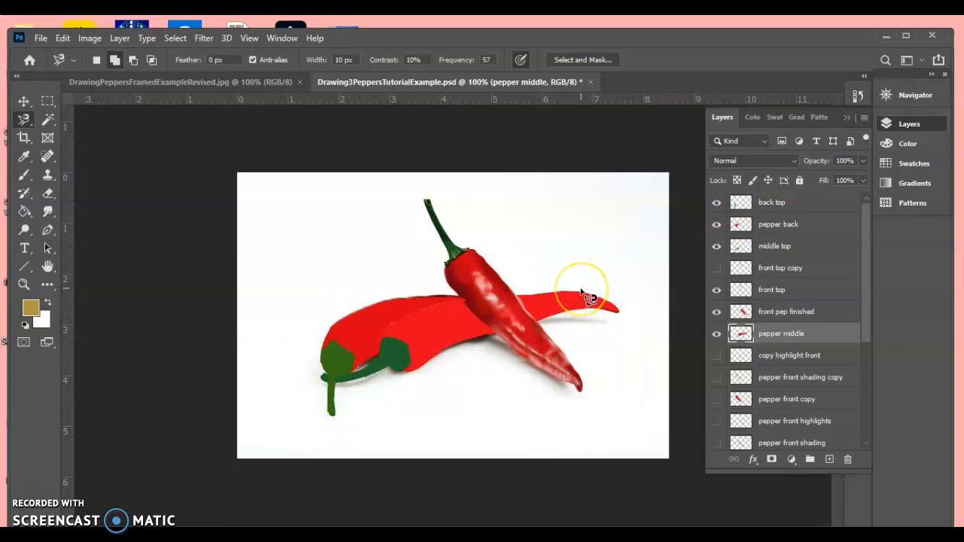
mouse_move(592, 301)
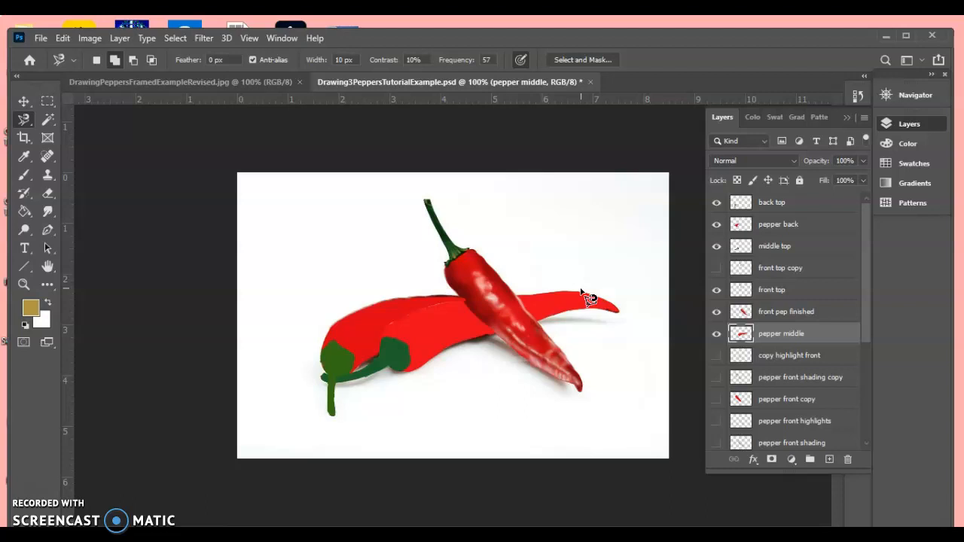
mouse_move(238, 72)
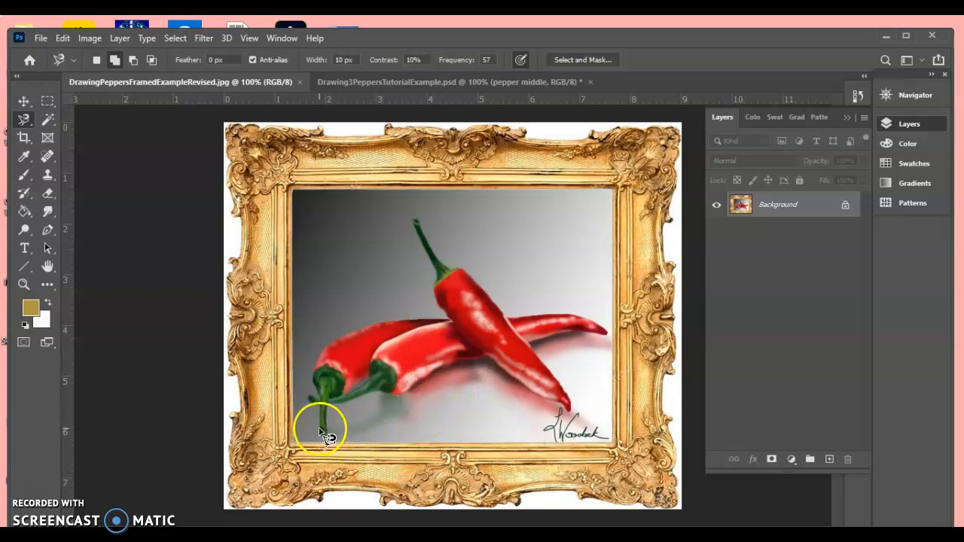
mouse_move(587, 385)
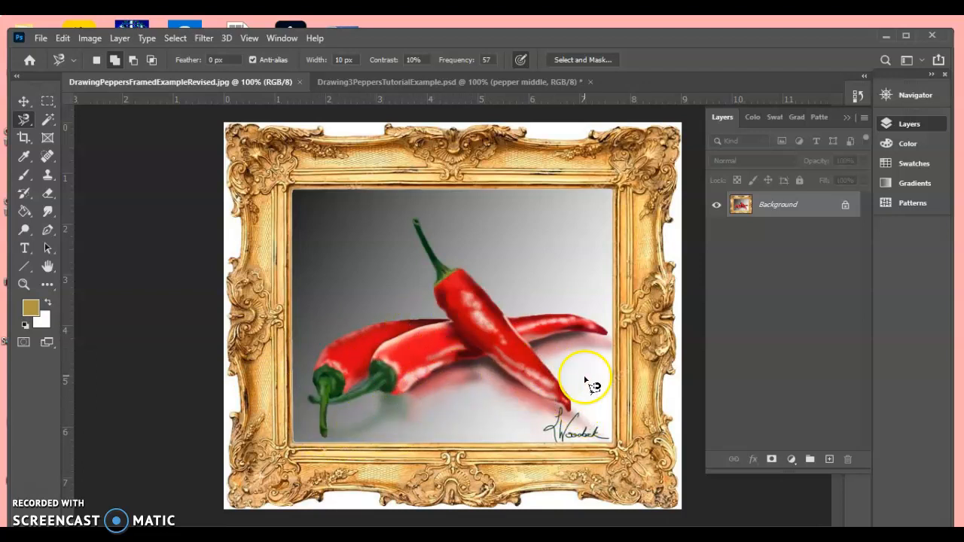
click(203, 38)
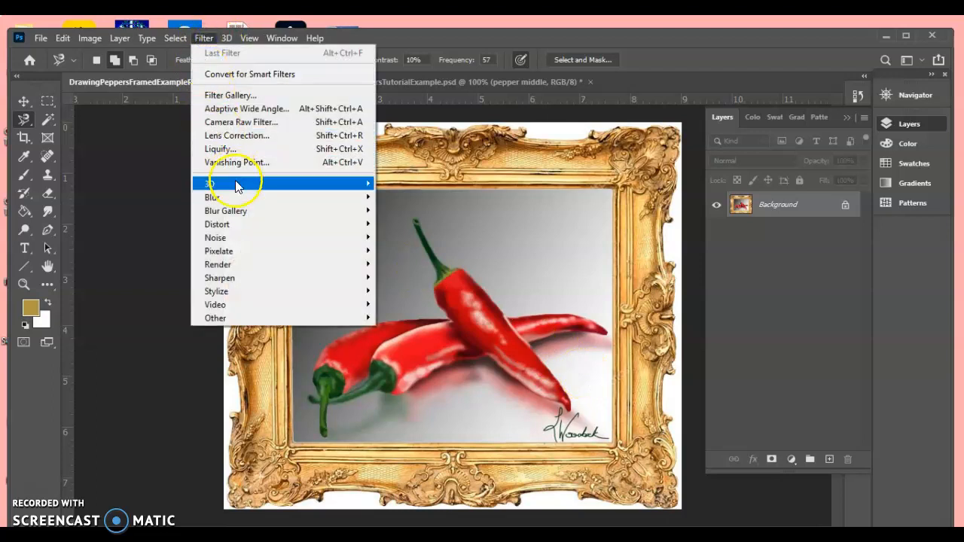
mouse_move(212, 197)
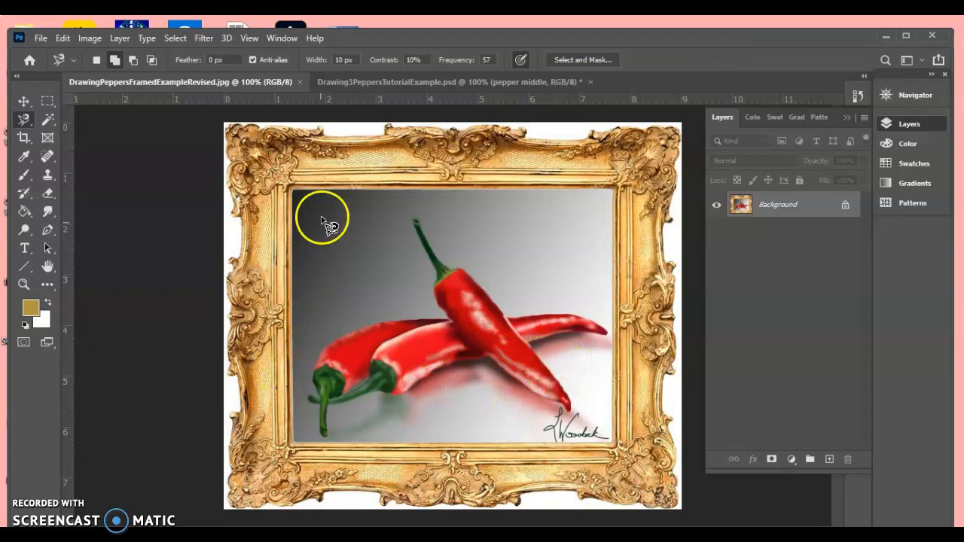
mouse_move(230, 173)
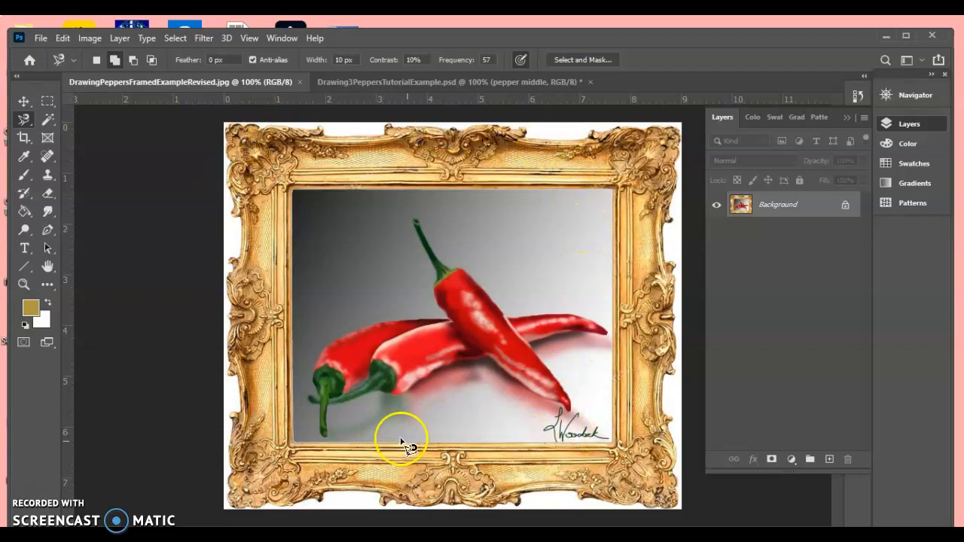
mouse_move(553, 448)
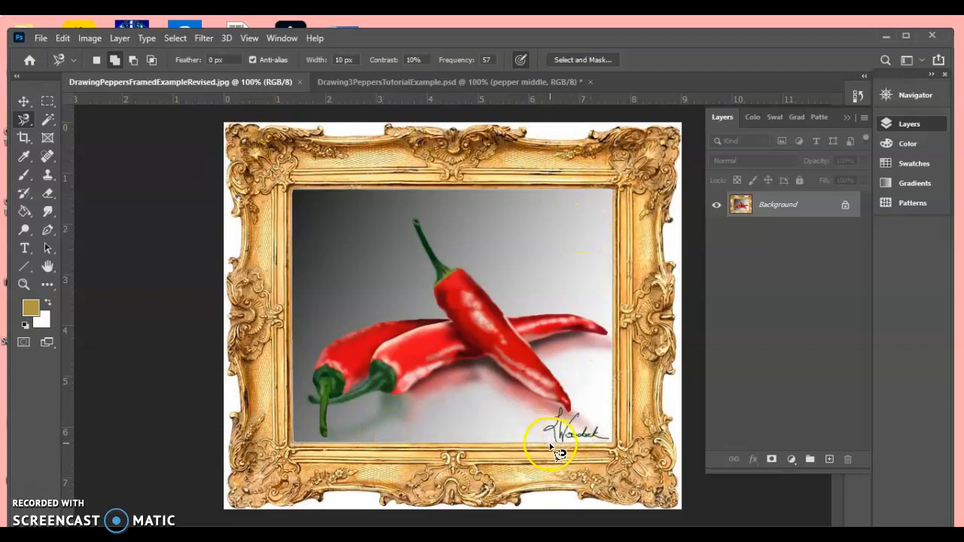